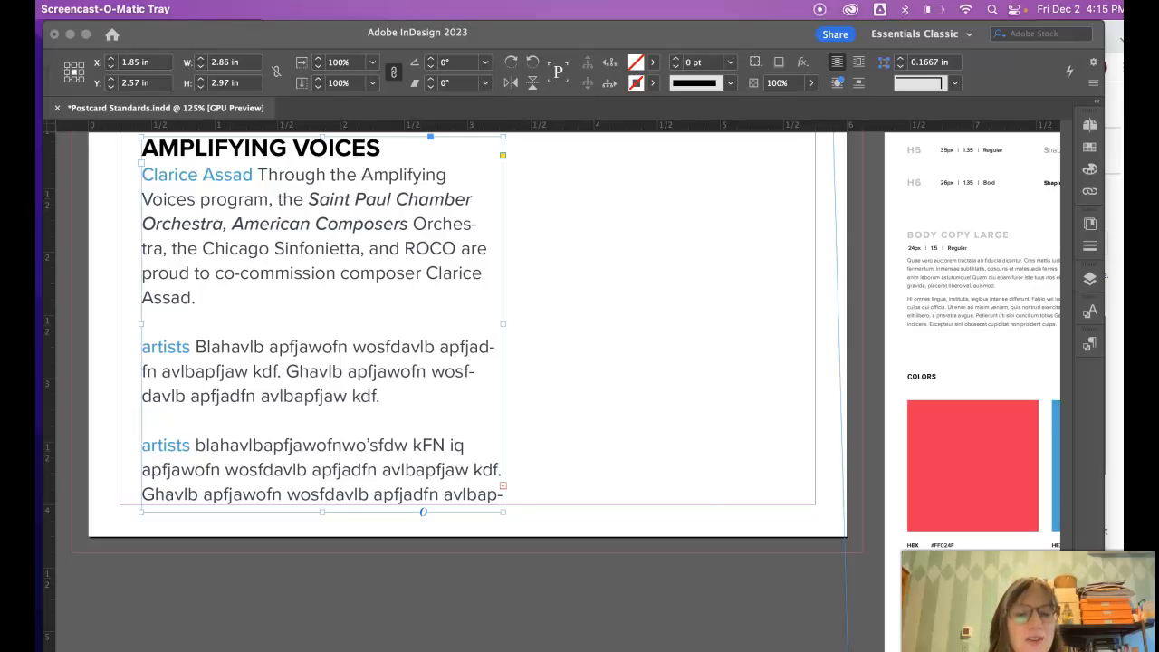
{"action": "mouse_move", "coordinate": [163, 407]}
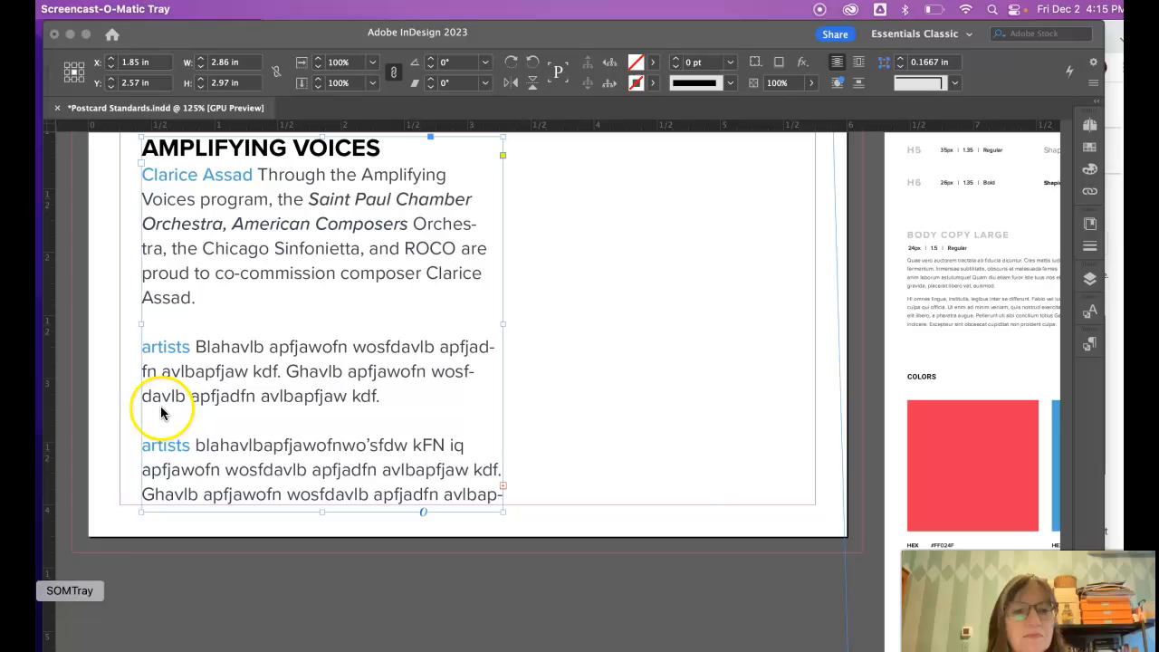
{"action": "mouse_move", "coordinate": [127, 38]}
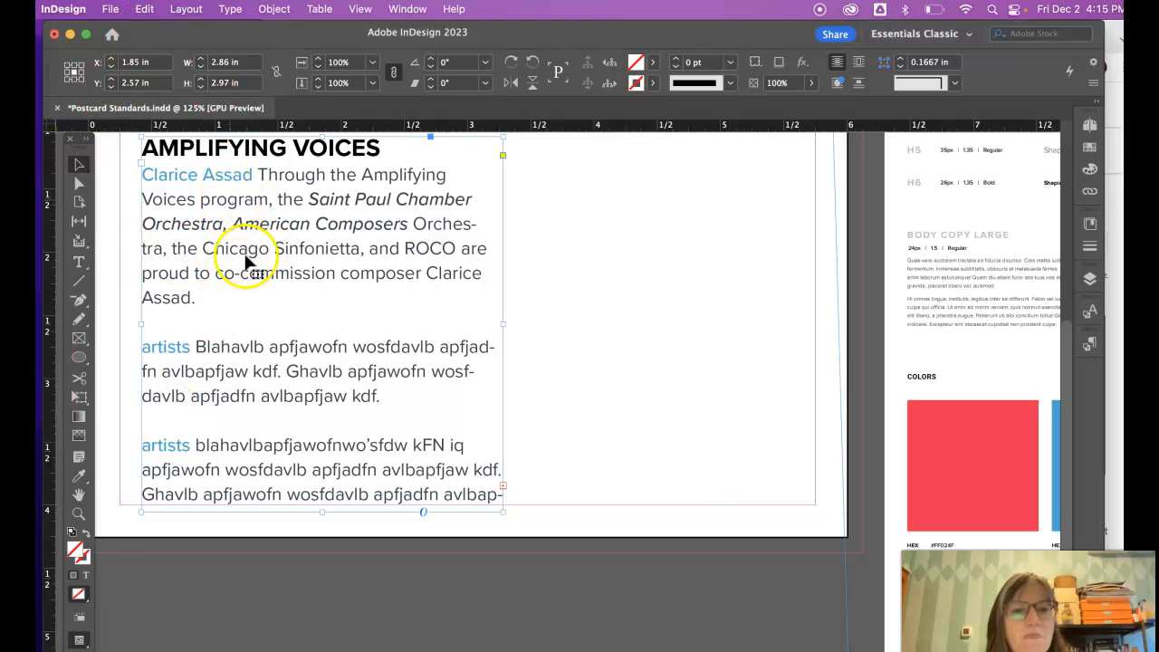
- Place the text cursor in the Clarice Assad paragraph of the postcard frame
{"action": "left_click", "coordinate": [339, 242]}
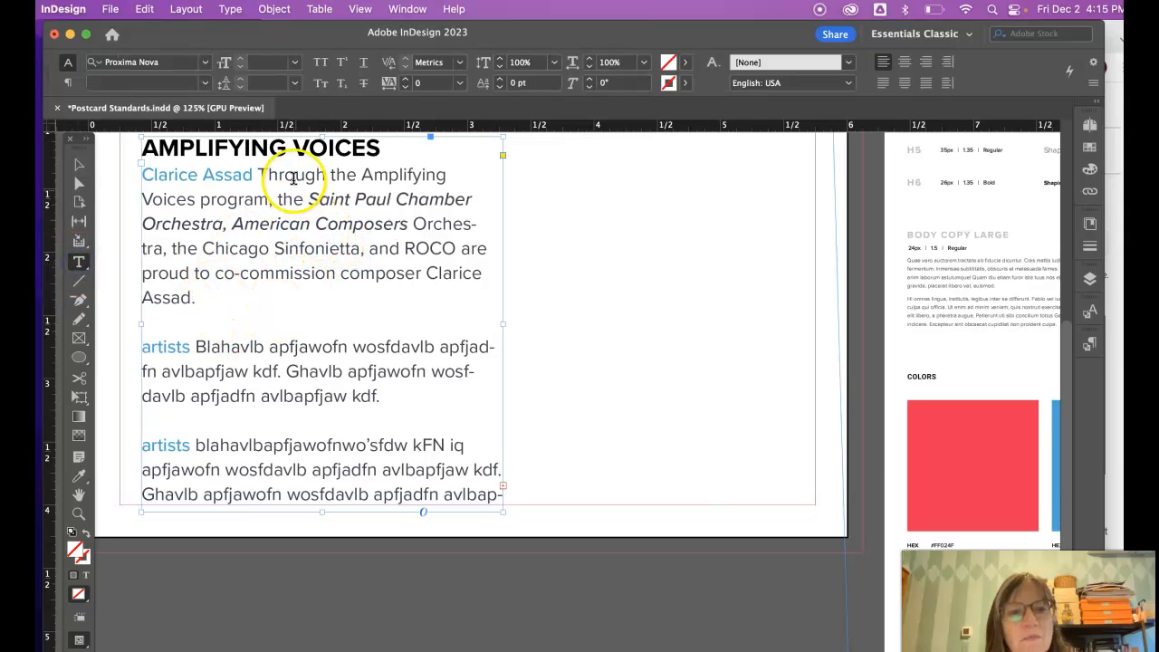
{"action": "double_click", "coordinate": [197, 174]}
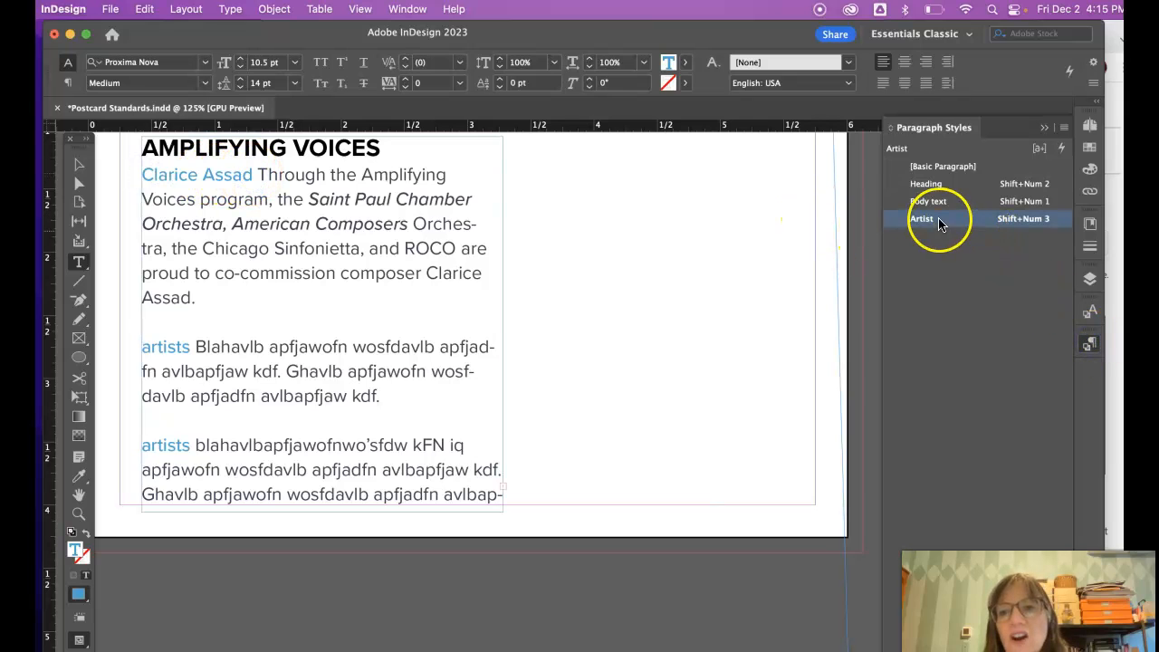
- Change the Artist paragraph style's font style from Medium to Bold
{"action": "double_click", "coordinate": [921, 219]}
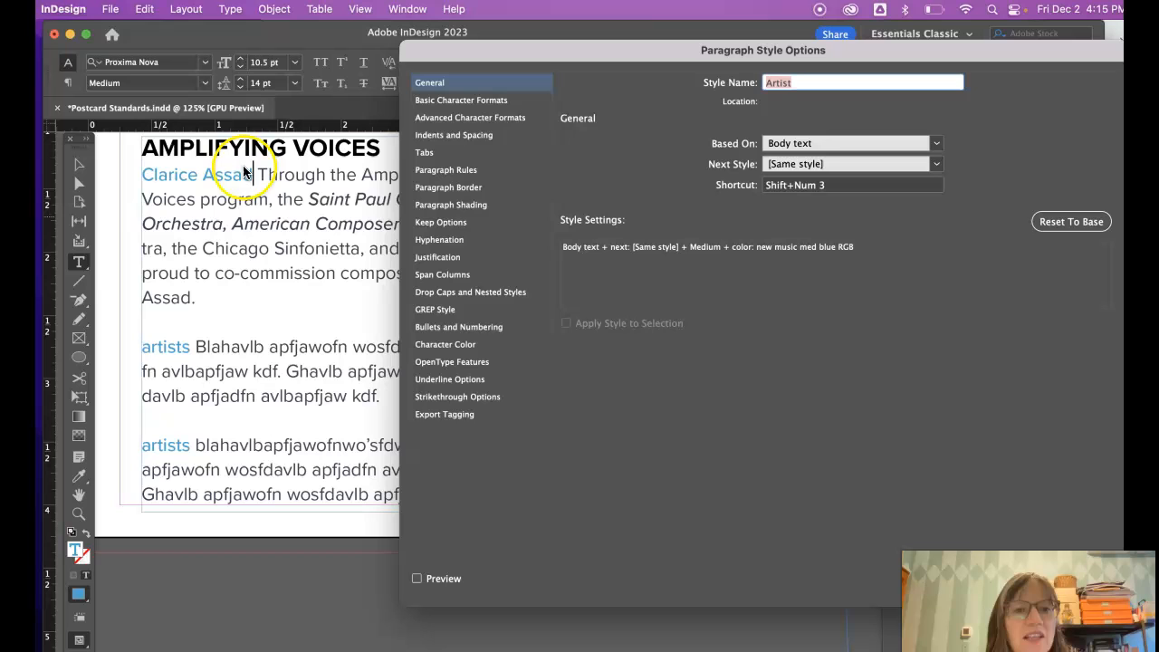
{"action": "mouse_move", "coordinate": [299, 174]}
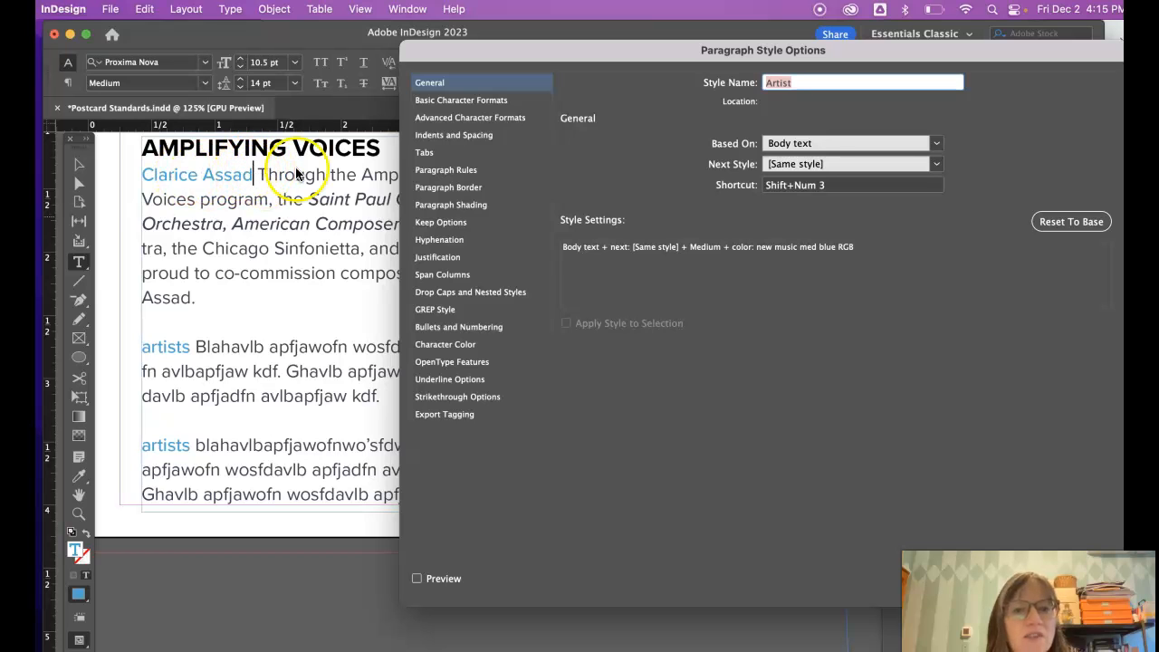
{"action": "mouse_move", "coordinate": [456, 140]}
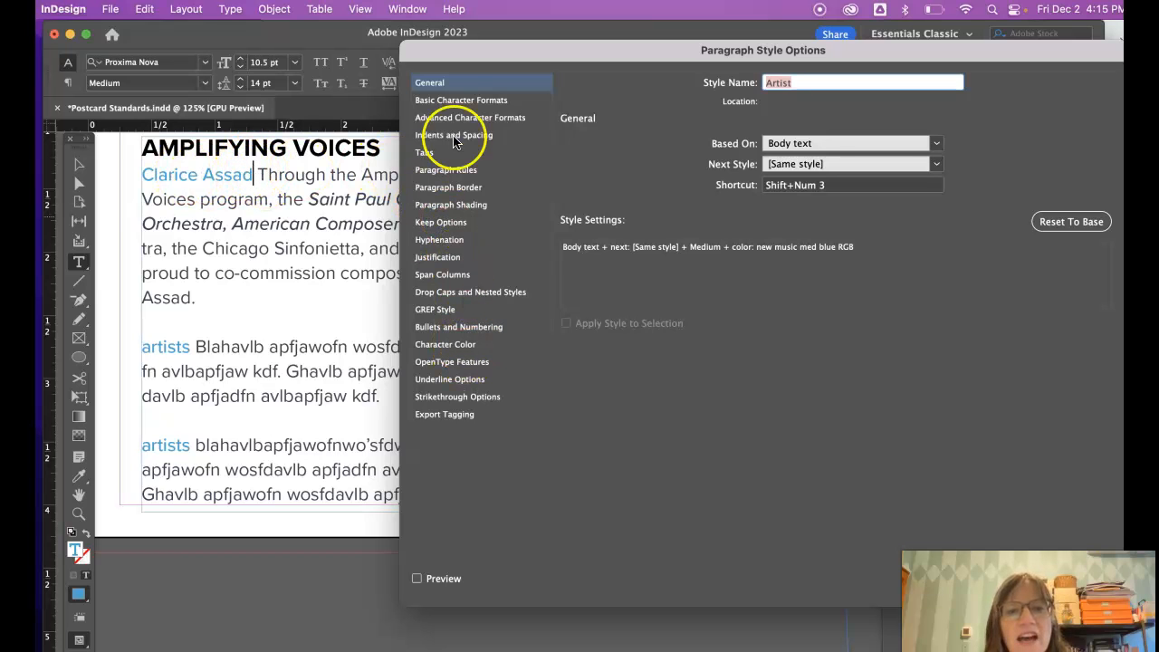
{"action": "mouse_move", "coordinate": [785, 143]}
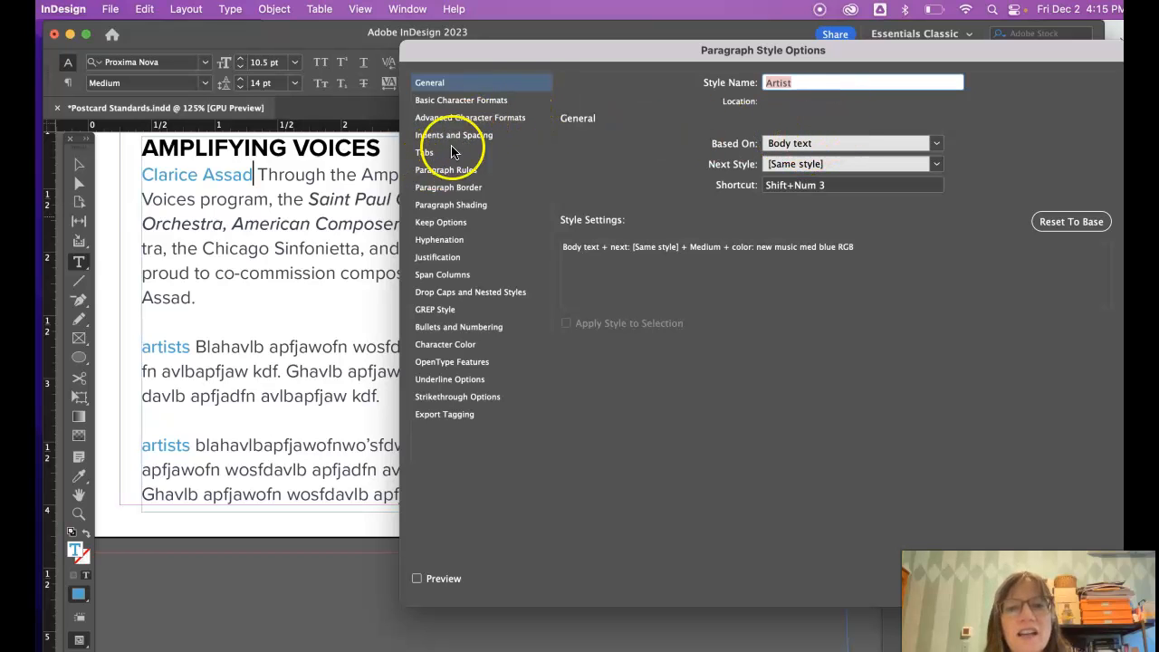
{"action": "left_click", "coordinate": [461, 100]}
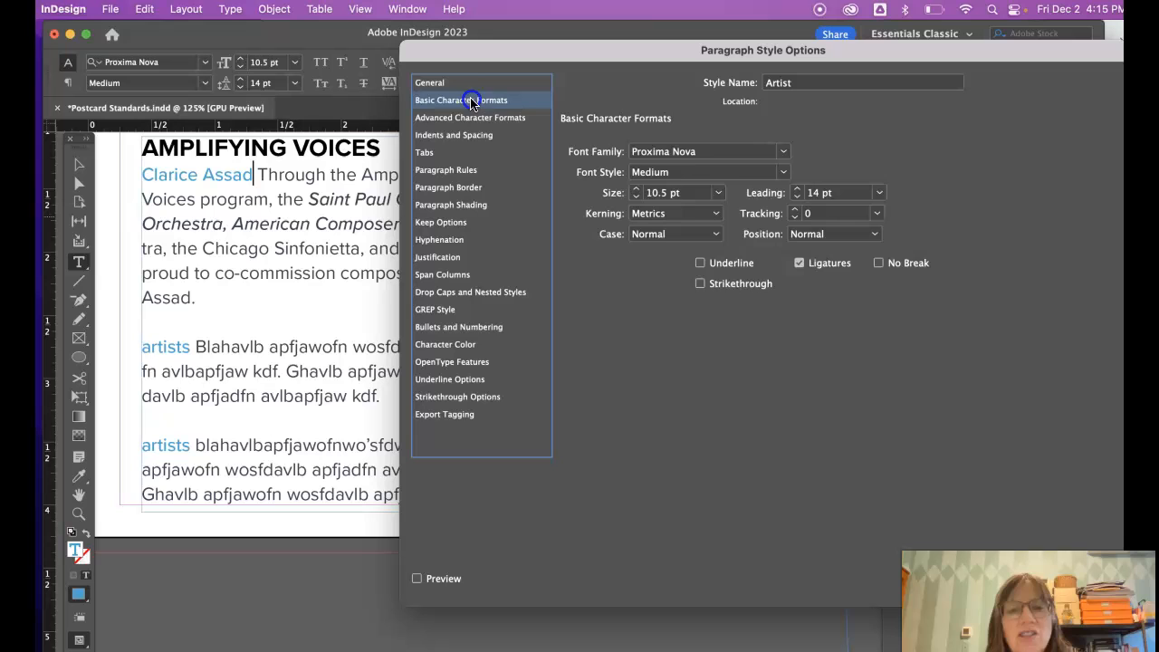
{"action": "left_click", "coordinate": [782, 171]}
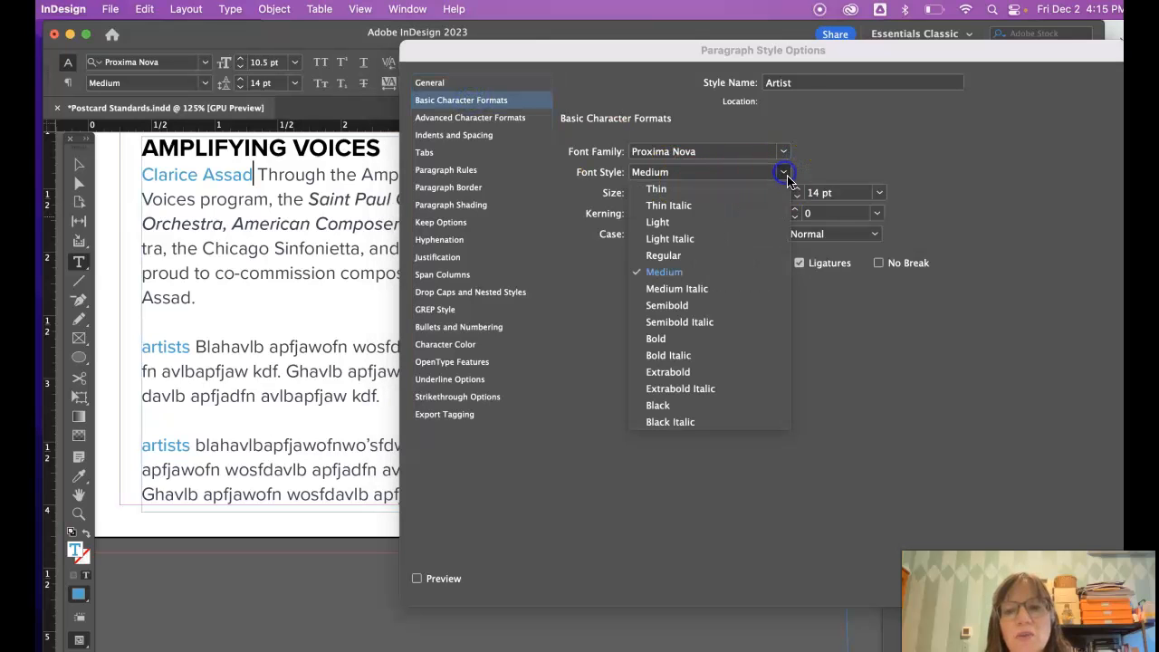
{"action": "left_click", "coordinate": [655, 338]}
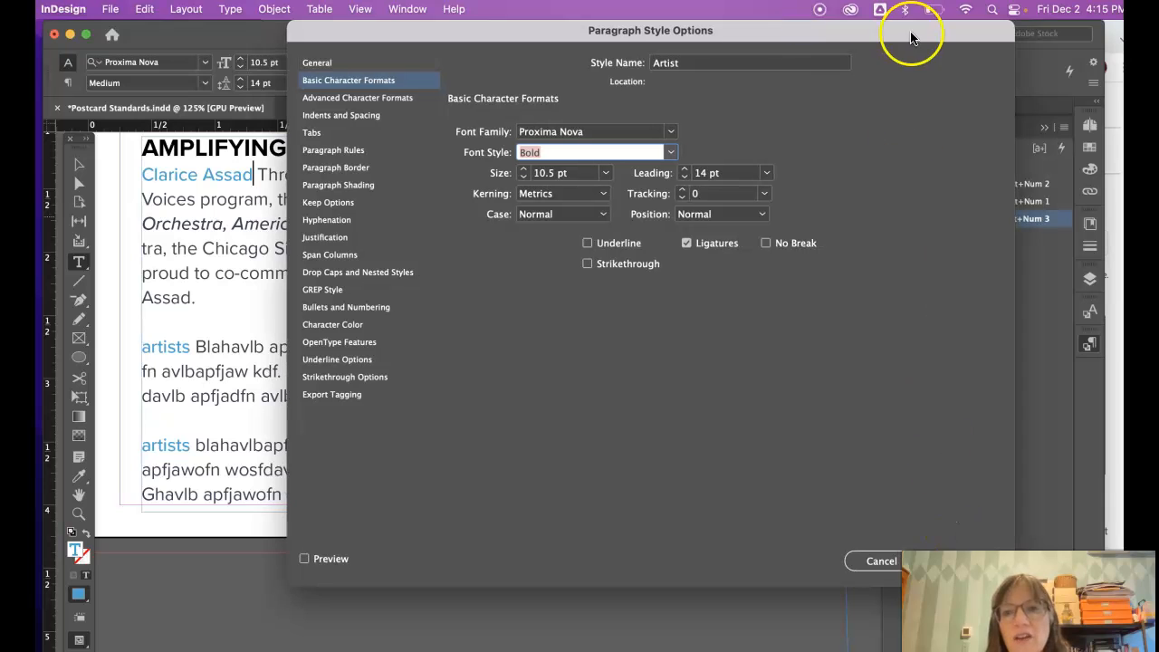
{"action": "left_click", "coordinate": [880, 561]}
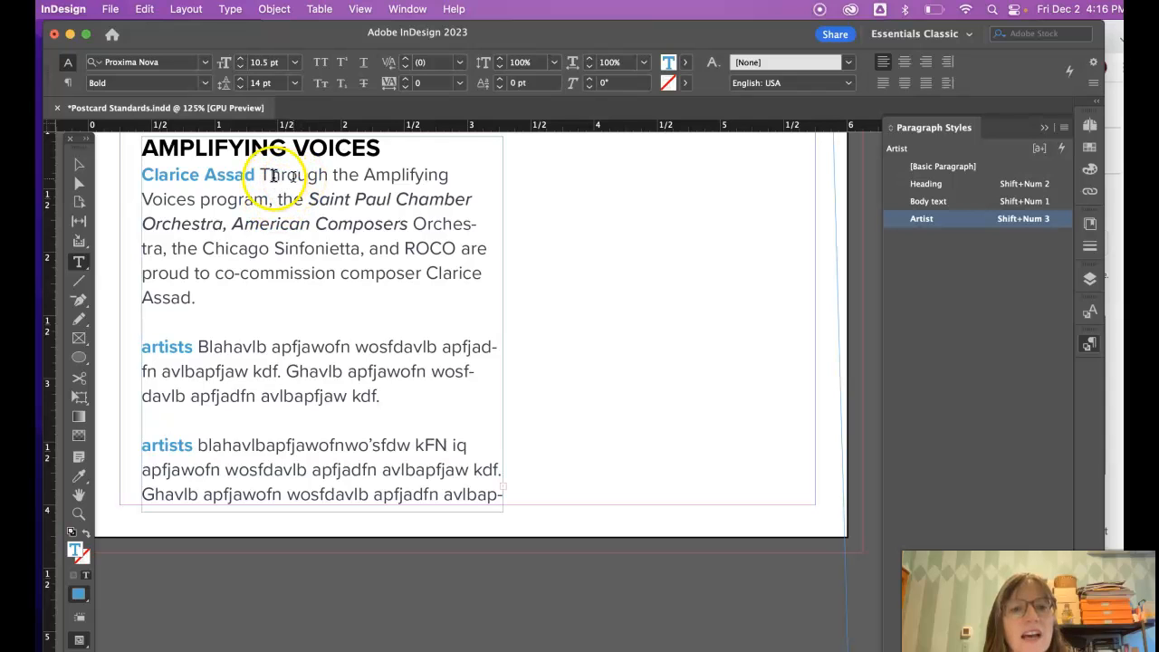
- Select the orchestra names in the first paragraph and apply the Artist style
{"action": "left_click_drag", "start_coordinate": [263, 175], "coordinate": [289, 199]}
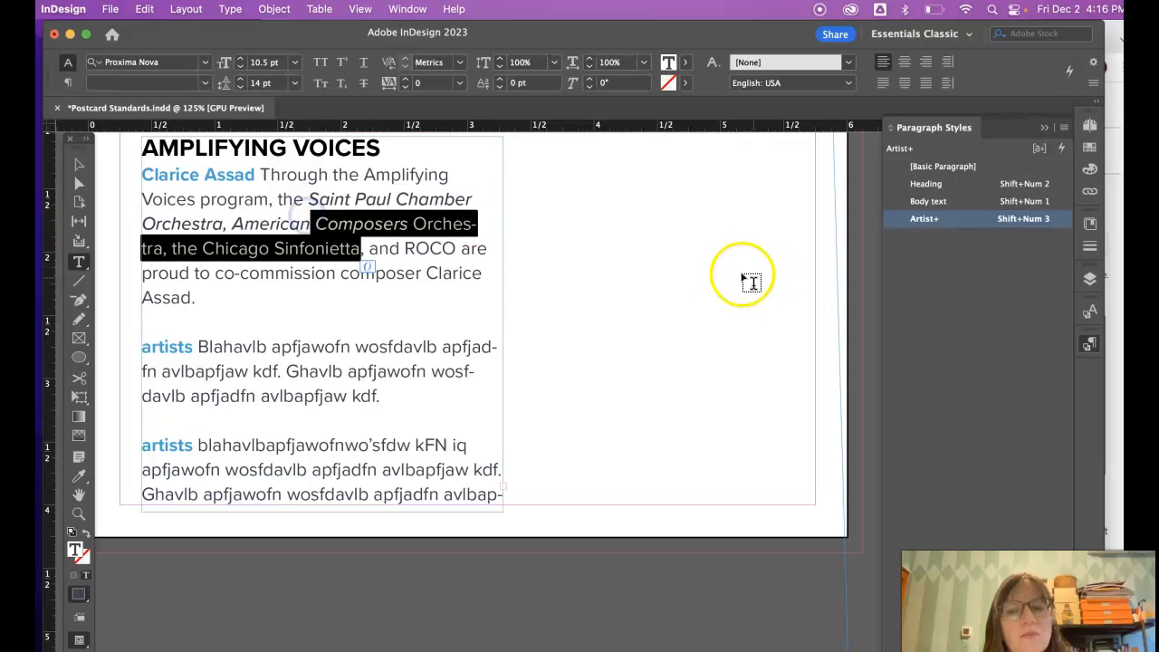
{"action": "mouse_move", "coordinate": [489, 231]}
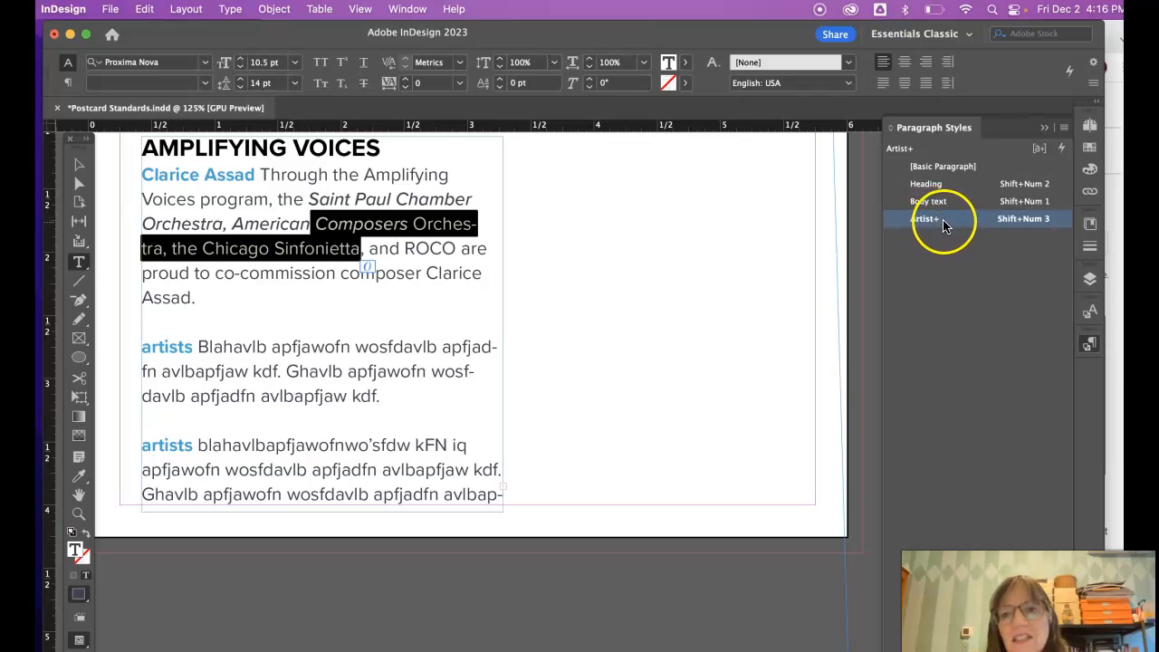
{"action": "mouse_move", "coordinate": [891, 221]}
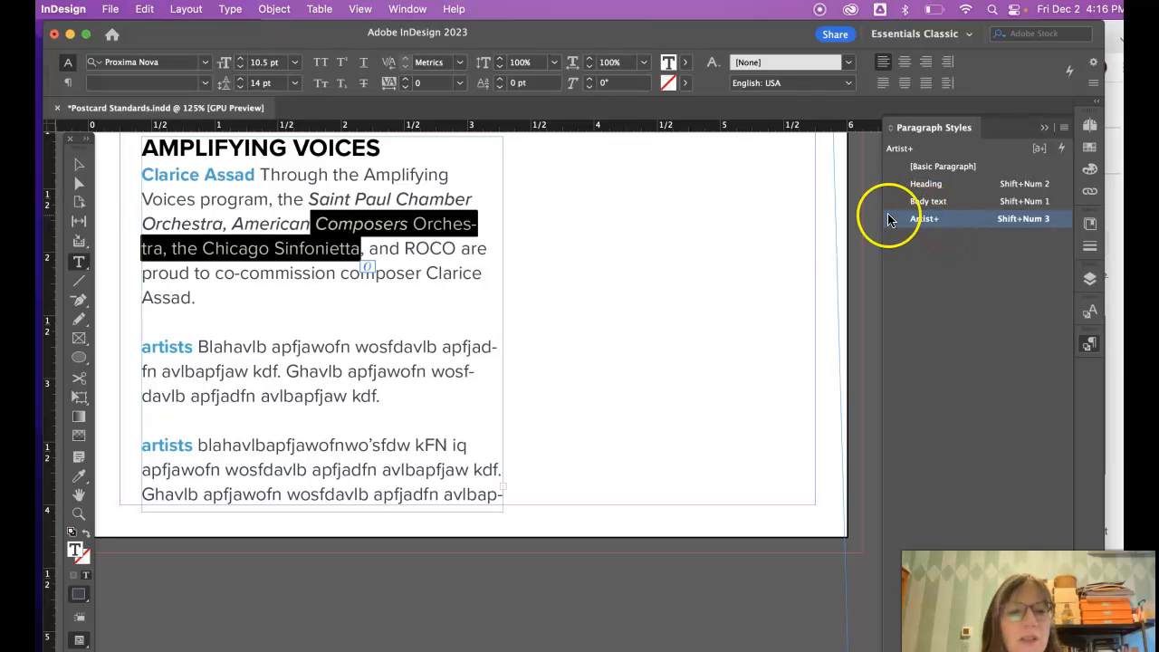
{"action": "mouse_move", "coordinate": [806, 240]}
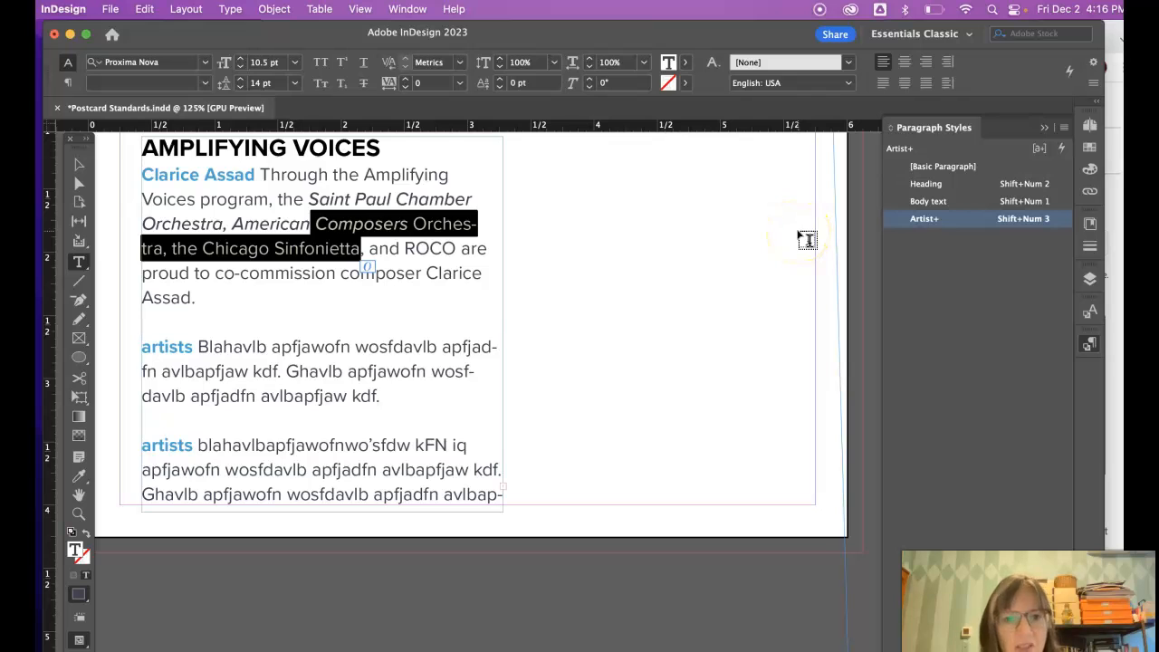
{"action": "mouse_move", "coordinate": [950, 218]}
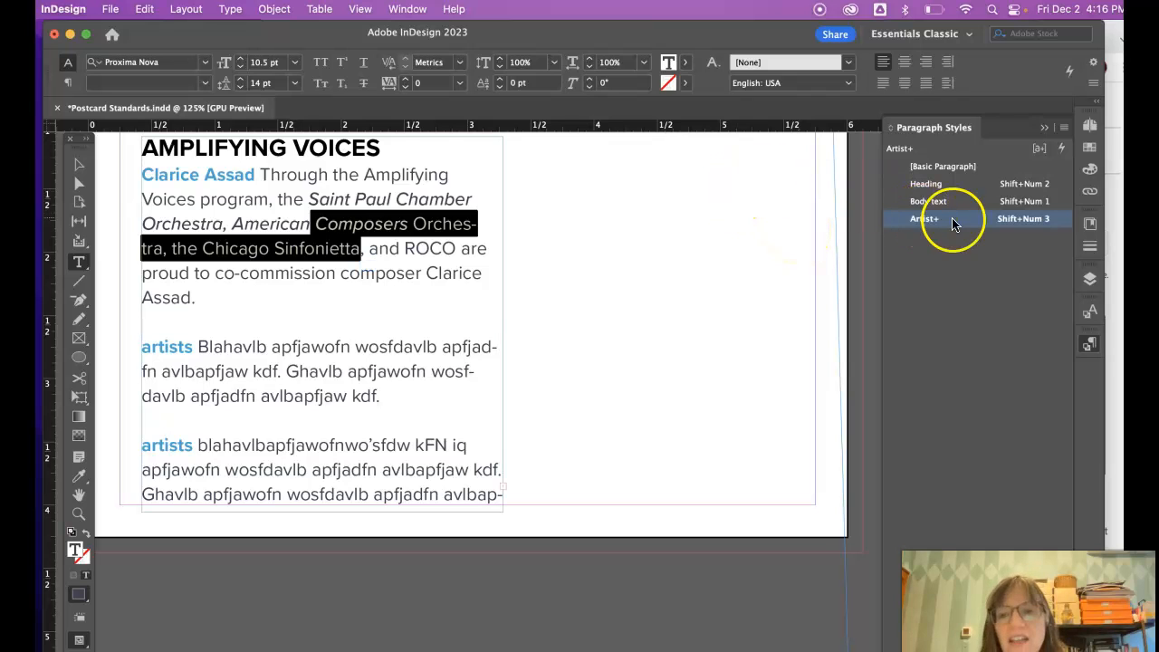
{"action": "left_click", "coordinate": [923, 218]}
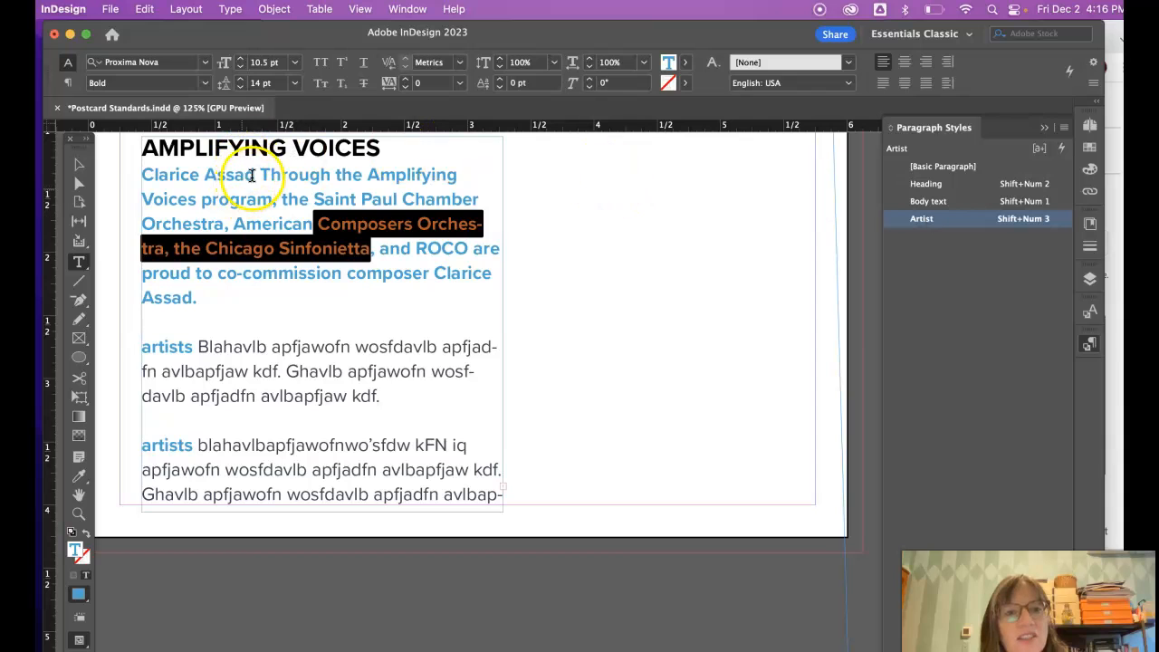
{"action": "double_click", "coordinate": [199, 175]}
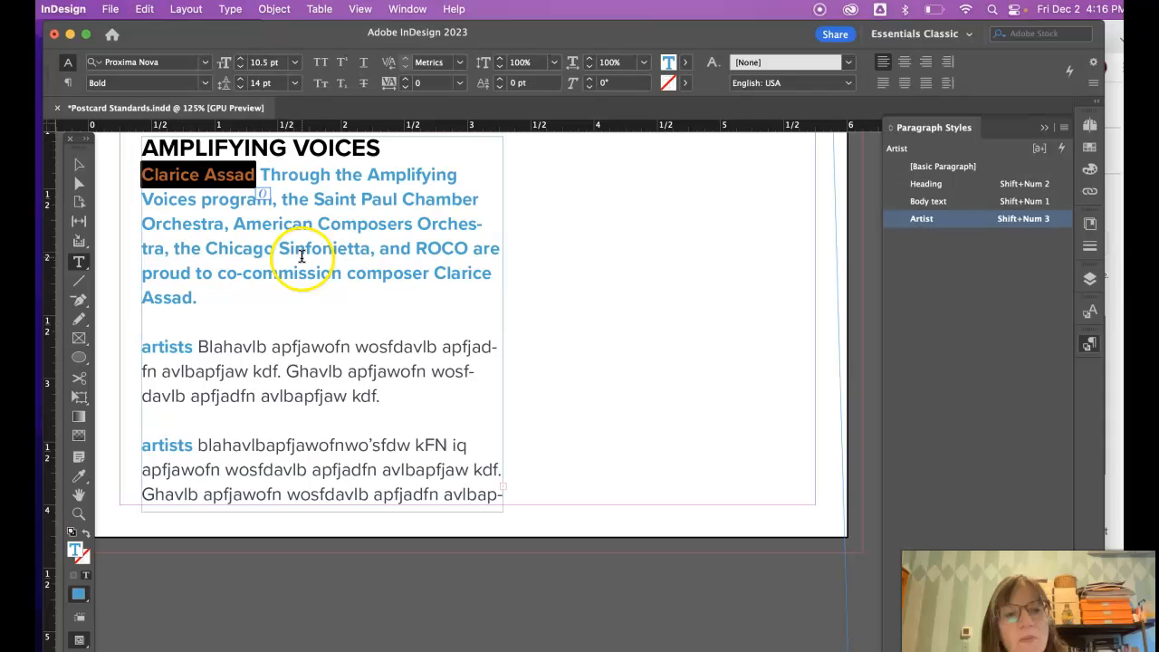
{"action": "mouse_move", "coordinate": [210, 332]}
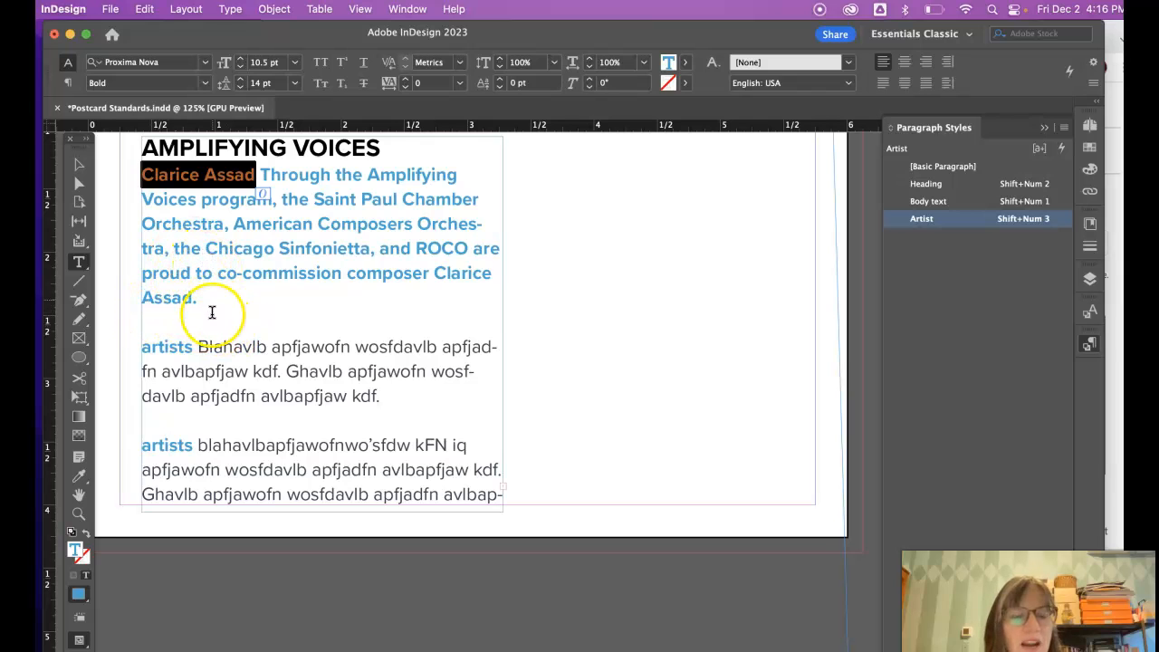
{"action": "mouse_move", "coordinate": [183, 337]}
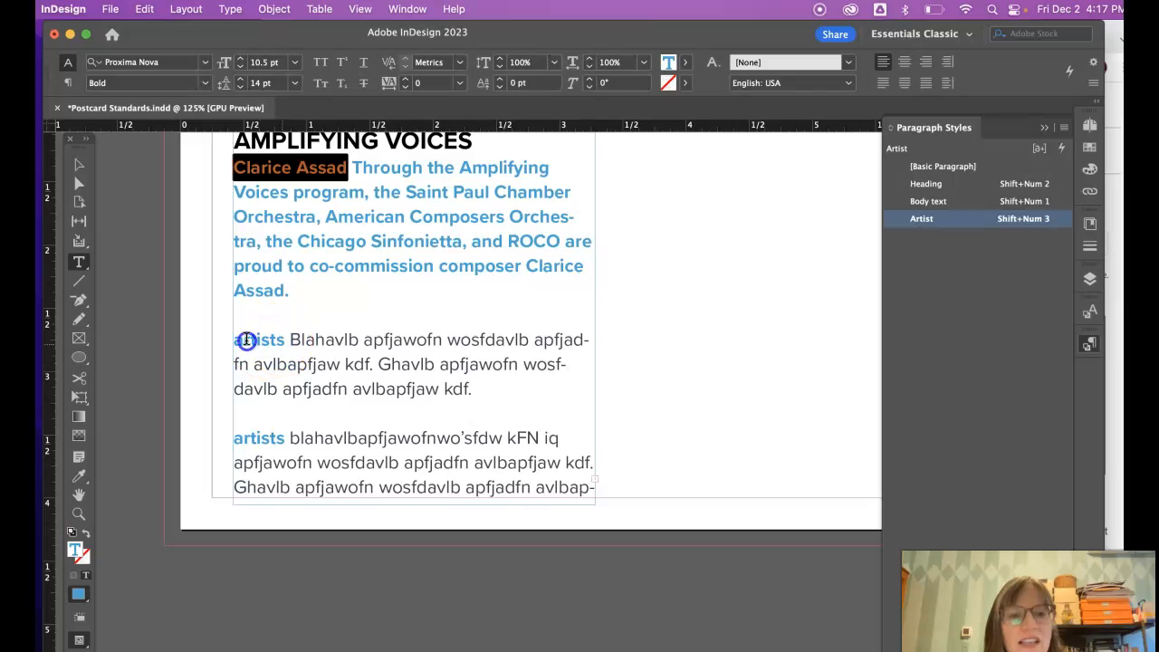
- Select the word 'artists' and show the Character Styles panel menu
{"action": "double_click", "coordinate": [263, 340]}
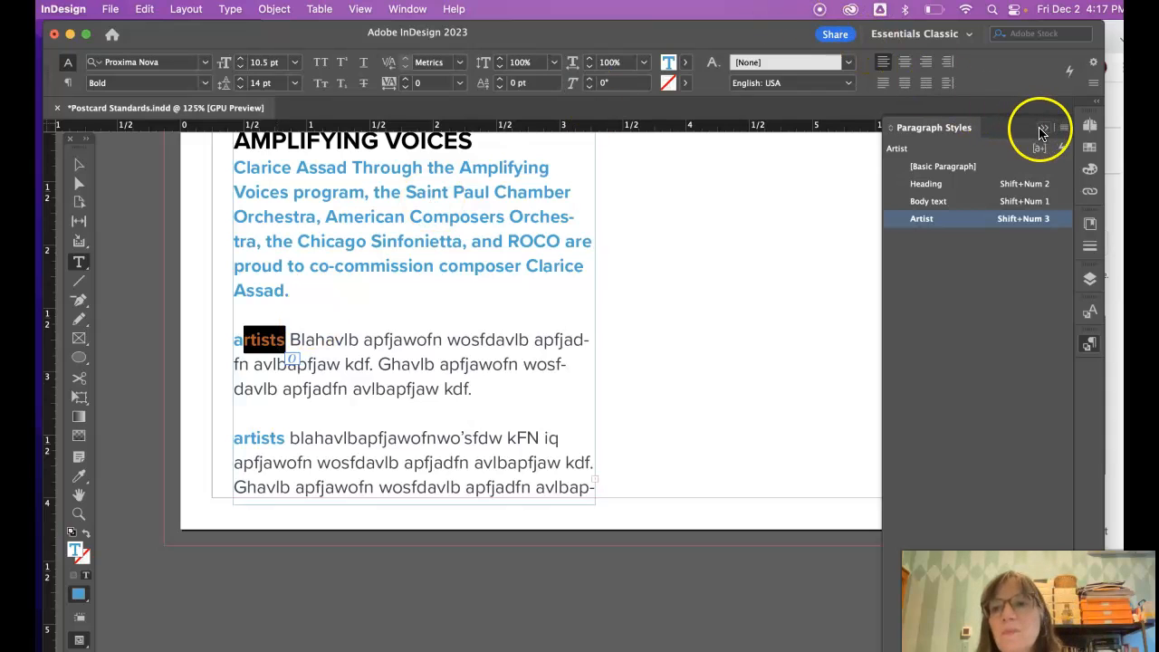
{"action": "mouse_move", "coordinate": [1095, 307]}
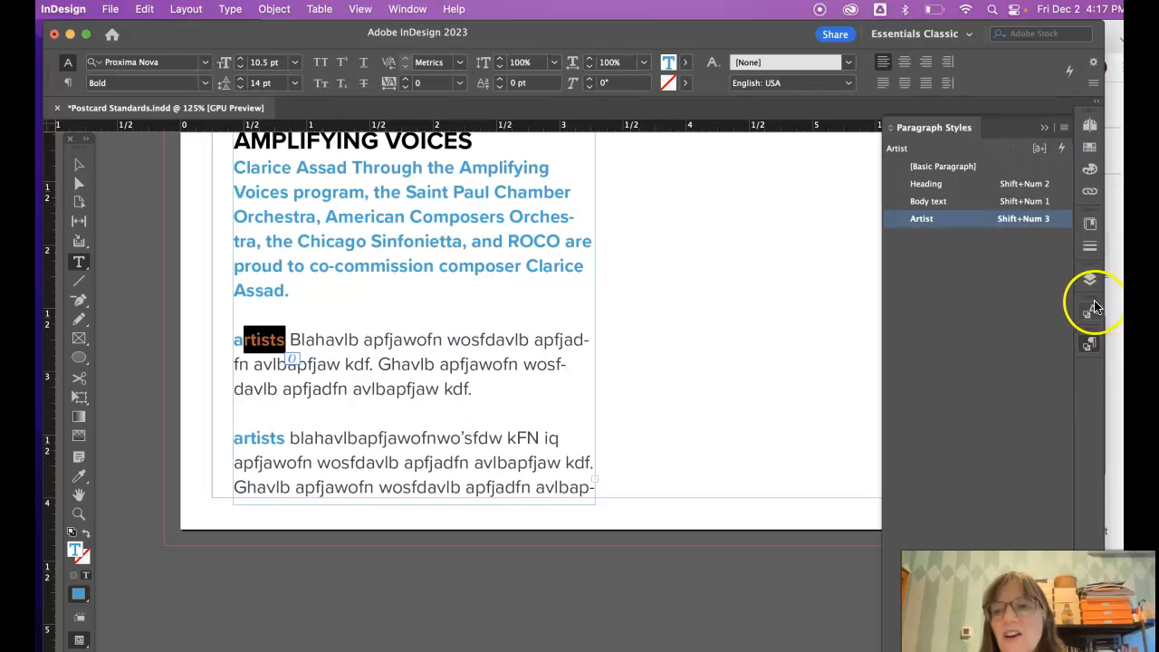
{"action": "left_click", "coordinate": [1090, 311]}
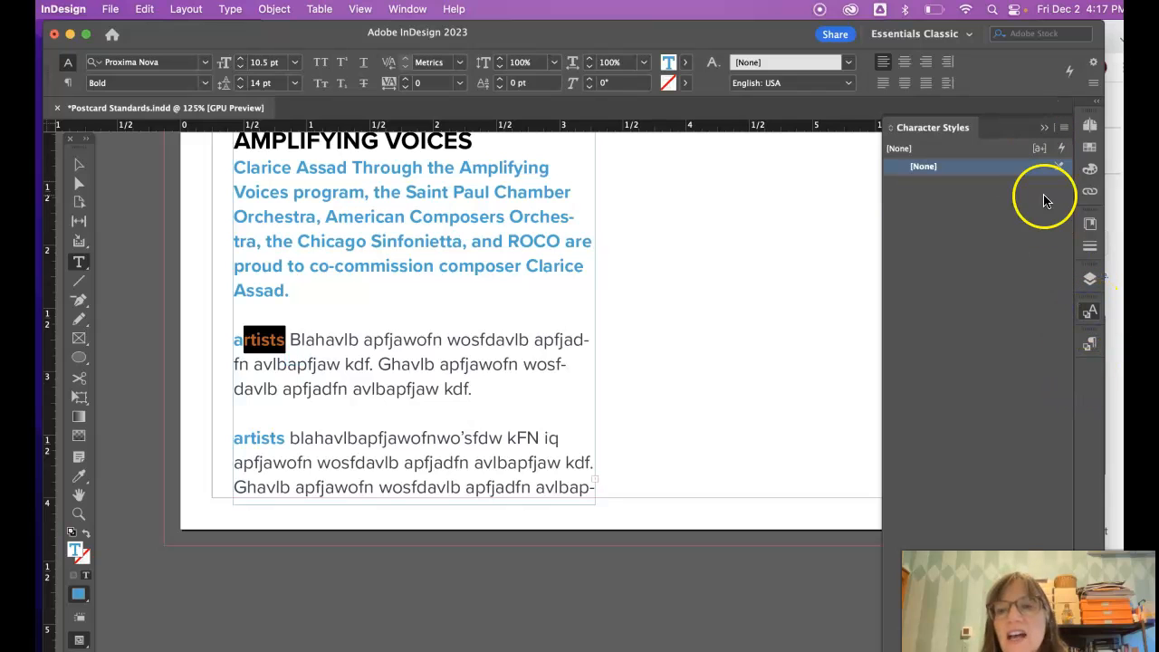
{"action": "left_click", "coordinate": [1044, 127]}
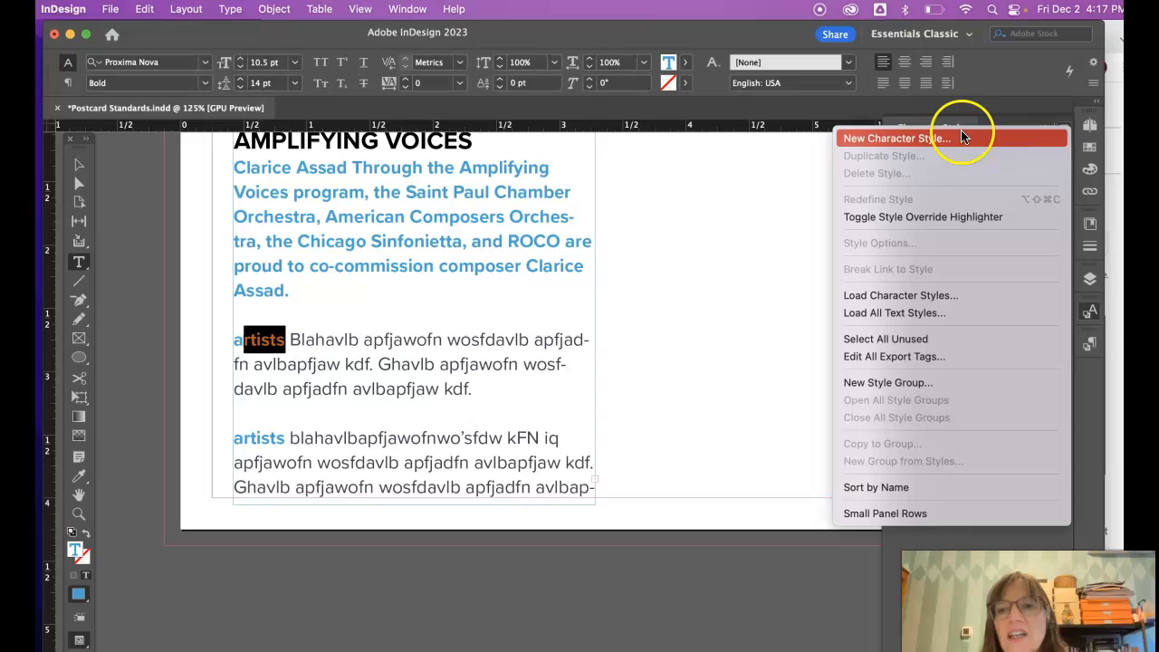
- Start a new character style named aritist2 using Proxima Nova Black
{"action": "left_click", "coordinate": [896, 137]}
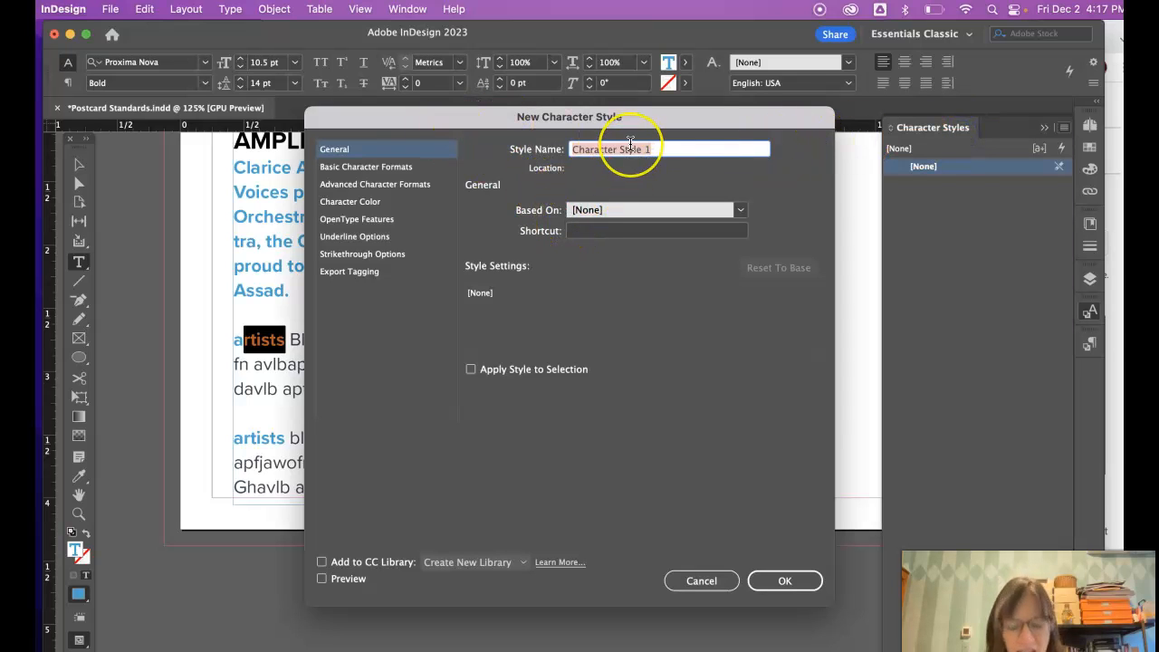
{"action": "type", "text": "aritisit"}
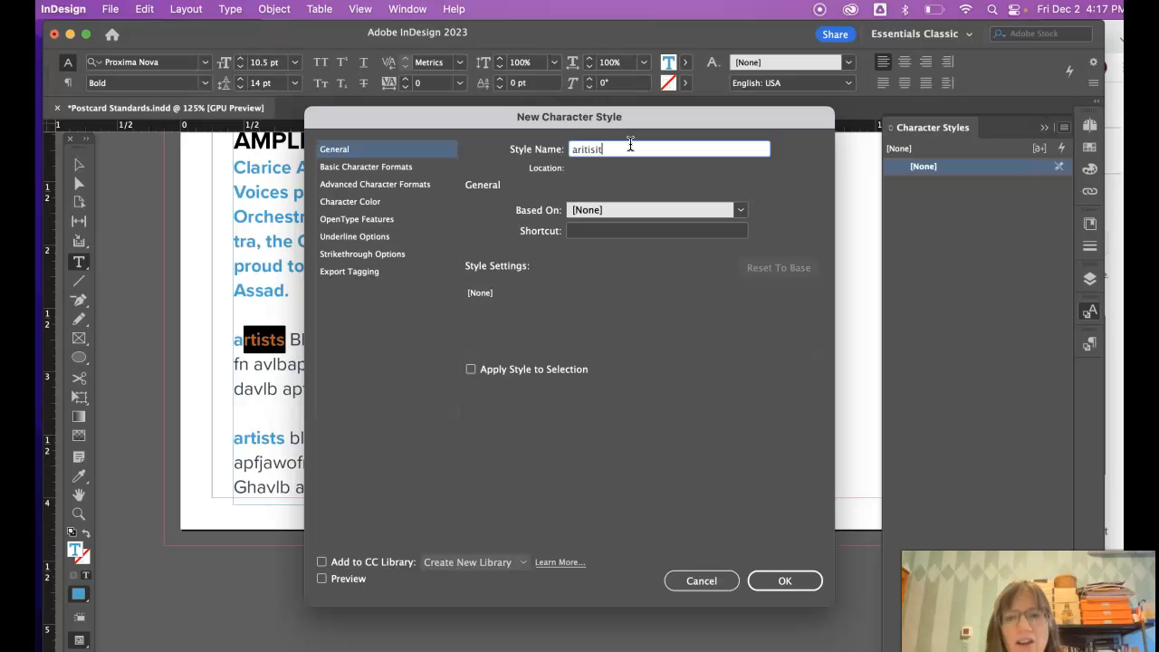
{"action": "key", "text": "BackSpace"}
{"action": "type", "text": "2"}
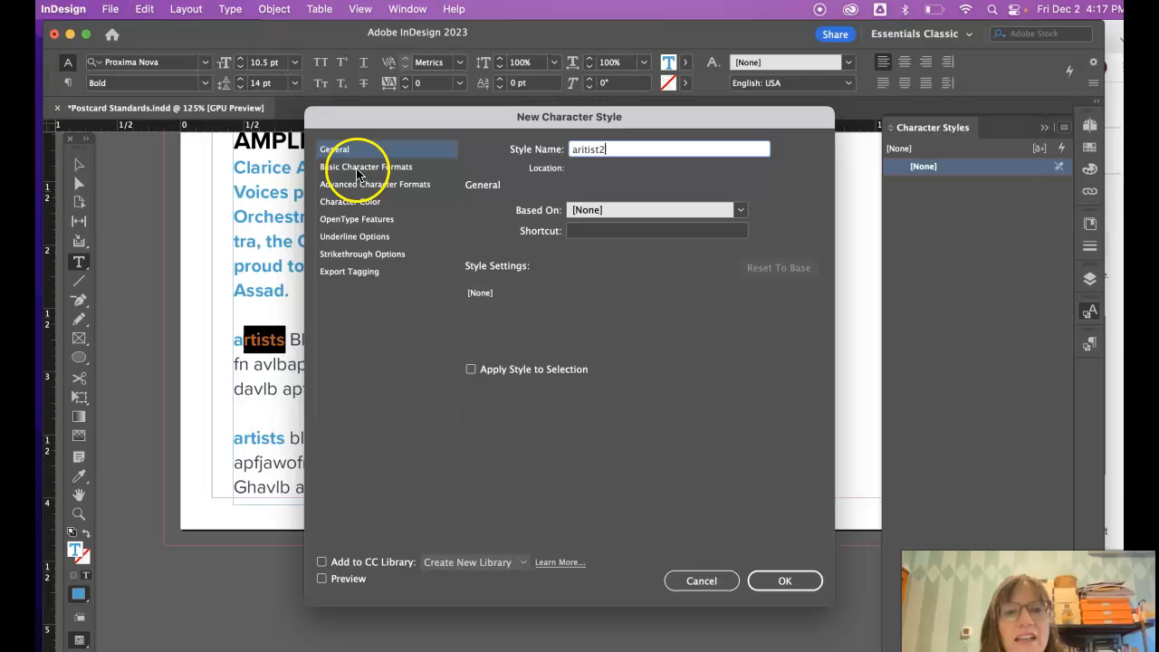
{"action": "left_click", "coordinate": [366, 166]}
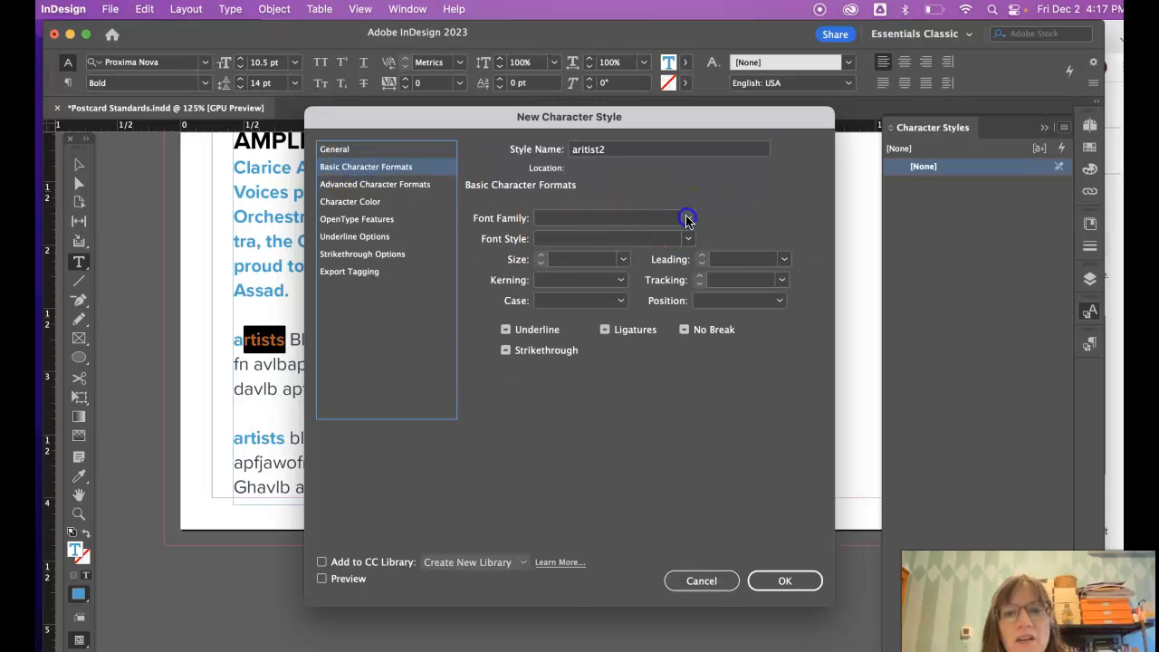
{"action": "left_click", "coordinate": [687, 217]}
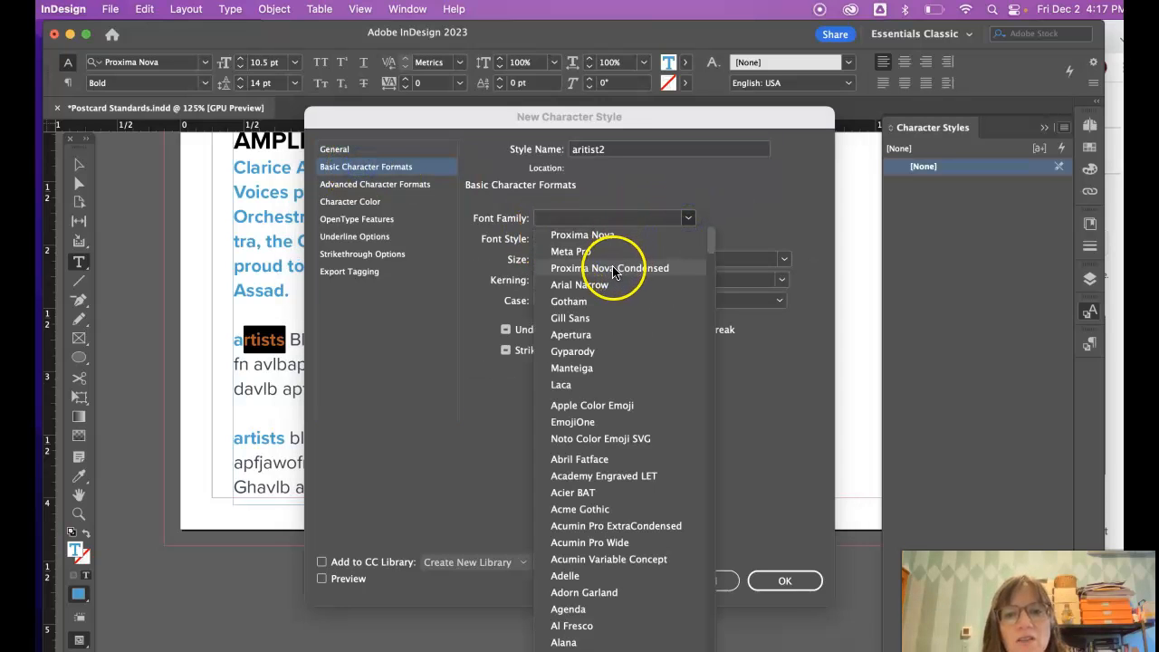
{"action": "left_click", "coordinate": [582, 234]}
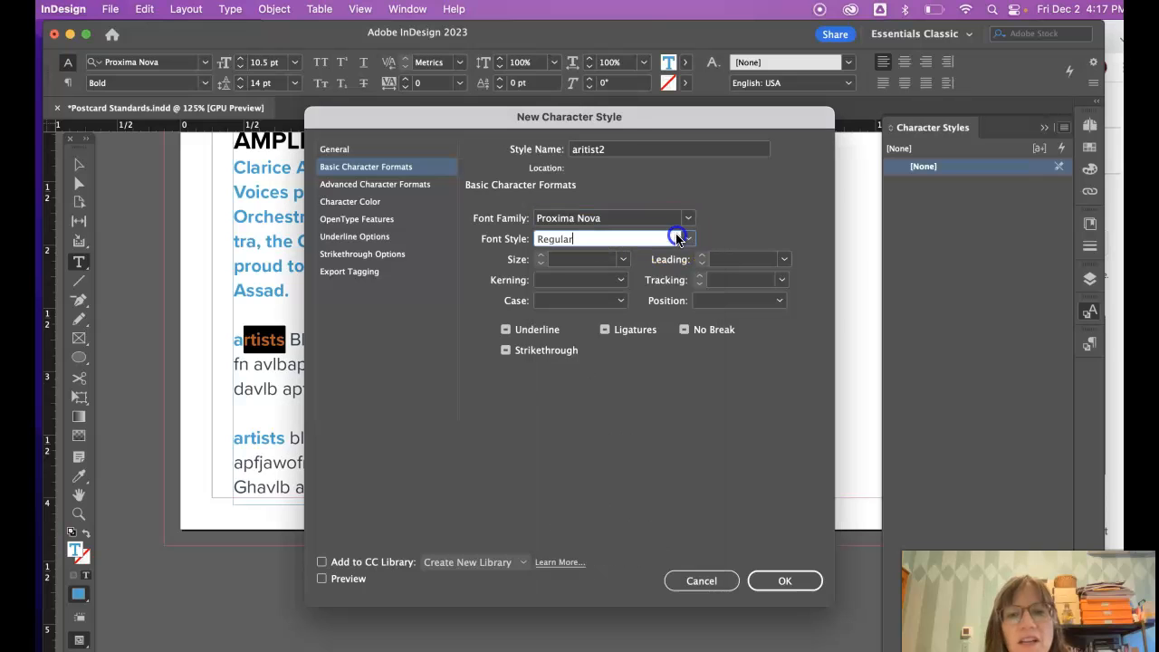
{"action": "left_click", "coordinate": [687, 238]}
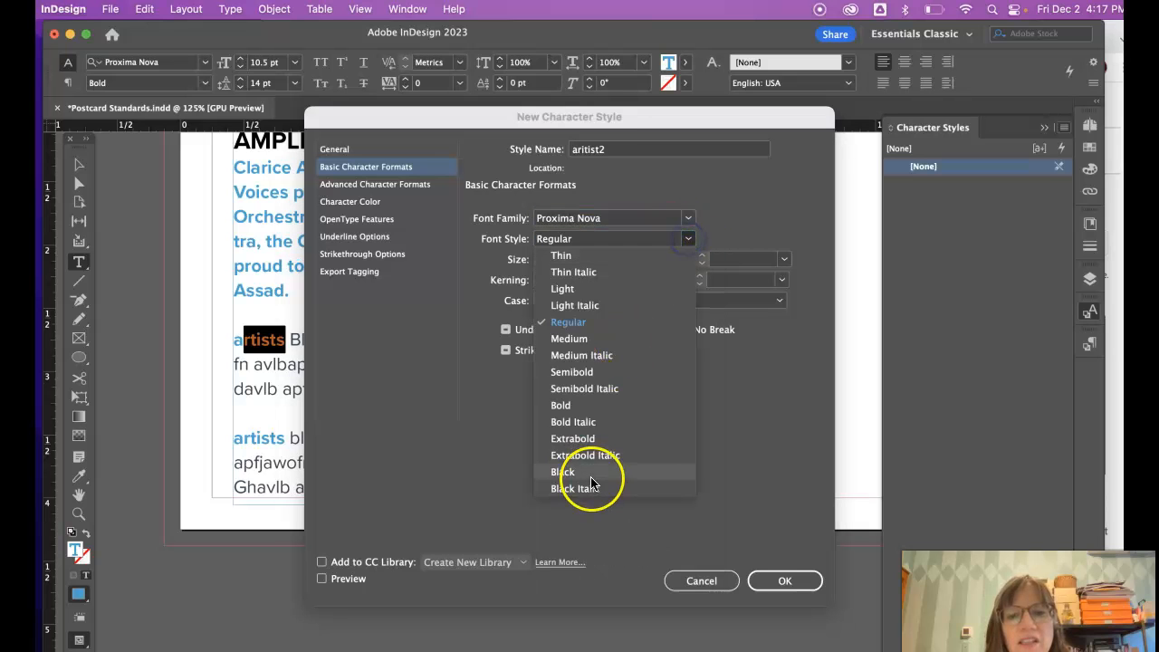
{"action": "left_click", "coordinate": [563, 471]}
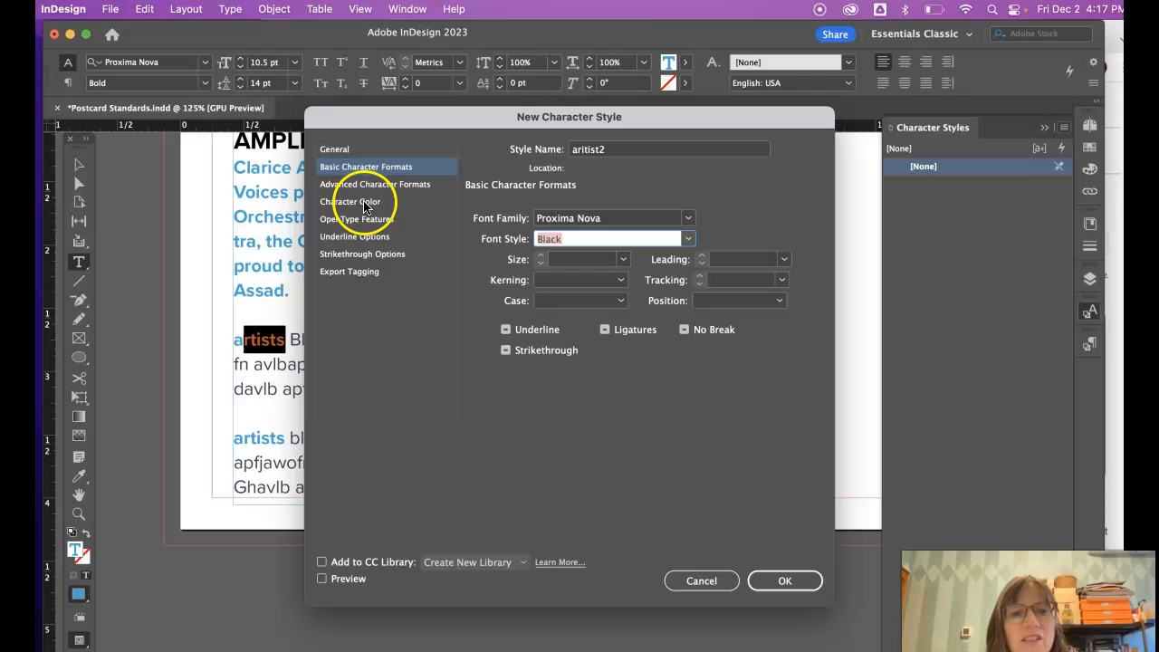
- Give aritist2 the red CMYK colour and shortcut Shift+Num 4, then save it
{"action": "left_click", "coordinate": [350, 200]}
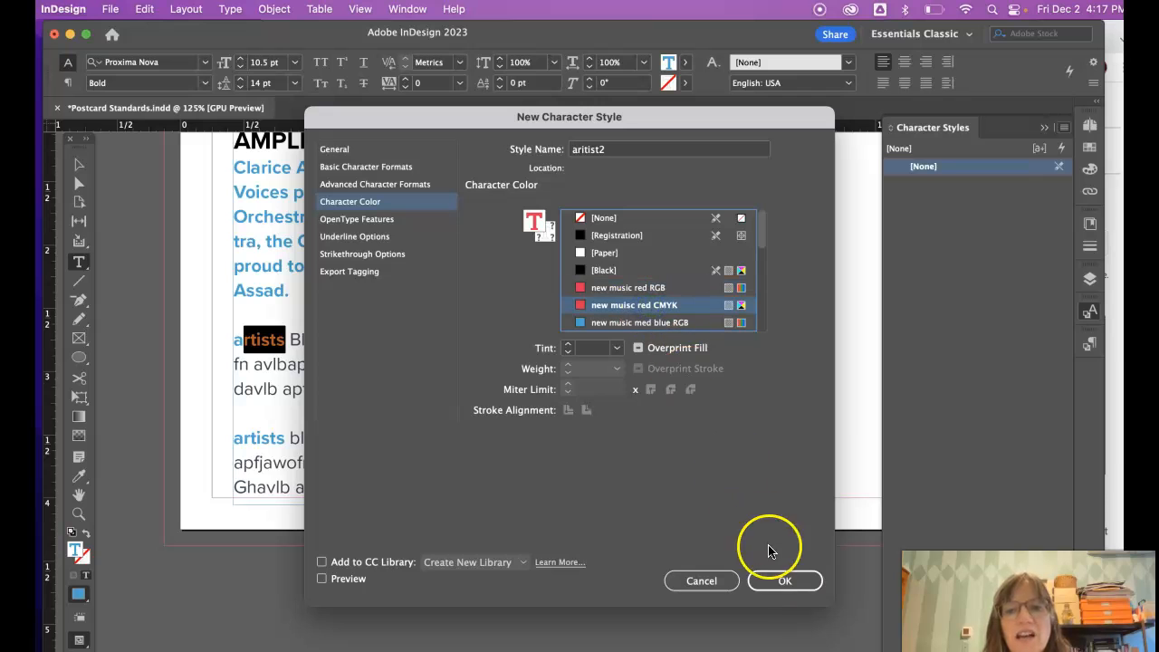
{"action": "mouse_move", "coordinate": [393, 172]}
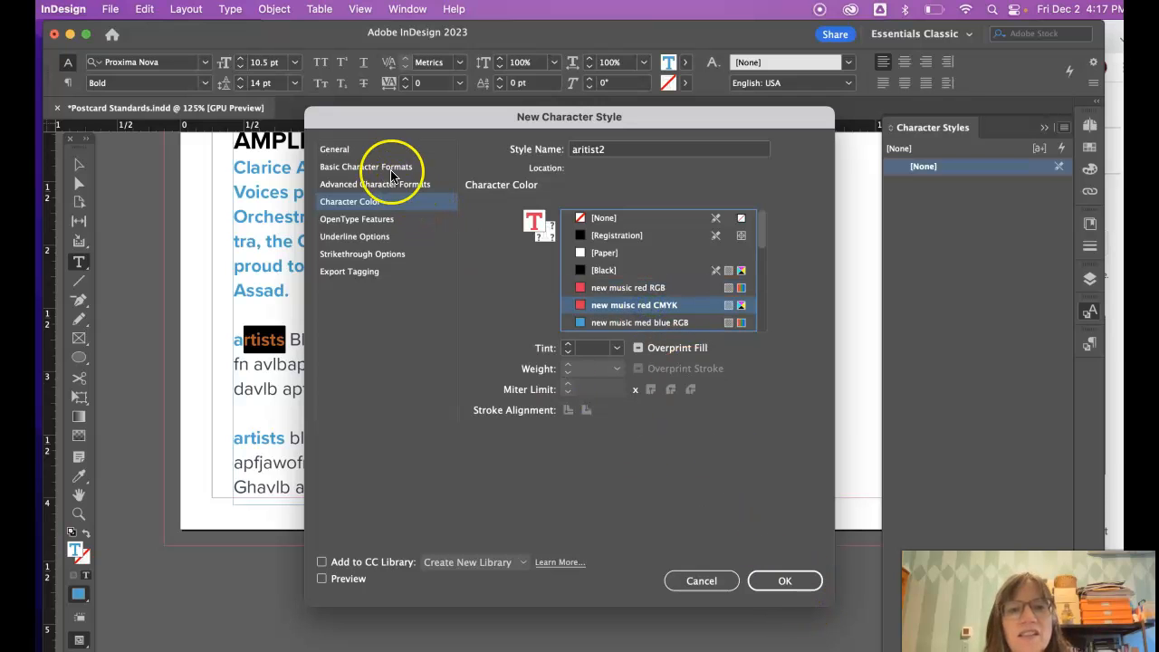
{"action": "left_click", "coordinate": [334, 149]}
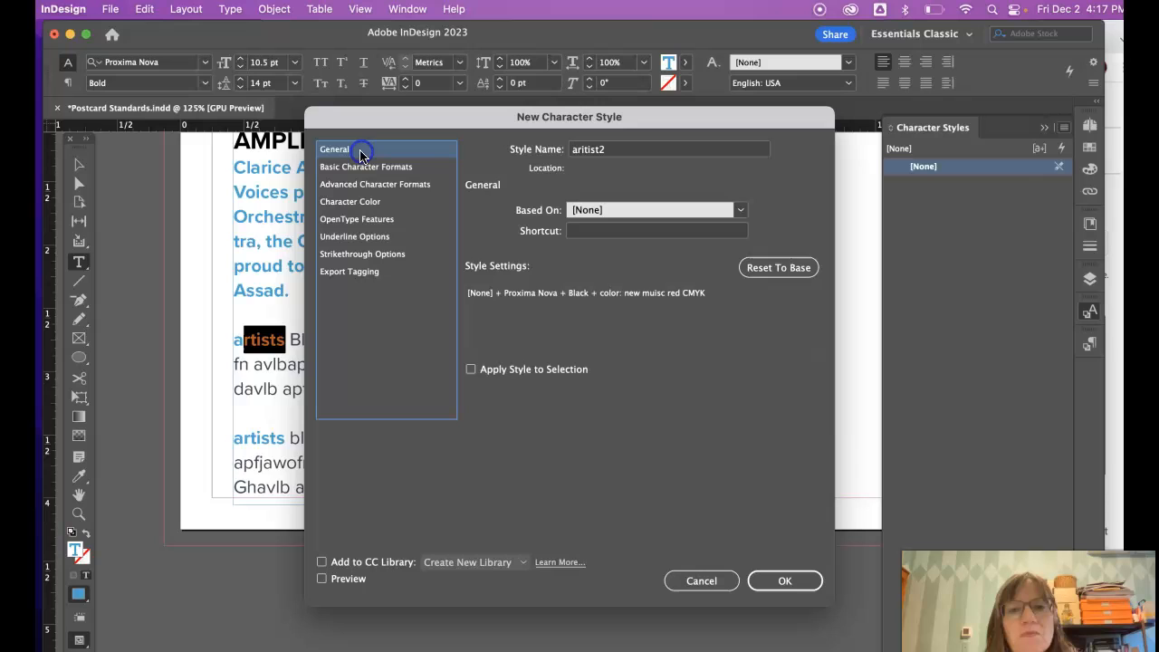
{"action": "left_click", "coordinate": [656, 230]}
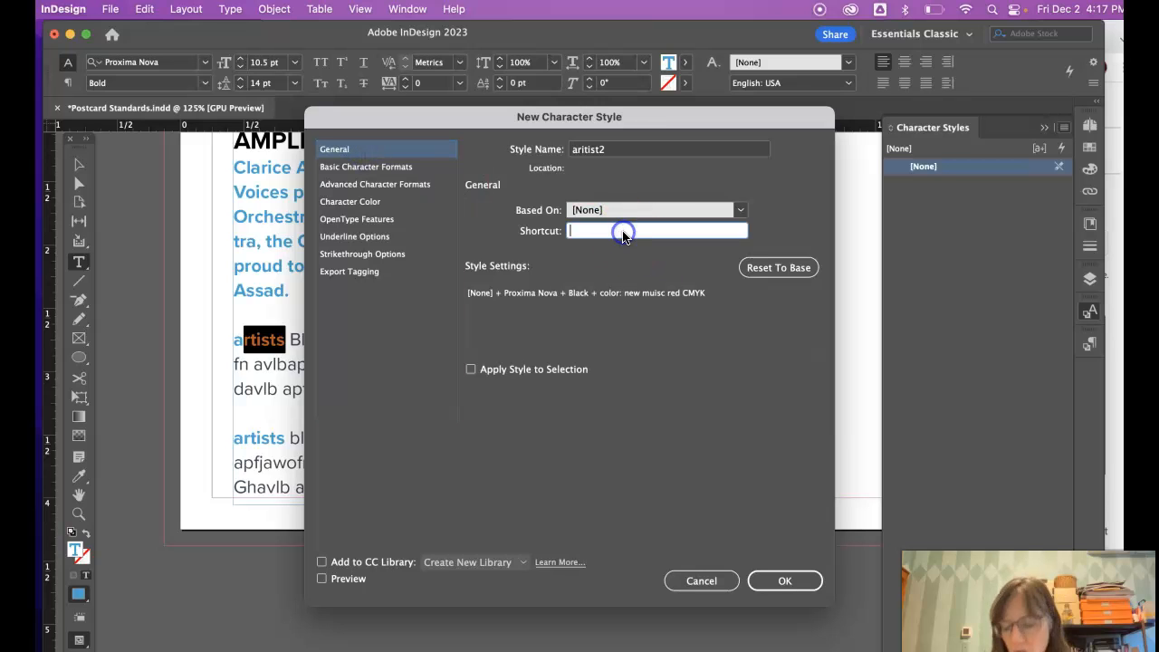
{"action": "mouse_move", "coordinate": [625, 232]}
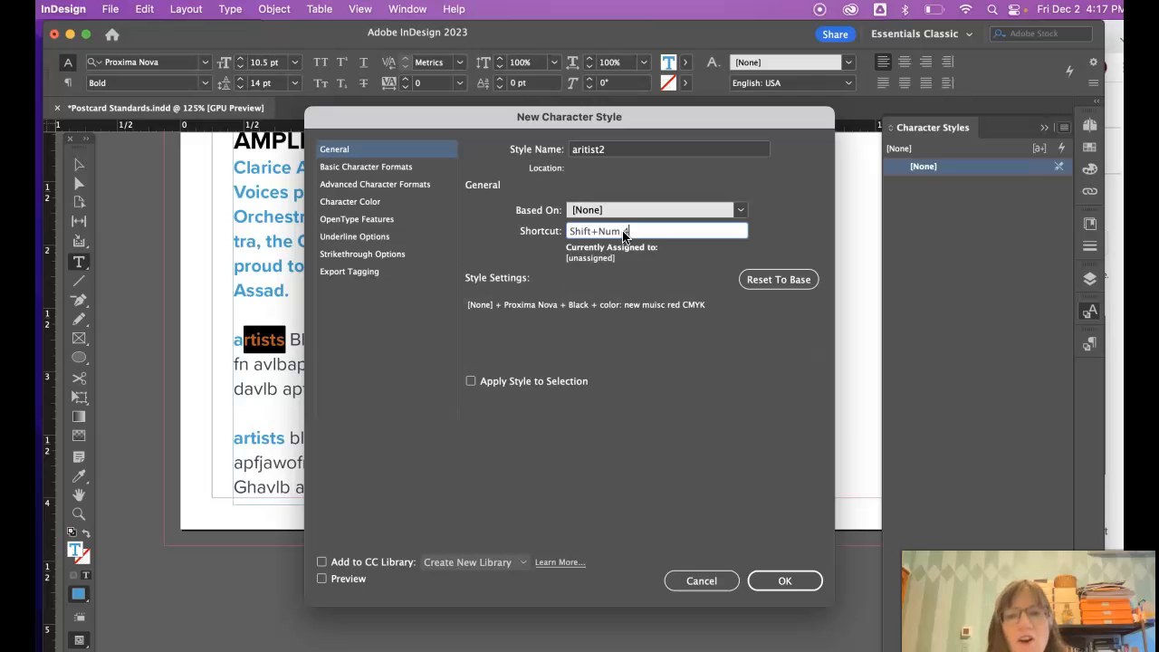
{"action": "left_click", "coordinate": [783, 580]}
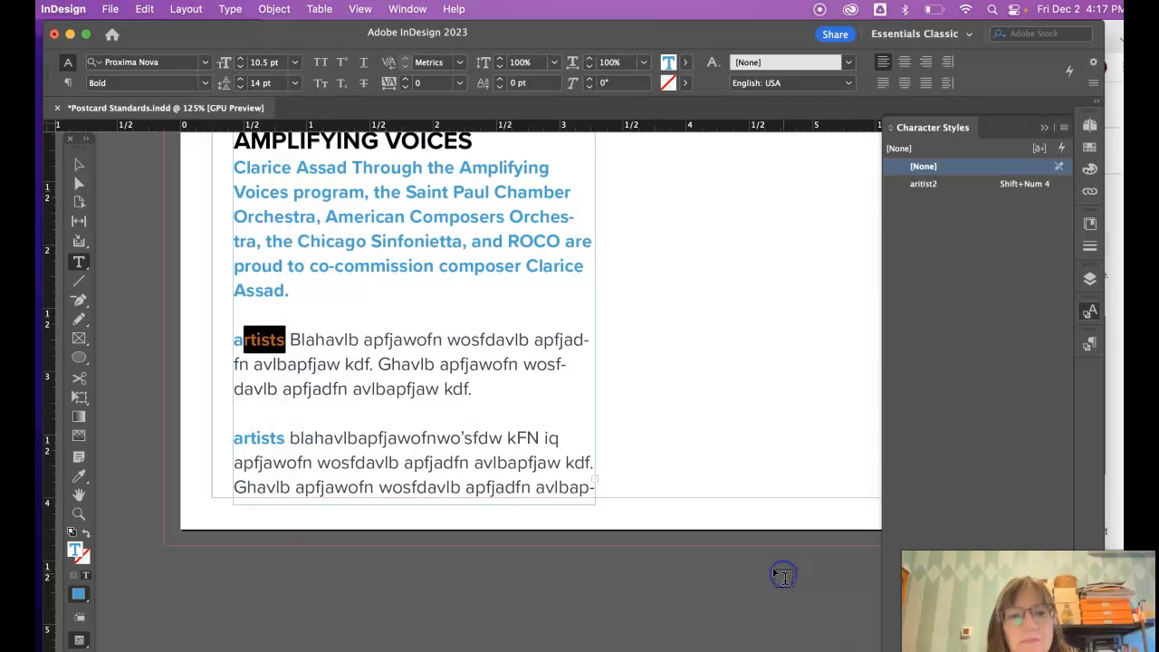
- Apply the aritist2 character style to the first 'artists' lead-in word
{"action": "left_click", "coordinate": [284, 341]}
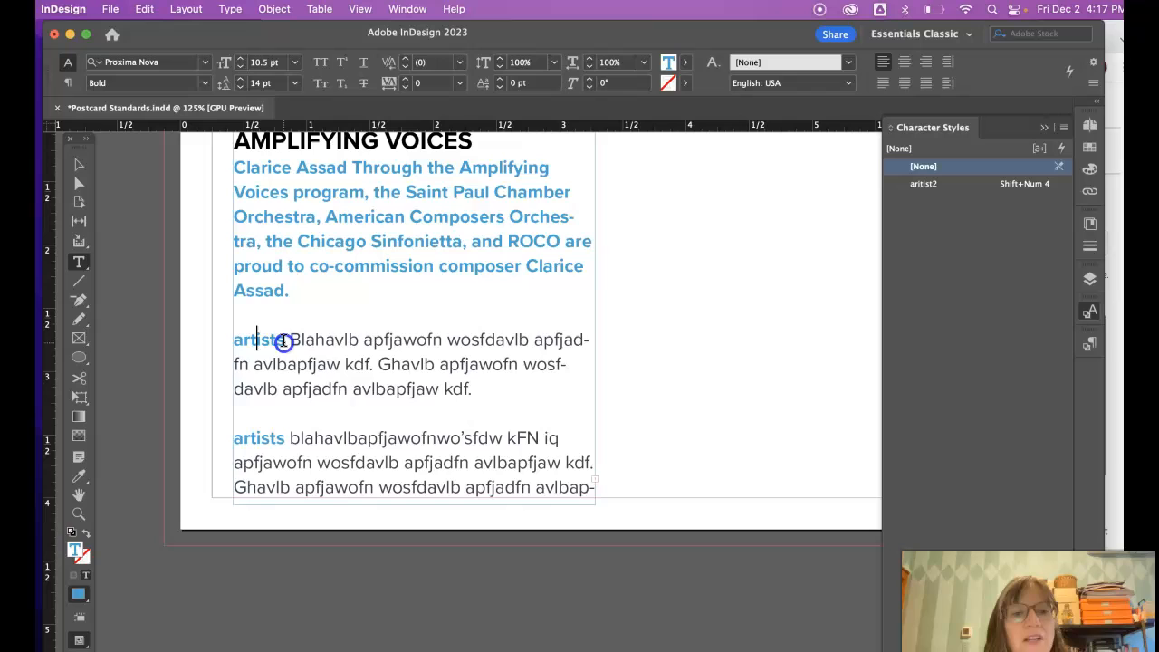
{"action": "double_click", "coordinate": [258, 339]}
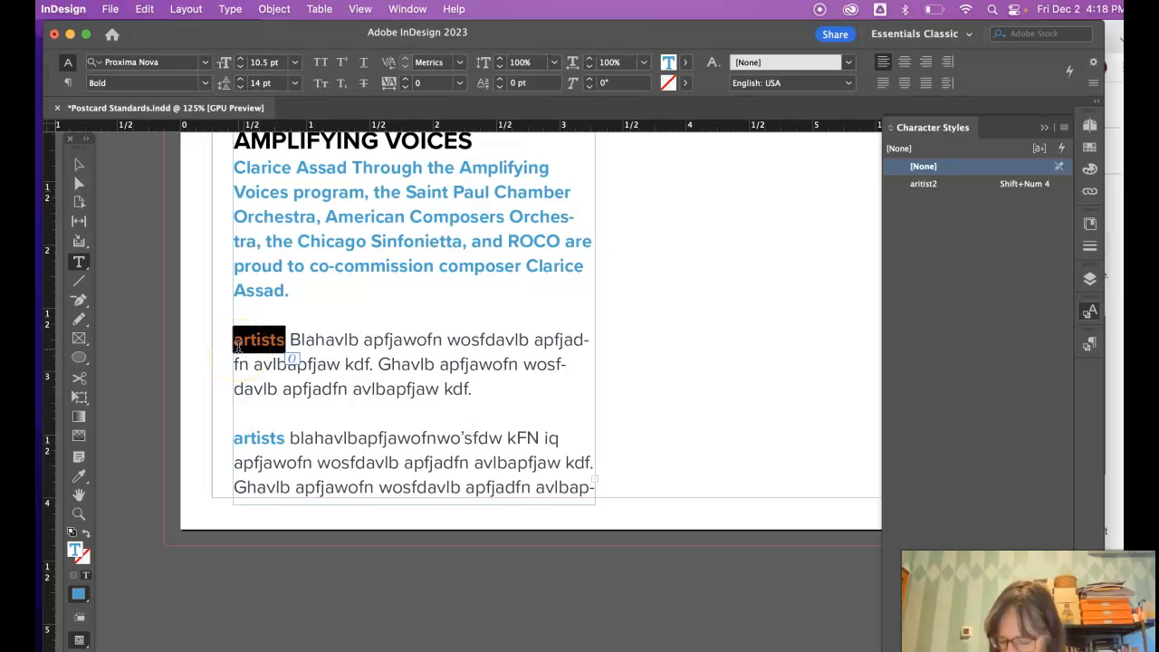
{"action": "left_click", "coordinate": [922, 183]}
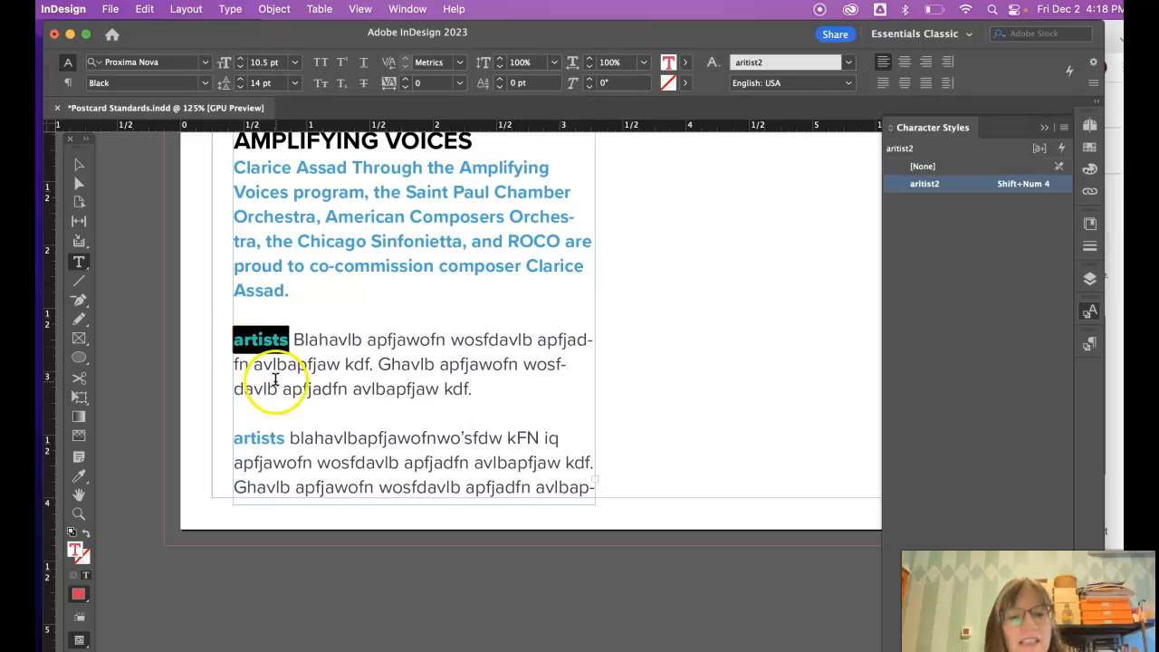
{"action": "left_click", "coordinate": [922, 166]}
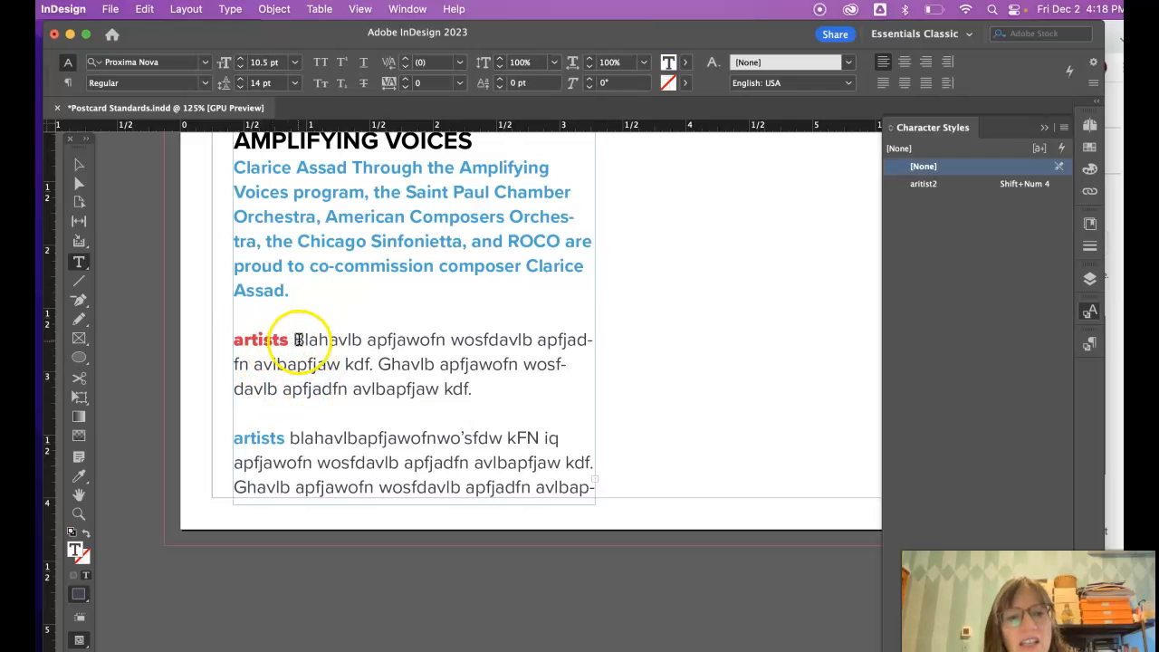
- Style the second 'artists' word with aritist2, after an accidental Heading style
{"action": "double_click", "coordinate": [258, 437]}
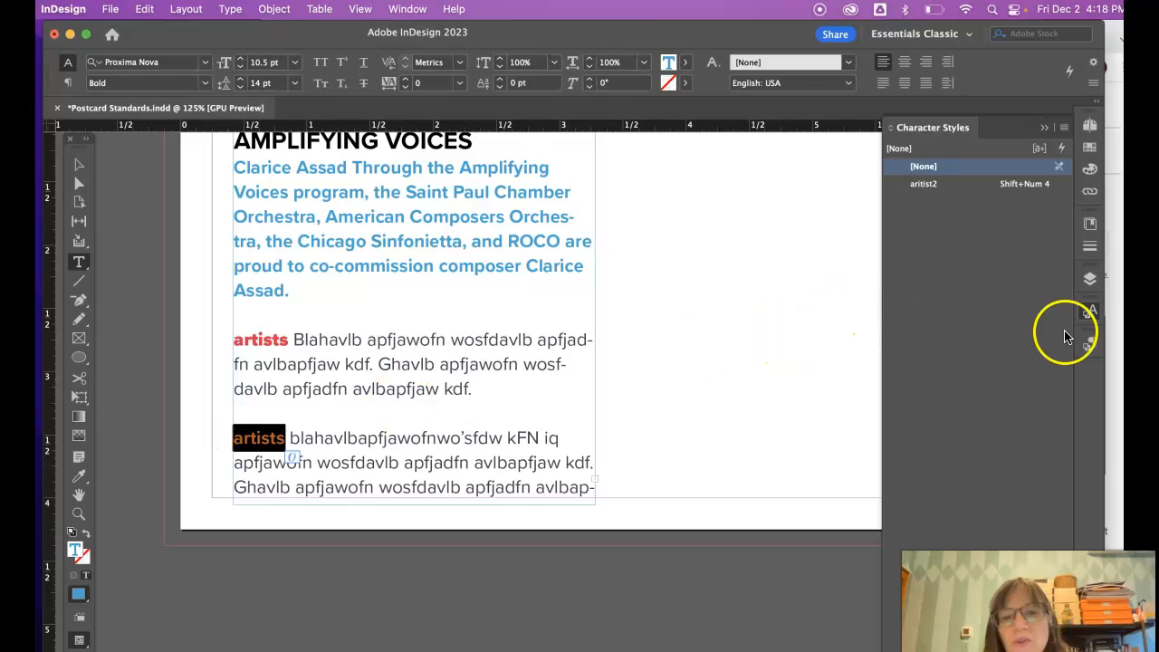
{"action": "left_click", "coordinate": [291, 437]}
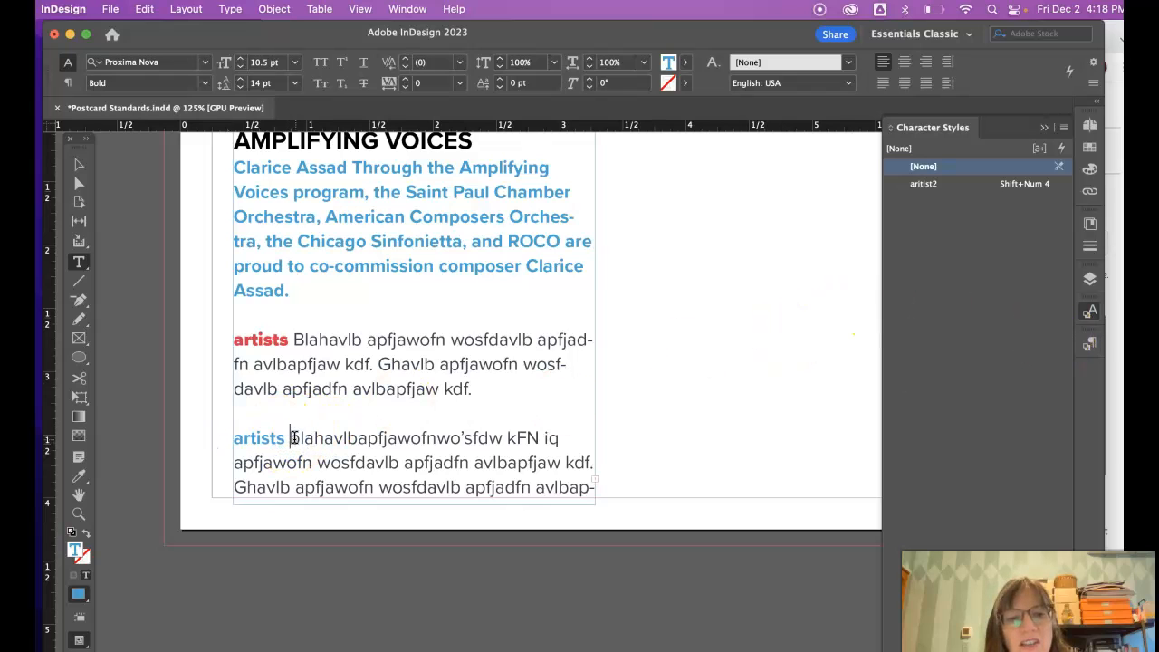
{"action": "double_click", "coordinate": [258, 437]}
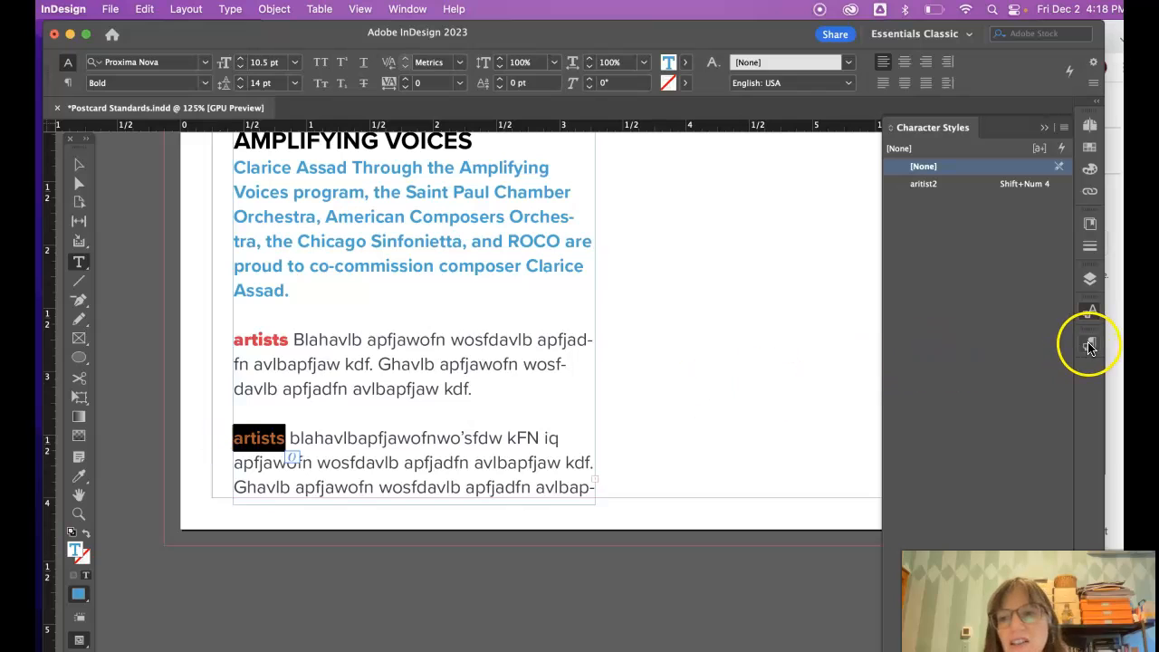
{"action": "left_click", "coordinate": [1089, 344]}
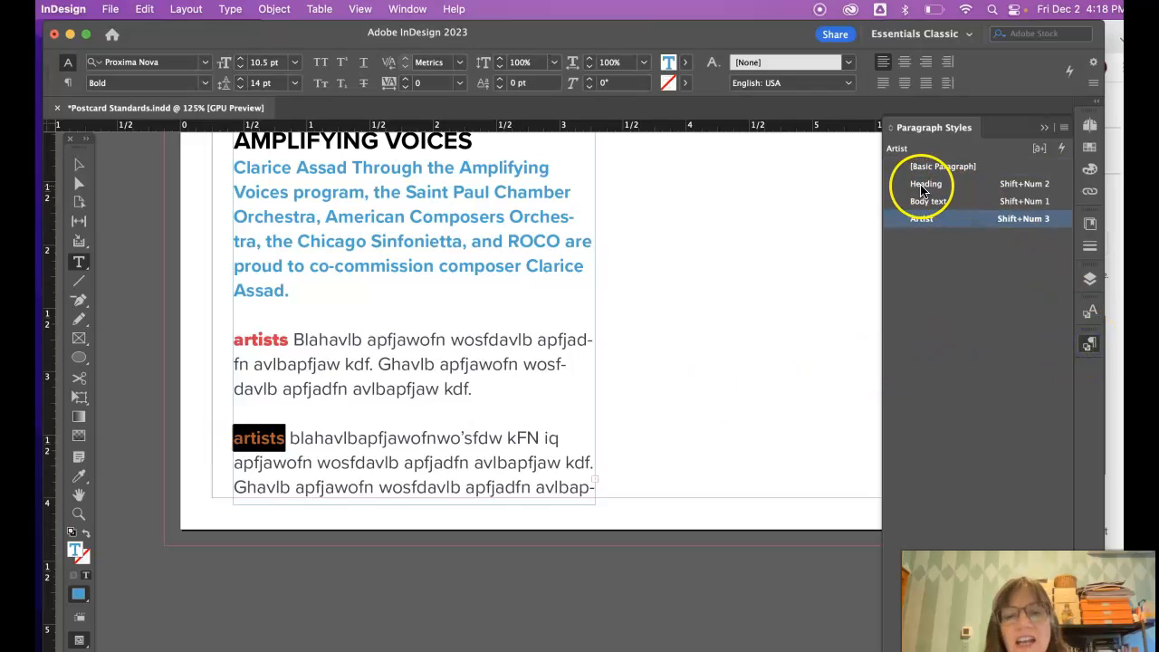
{"action": "left_click", "coordinate": [926, 183]}
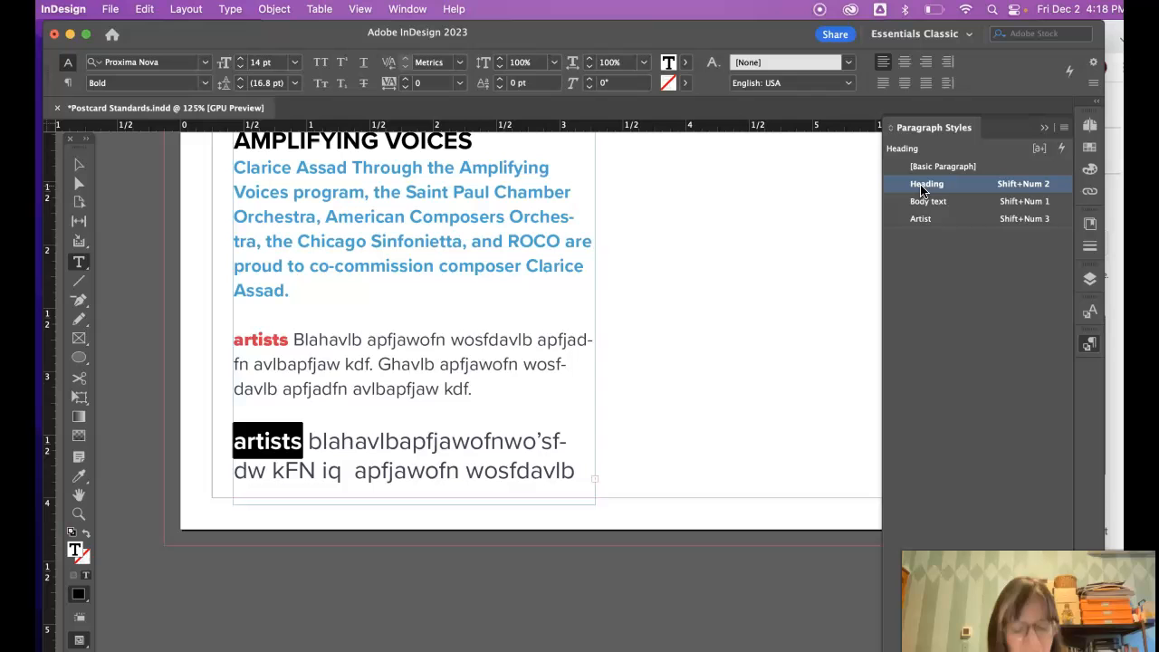
{"action": "left_click", "coordinate": [920, 218]}
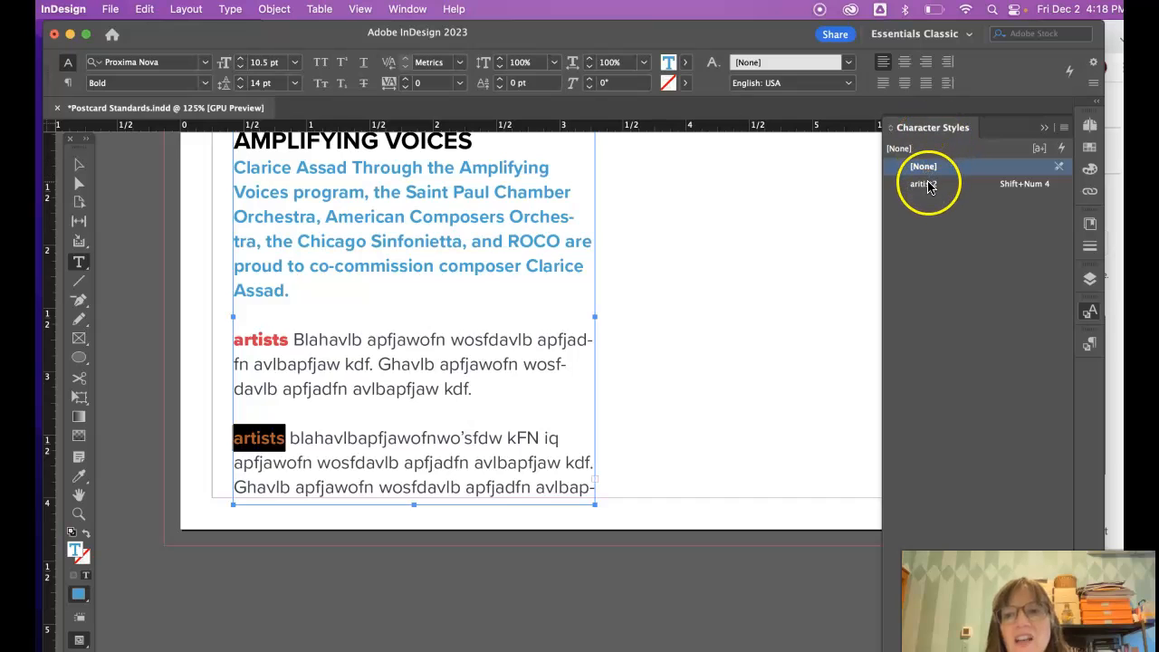
{"action": "left_click", "coordinate": [925, 183]}
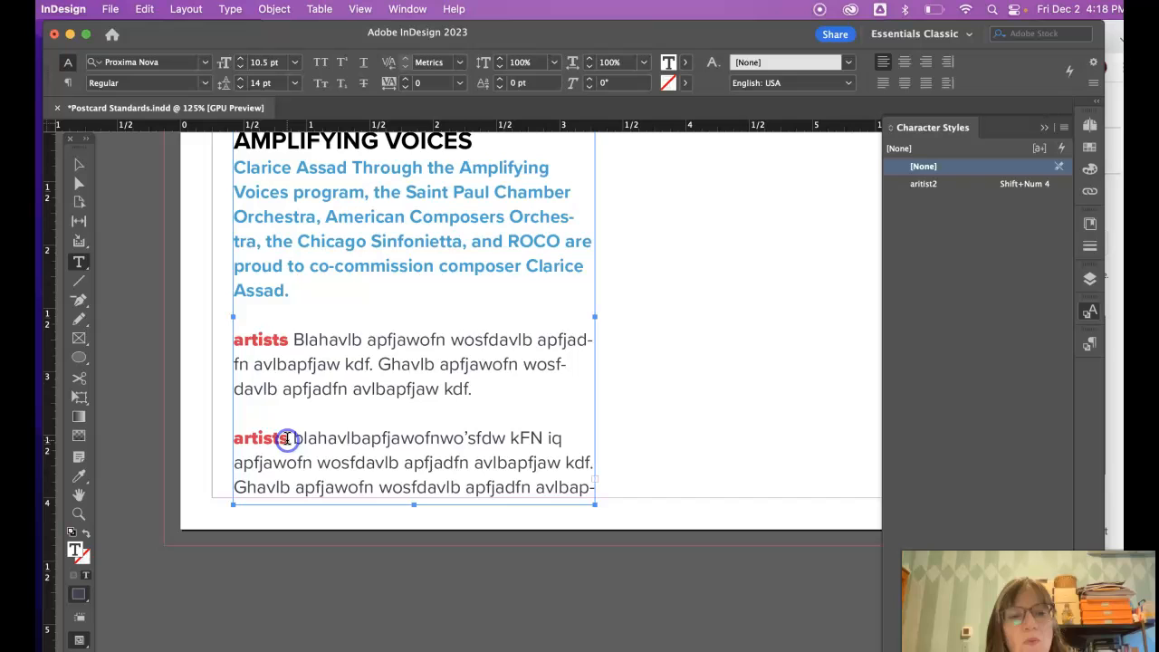
{"action": "left_click", "coordinate": [923, 183]}
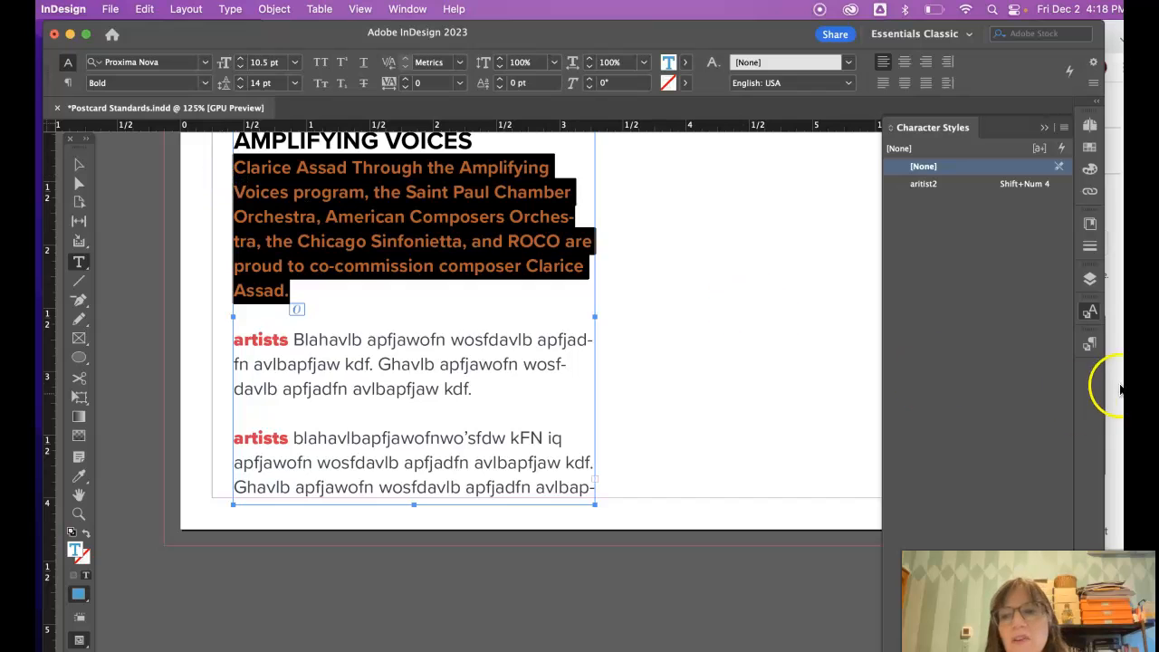
{"action": "left_click", "coordinate": [1089, 342]}
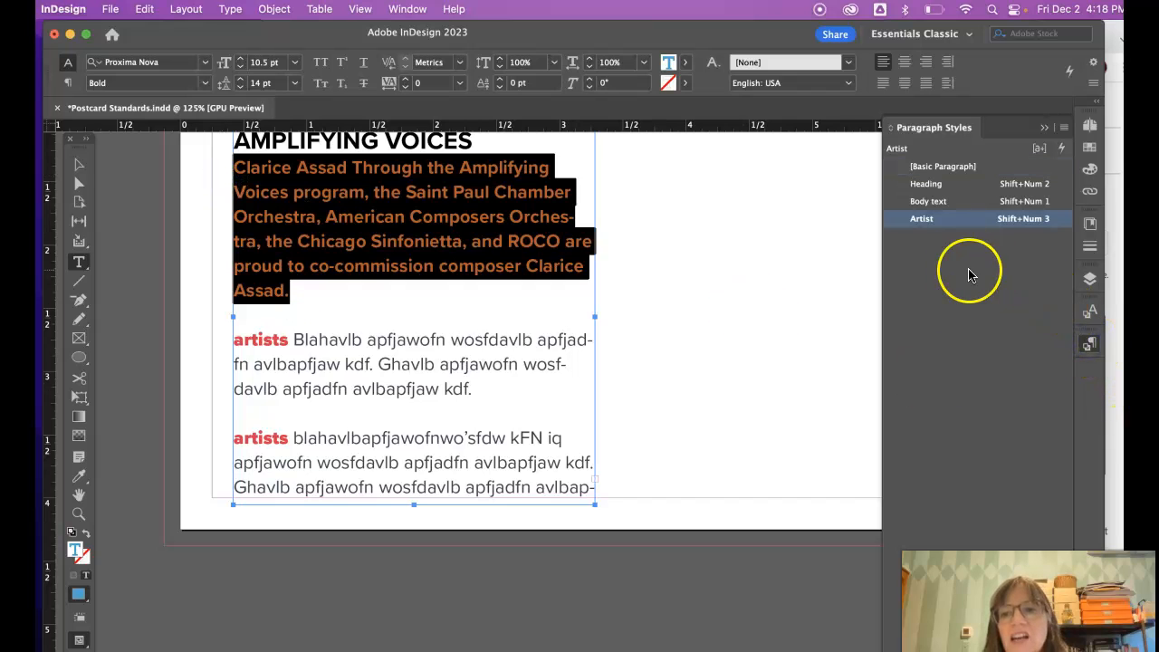
{"action": "left_click", "coordinate": [928, 201]}
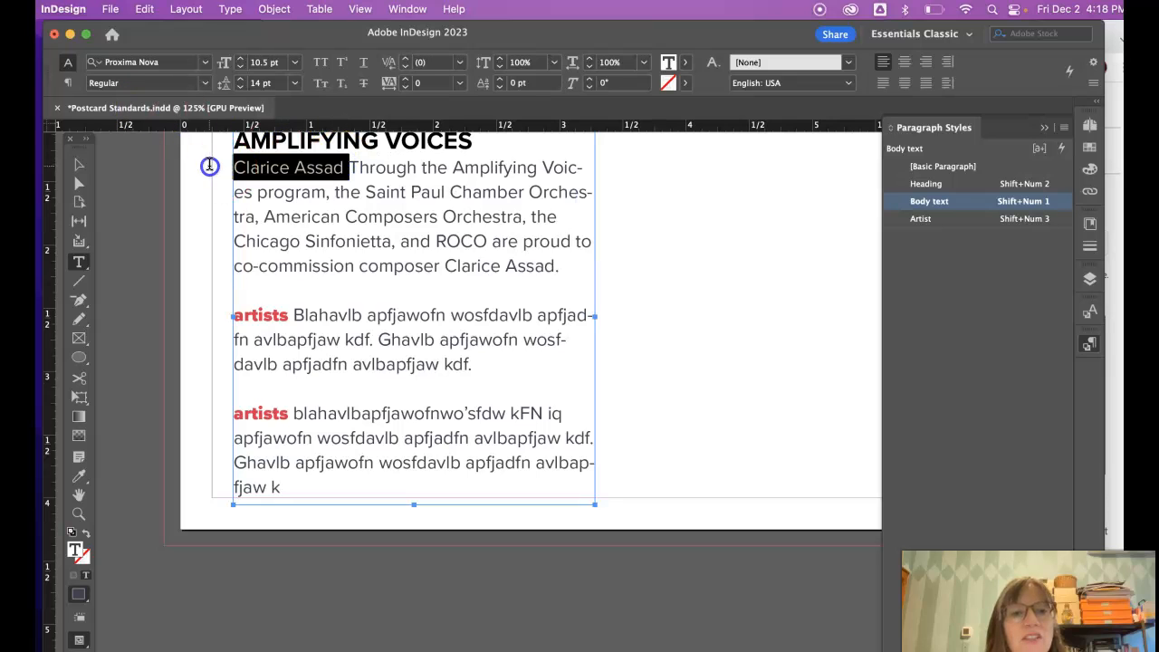
{"action": "left_click", "coordinate": [438, 62]}
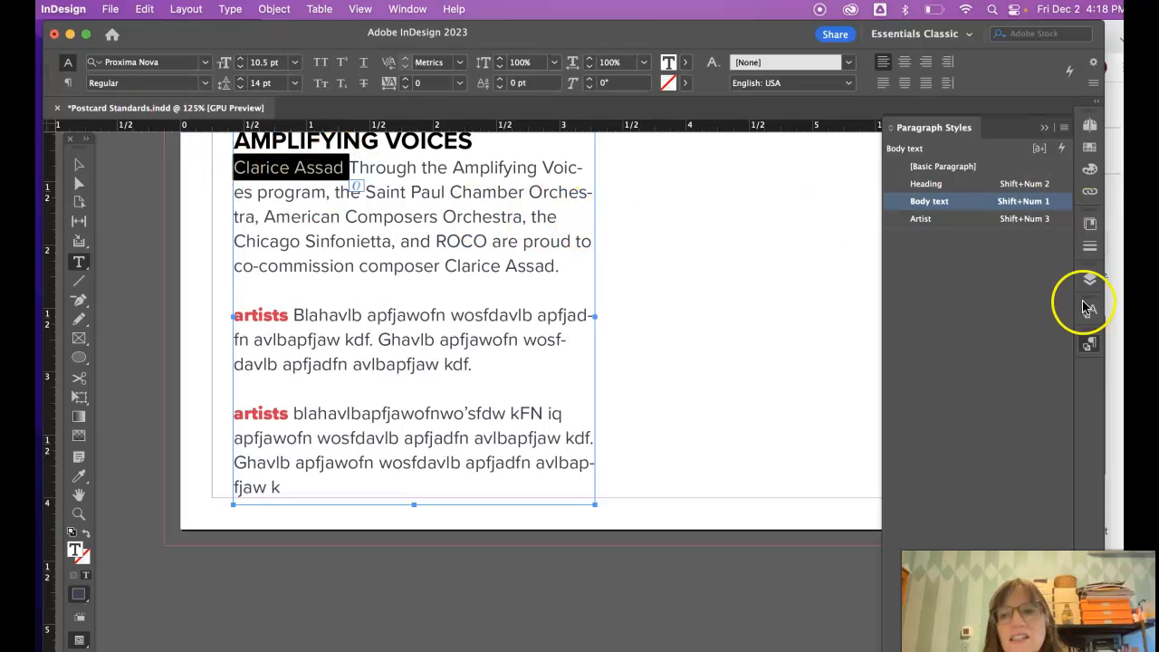
{"action": "left_click", "coordinate": [1089, 312]}
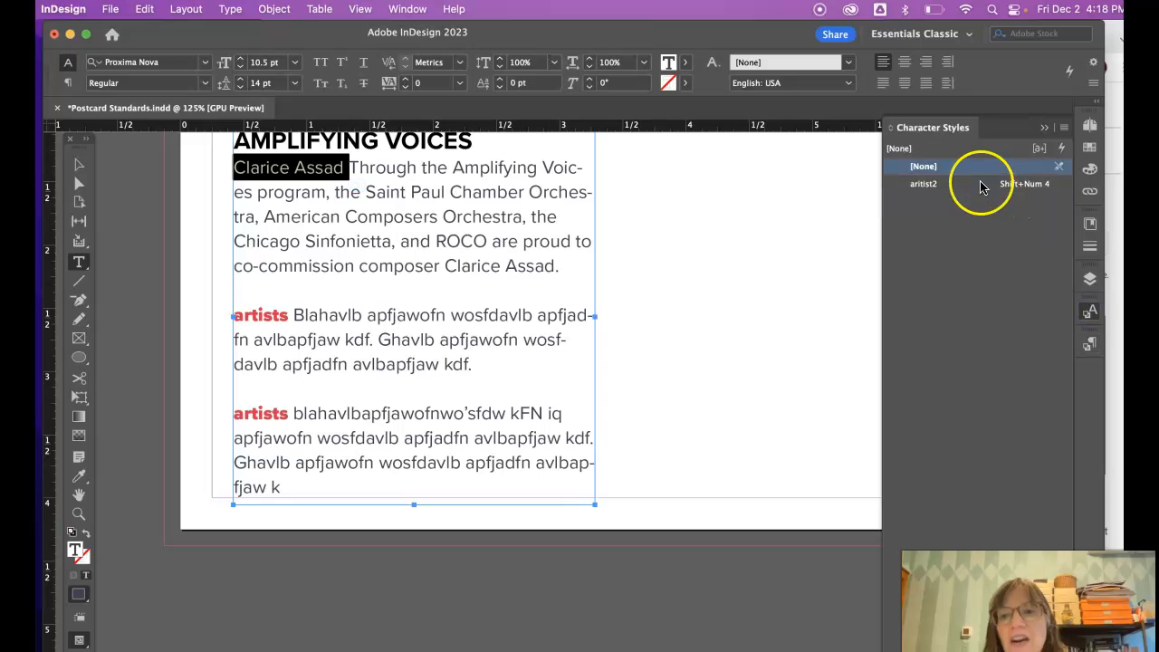
{"action": "left_click", "coordinate": [923, 183]}
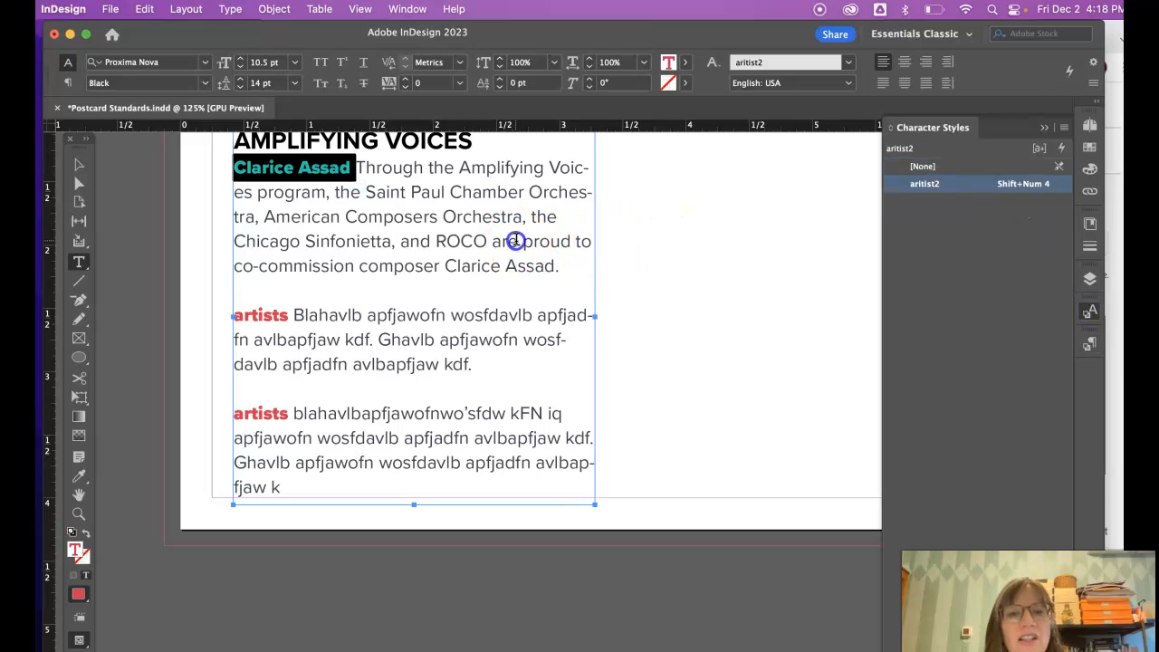
{"action": "left_click", "coordinate": [923, 166]}
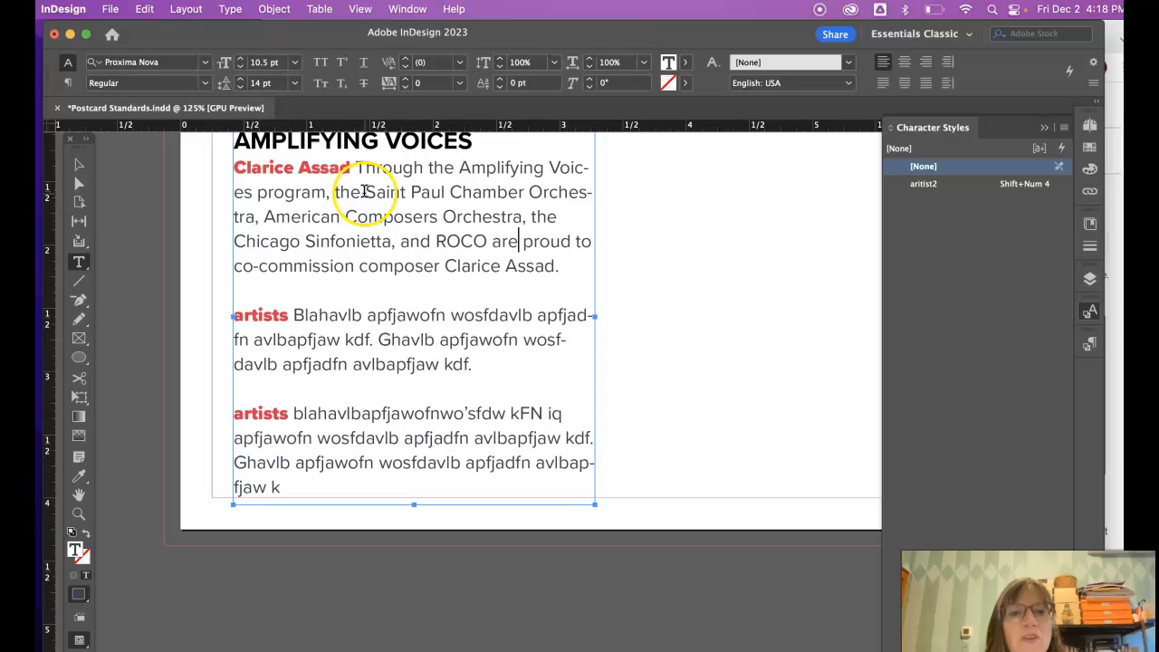
{"action": "left_click_drag", "start_coordinate": [364, 192], "coordinate": [439, 216]}
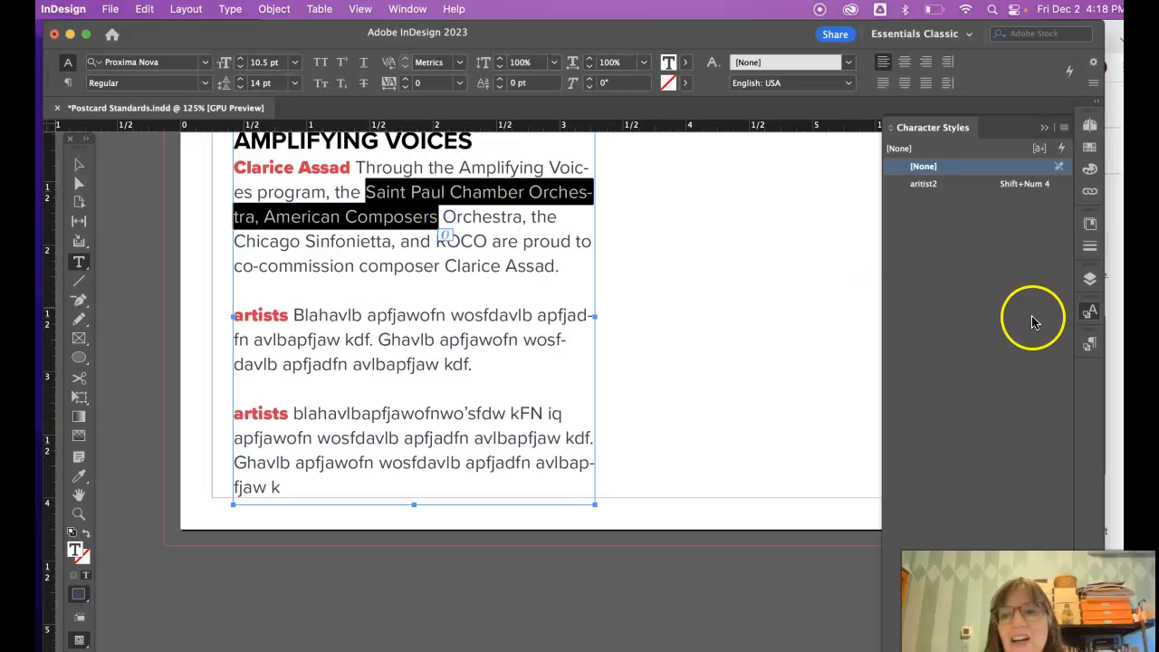
{"action": "left_click", "coordinate": [934, 126]}
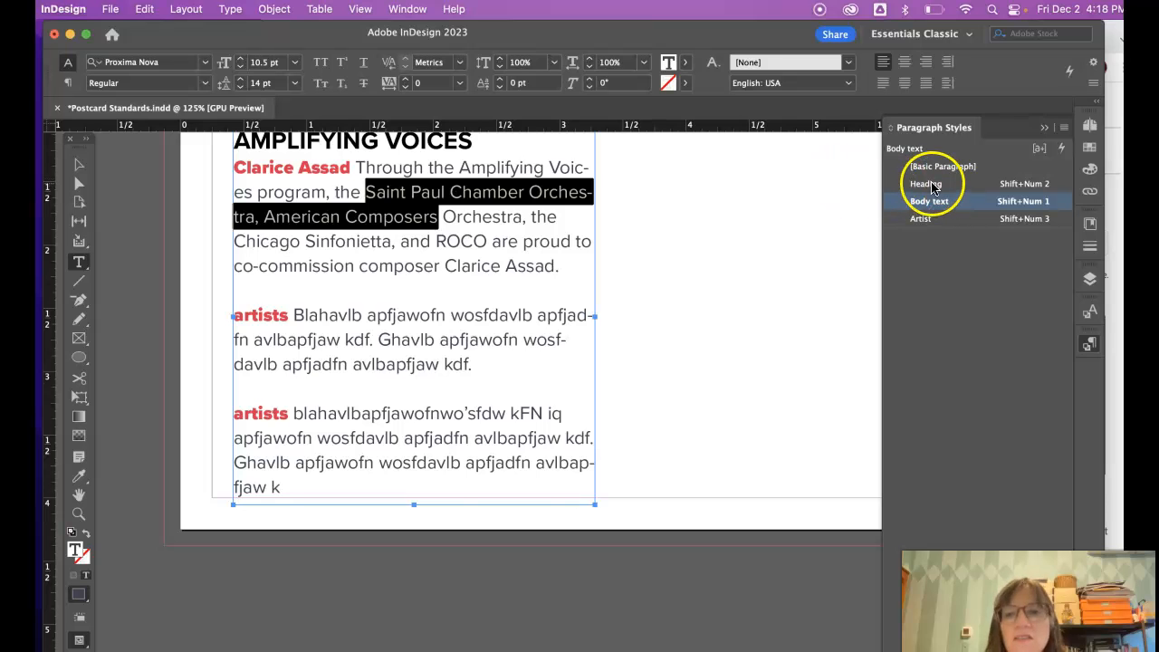
{"action": "left_click", "coordinate": [926, 183]}
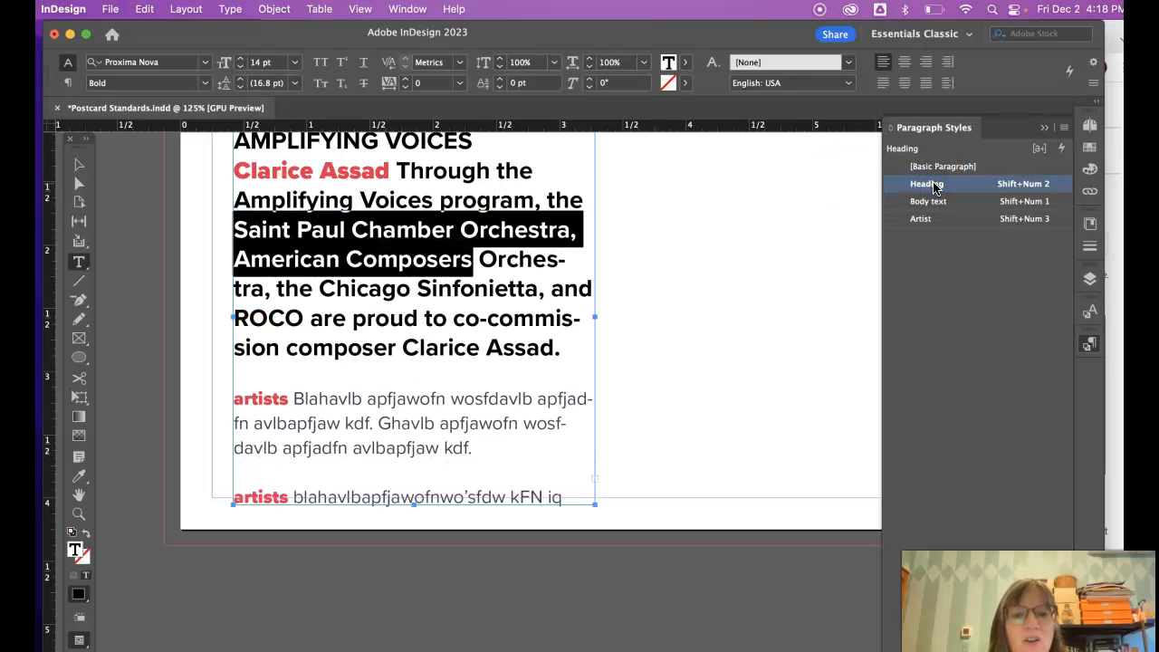
{"action": "left_click", "coordinate": [928, 201]}
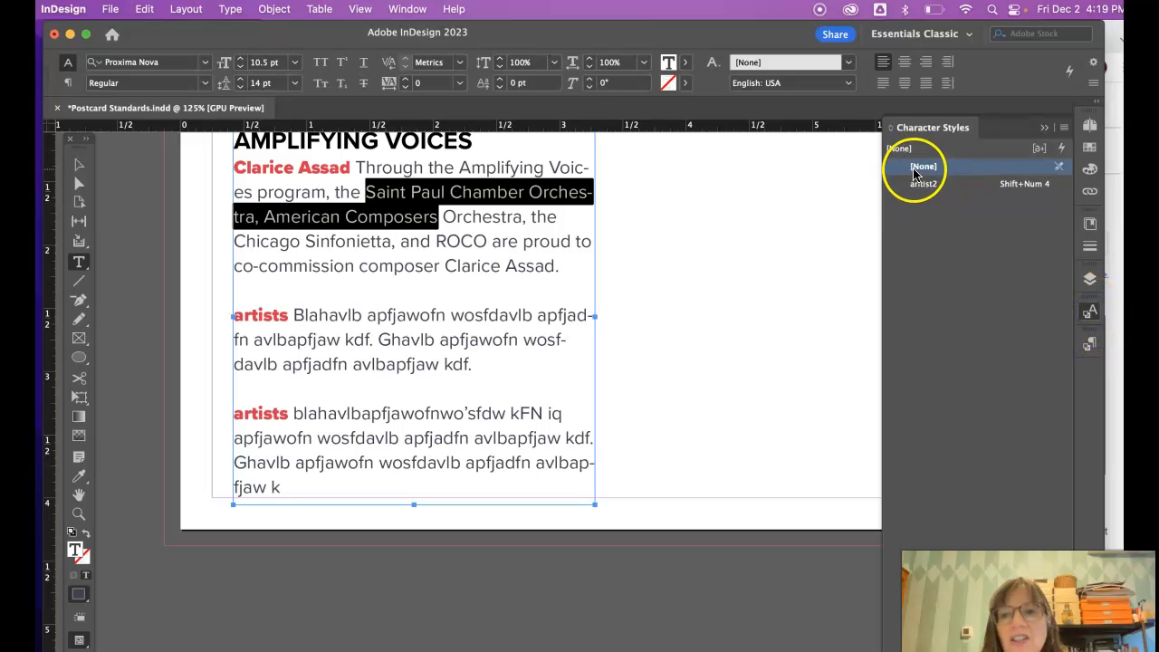
{"action": "left_click", "coordinate": [923, 184]}
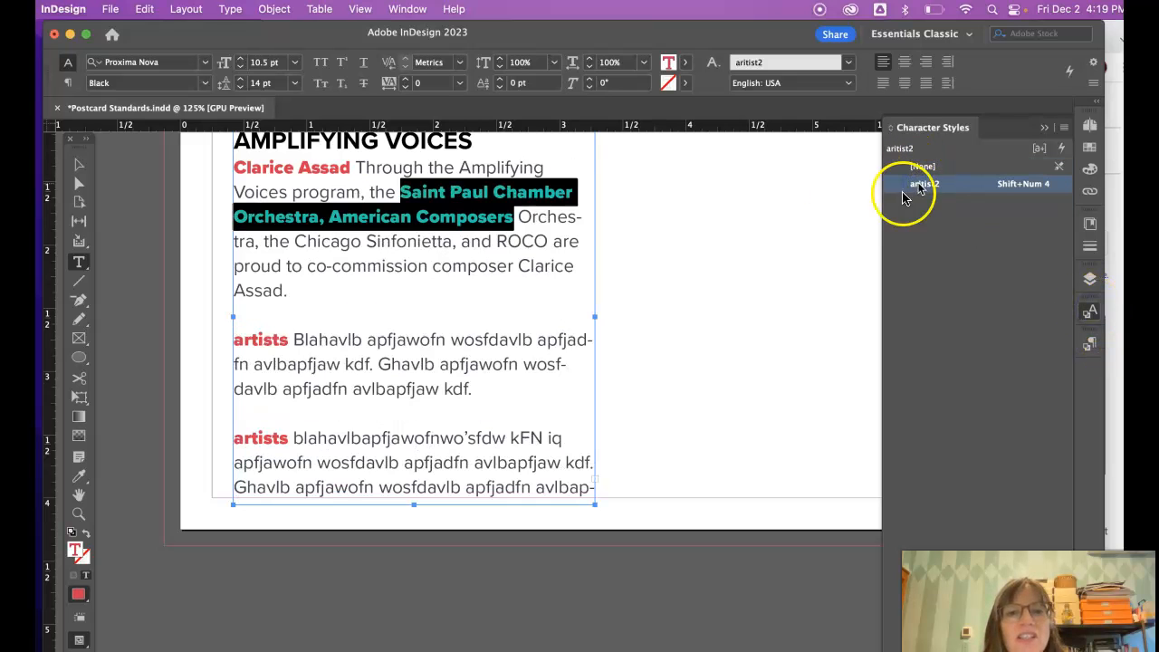
{"action": "left_click", "coordinate": [923, 166]}
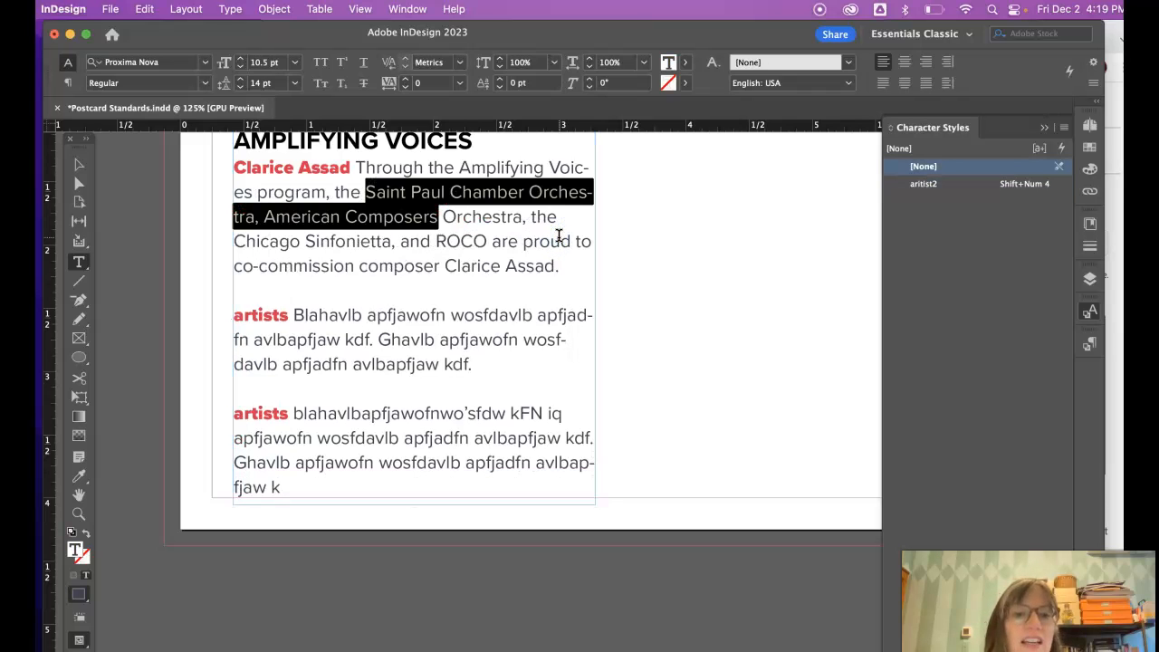
{"action": "left_click", "coordinate": [273, 314]}
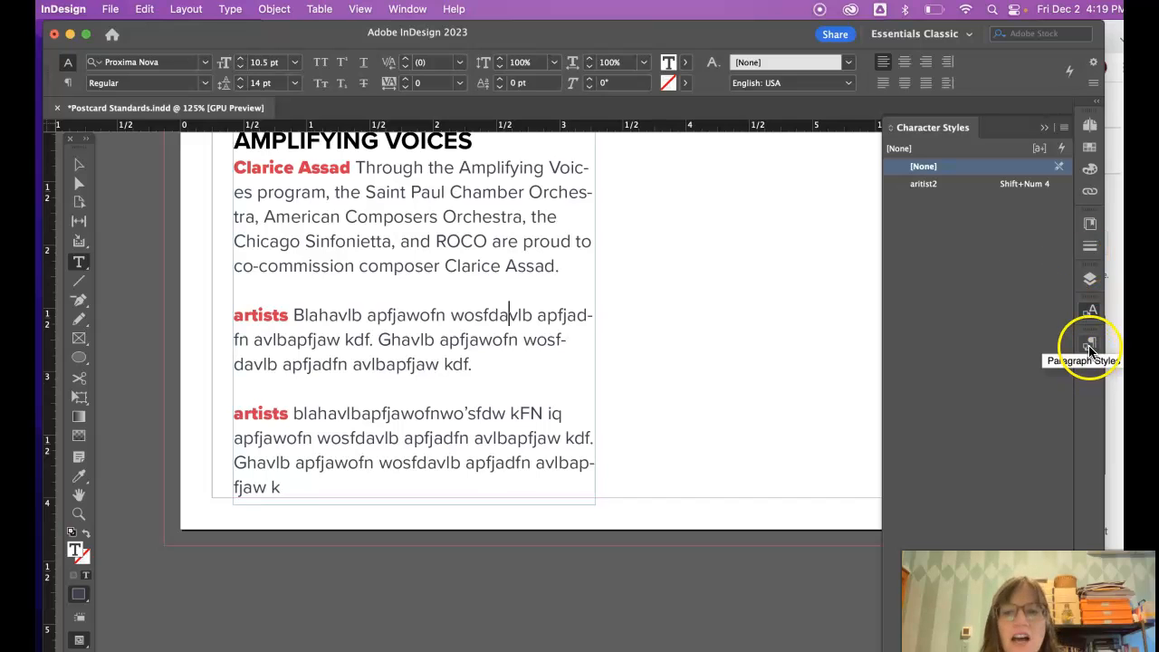
- Show the Paragraph Styles panel and its options menu
{"action": "left_click", "coordinate": [1090, 344]}
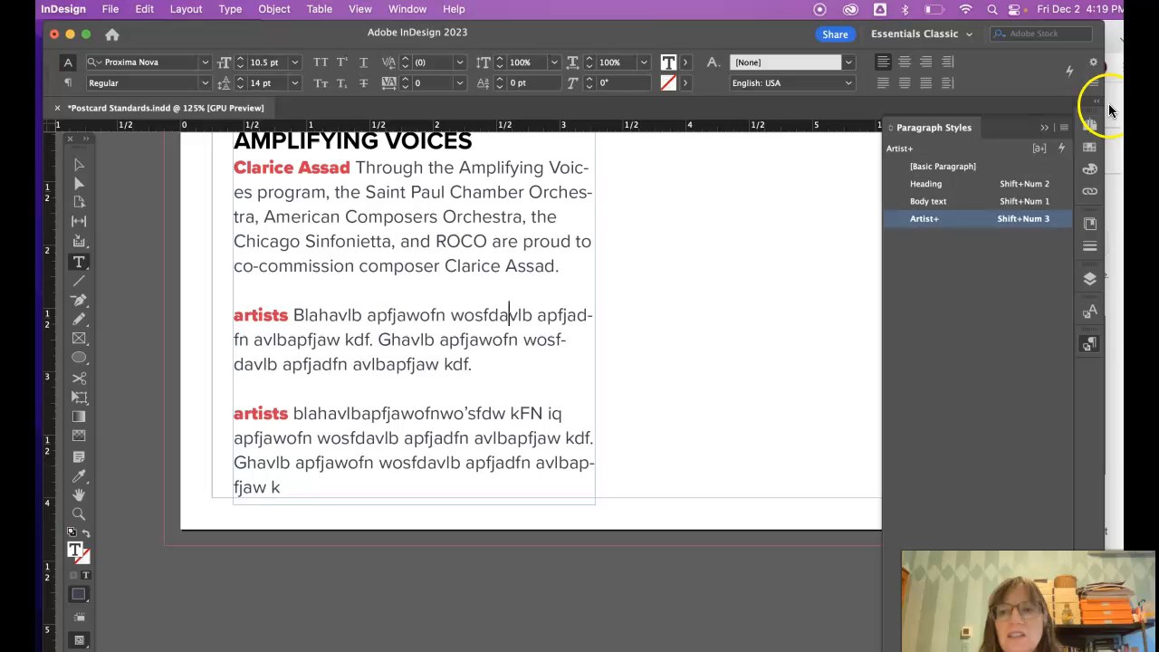
{"action": "left_click", "coordinate": [1043, 127]}
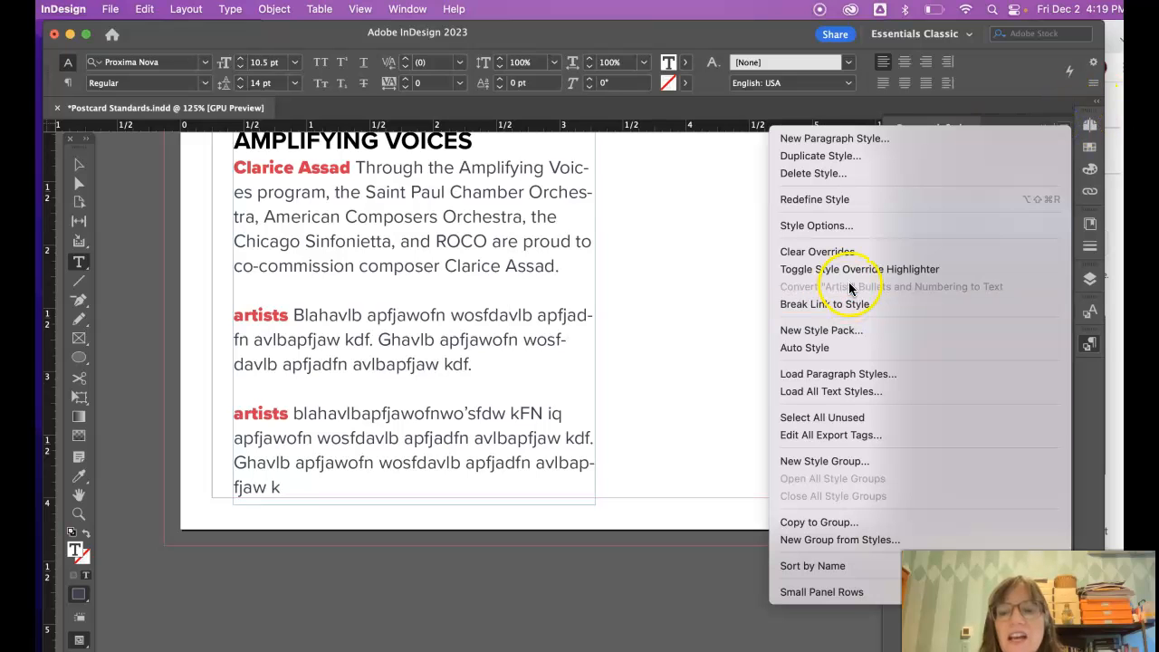
{"action": "mouse_move", "coordinate": [1095, 149]}
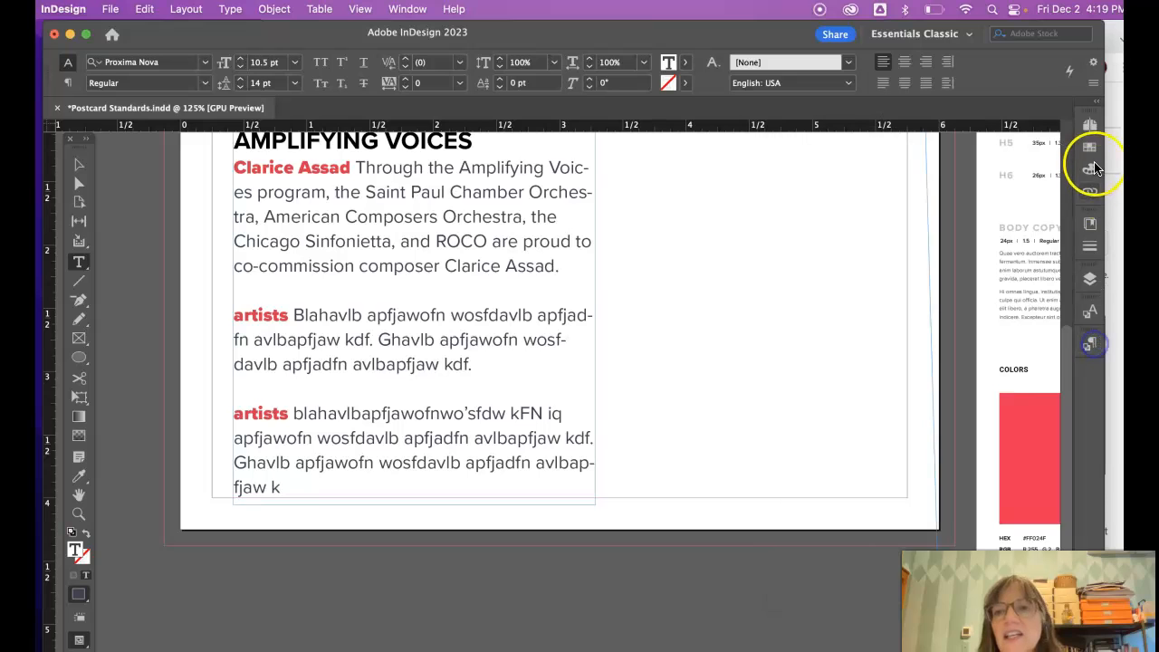
{"action": "left_click", "coordinate": [1088, 147]}
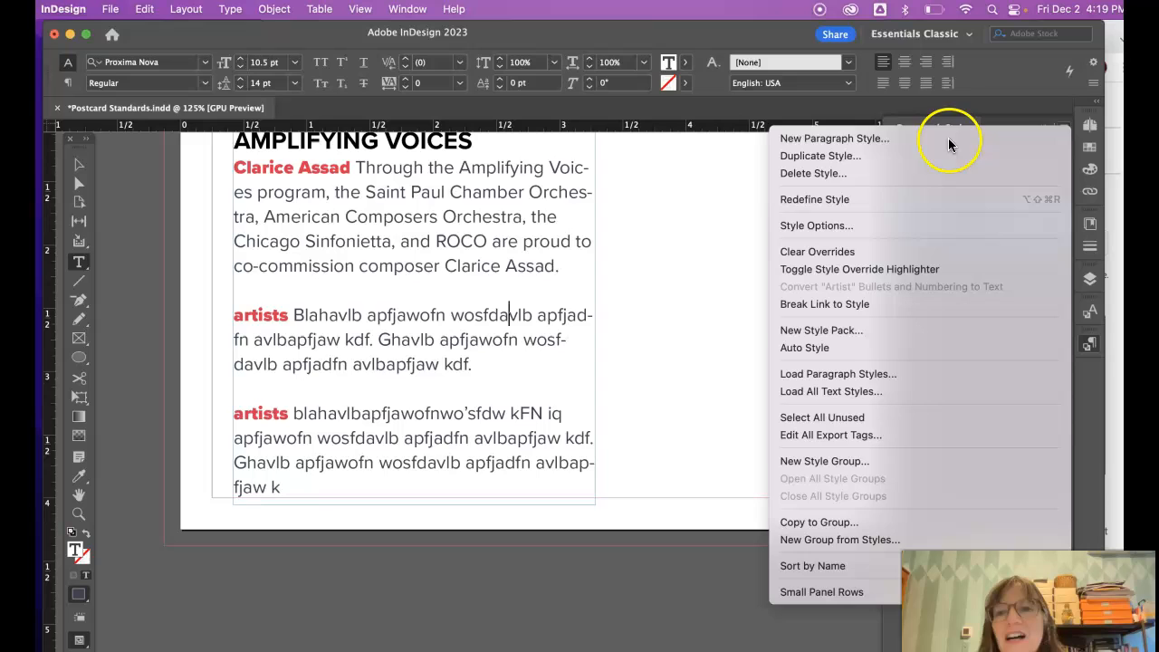
- Start a new paragraph style, Paragraph Style 1, based on Artist
{"action": "left_click", "coordinate": [833, 138]}
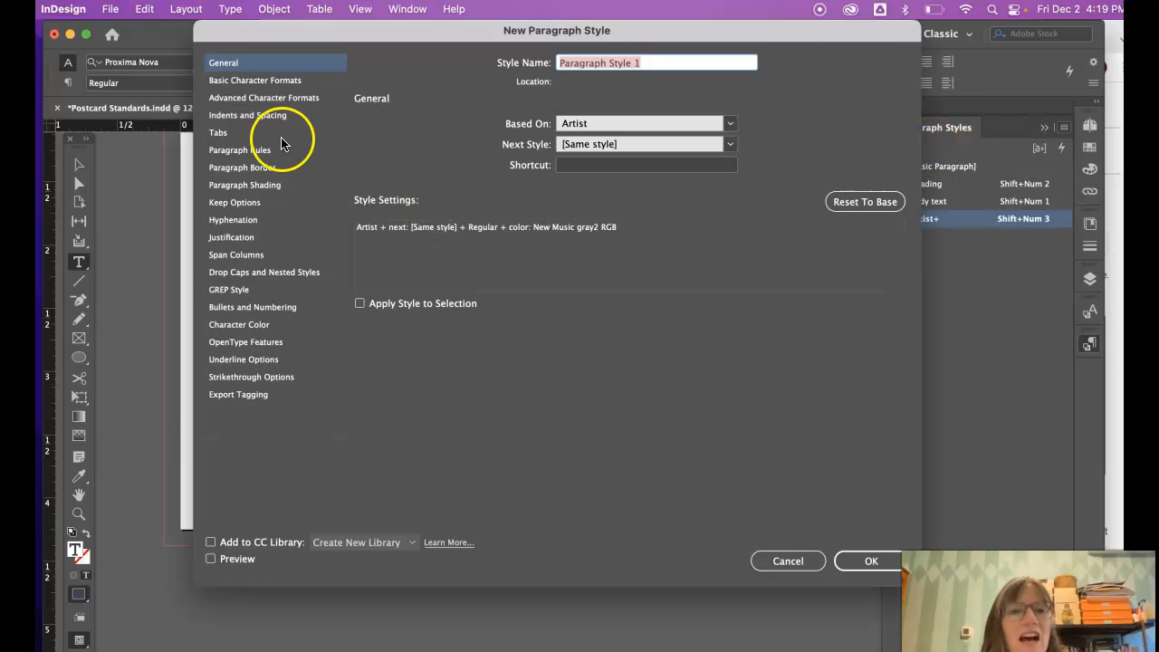
{"action": "mouse_move", "coordinate": [232, 218]}
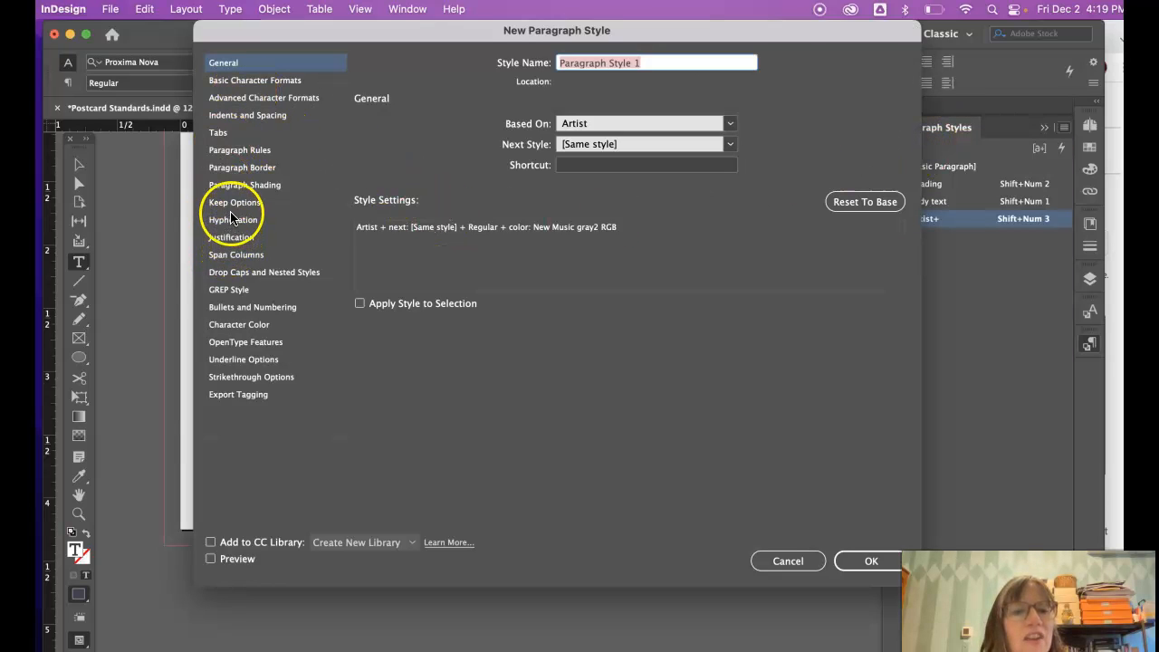
{"action": "mouse_move", "coordinate": [226, 353]}
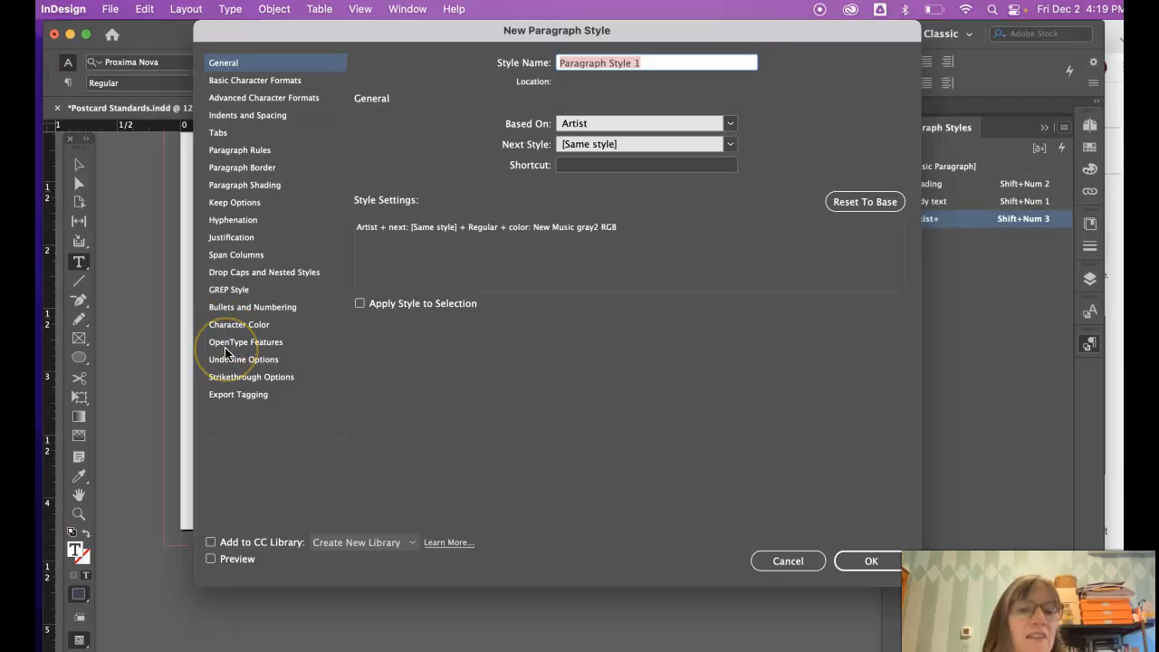
{"action": "mouse_move", "coordinate": [265, 262]}
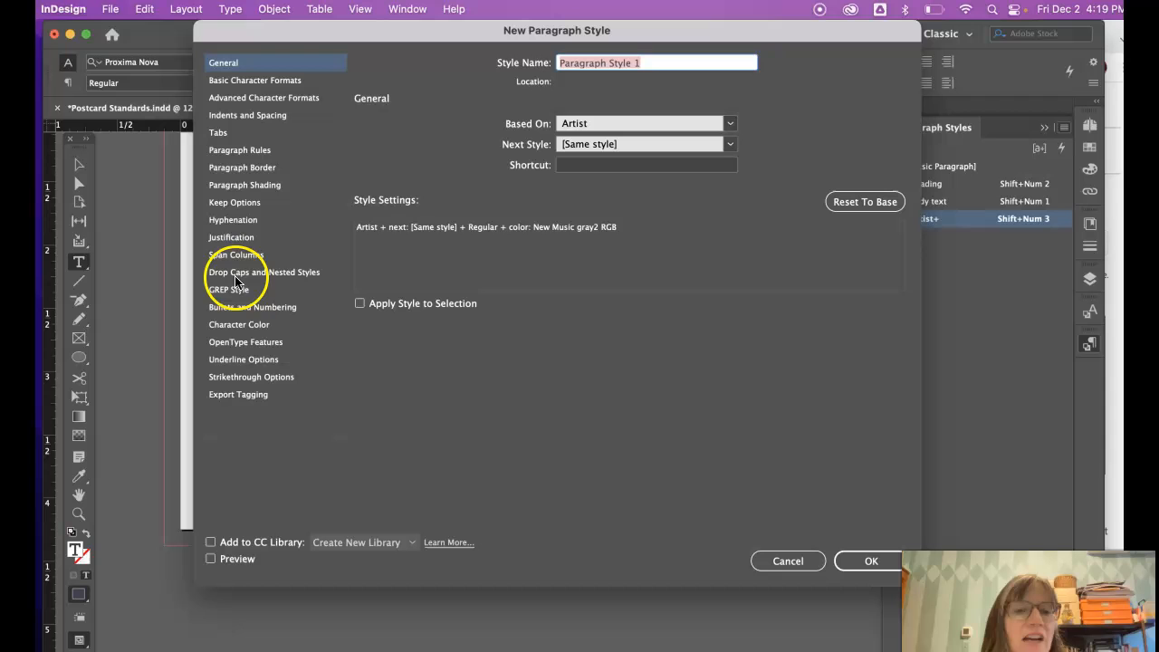
{"action": "mouse_move", "coordinate": [232, 312]}
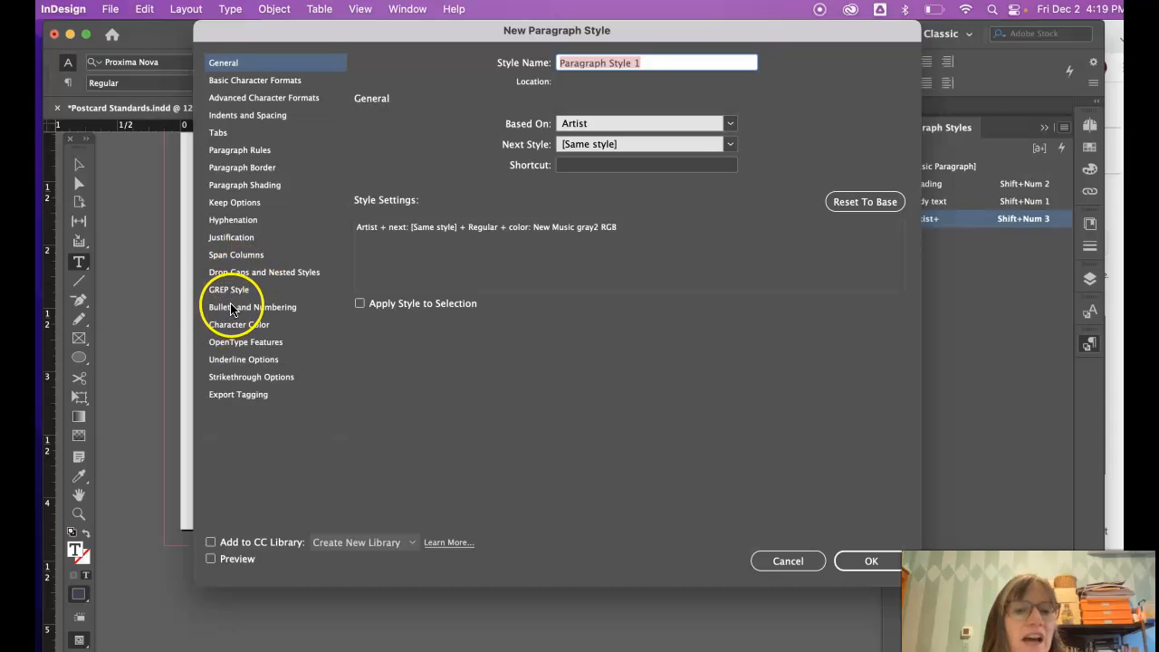
{"action": "mouse_move", "coordinate": [237, 366]}
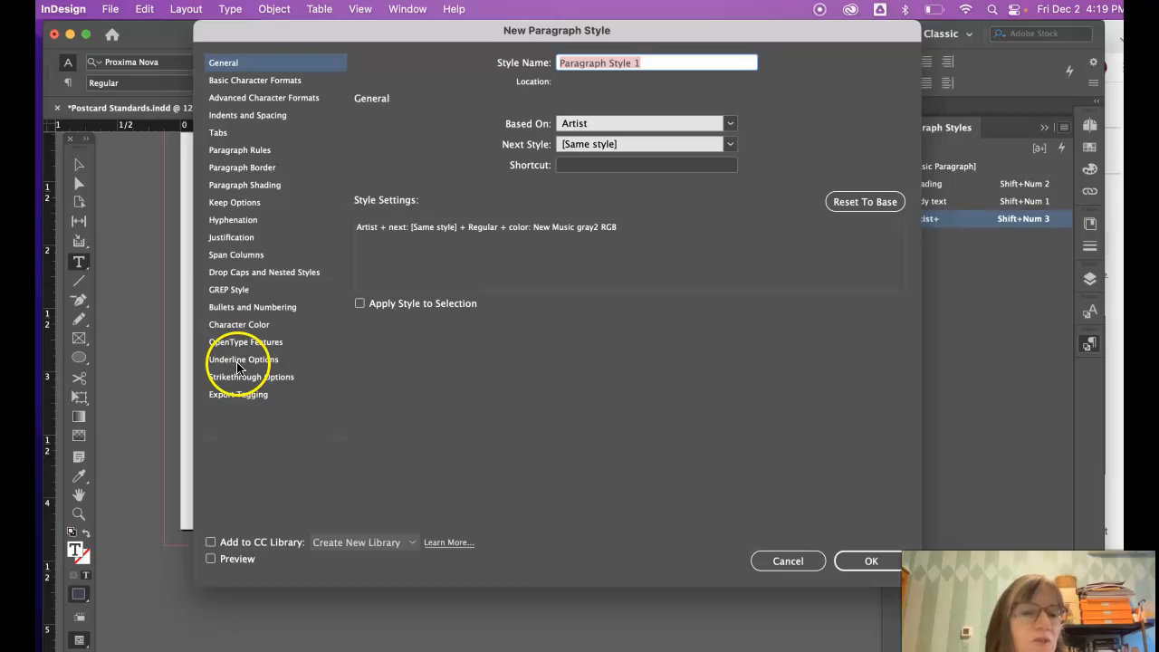
{"action": "mouse_move", "coordinate": [743, 492]}
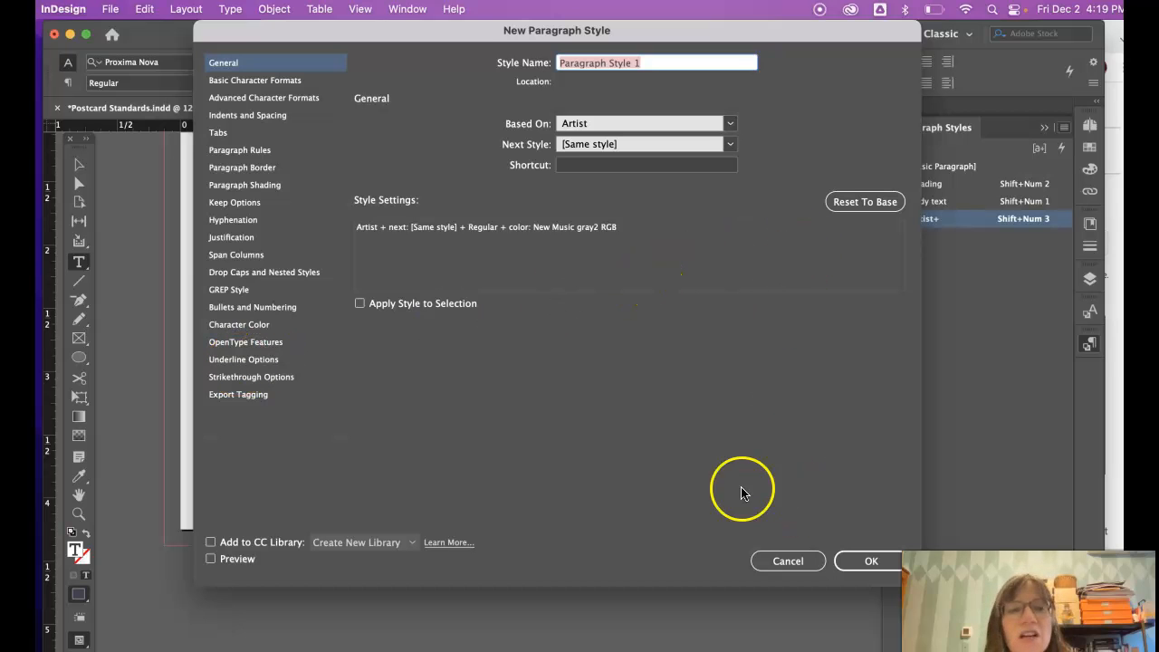
{"action": "mouse_move", "coordinate": [258, 290]}
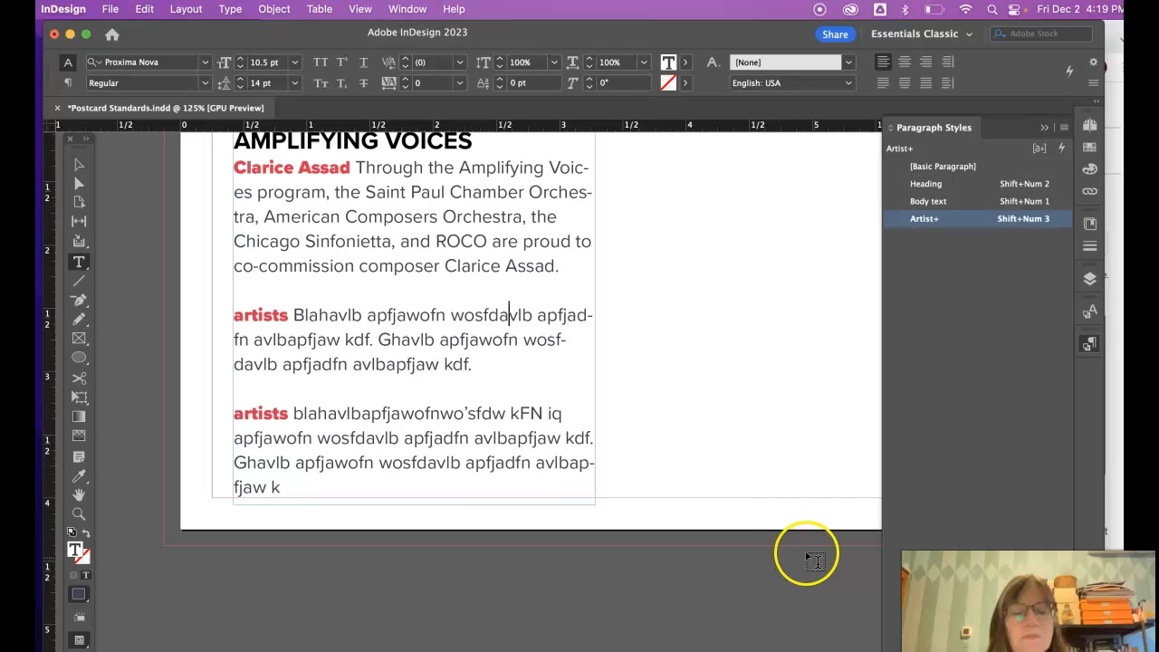
- Scroll to the postcard header and select the text frame as an object
{"action": "scroll", "scroll_direction": "down", "scroll_amount": 3}
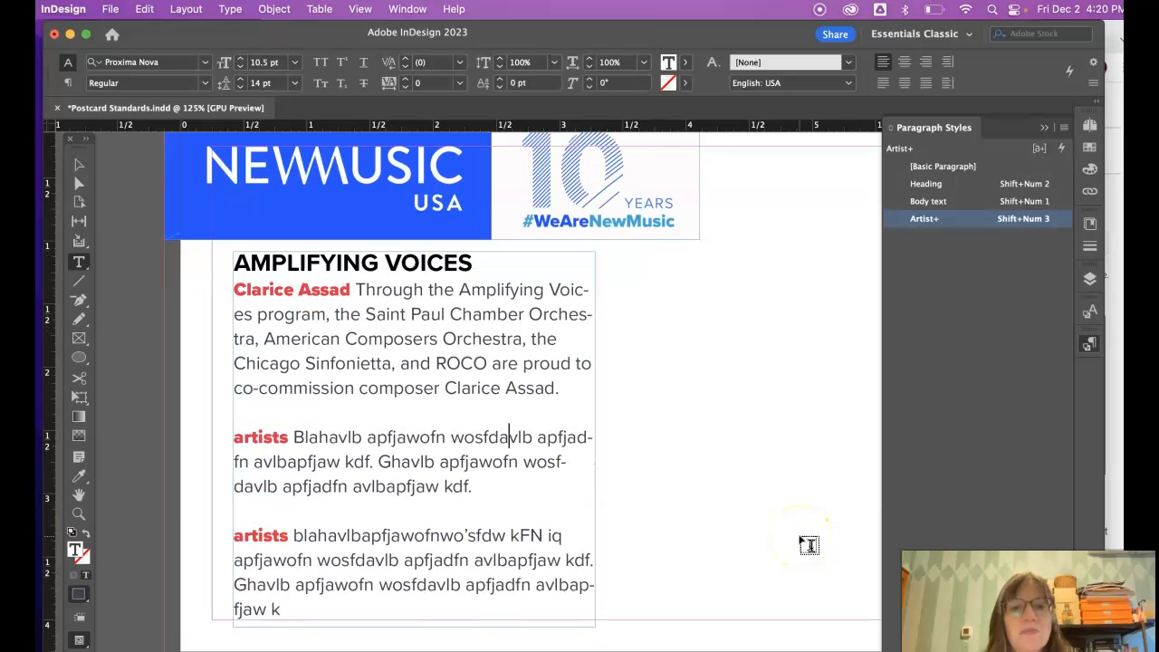
{"action": "scroll", "scroll_direction": "down", "scroll_amount": 3}
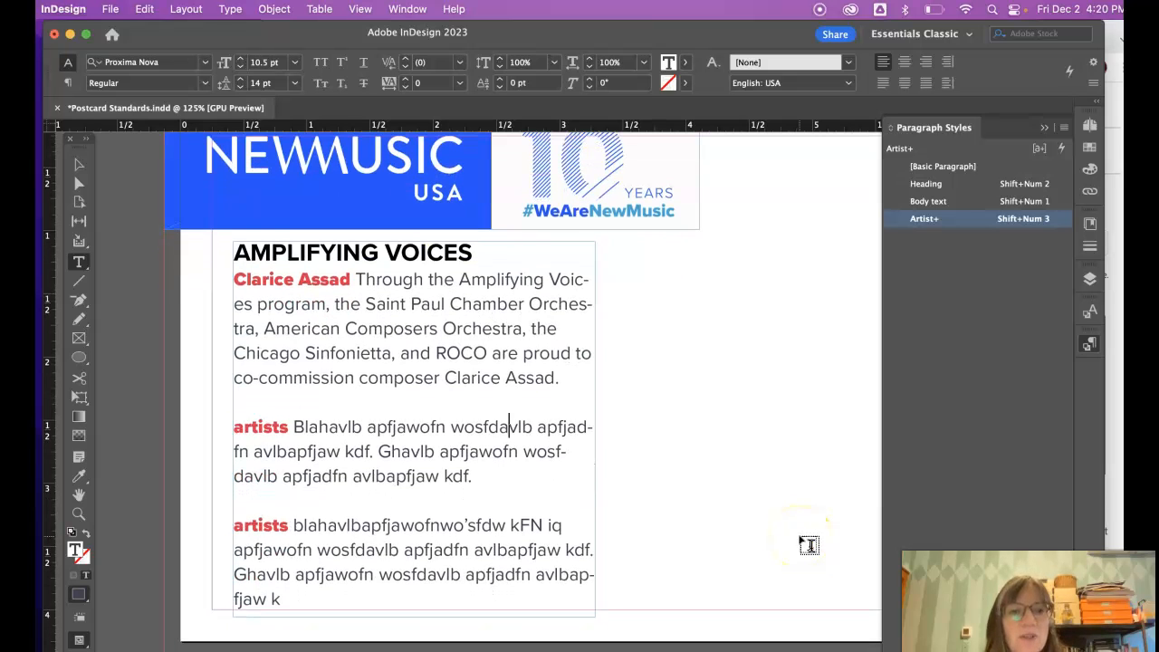
{"action": "left_click", "coordinate": [78, 164]}
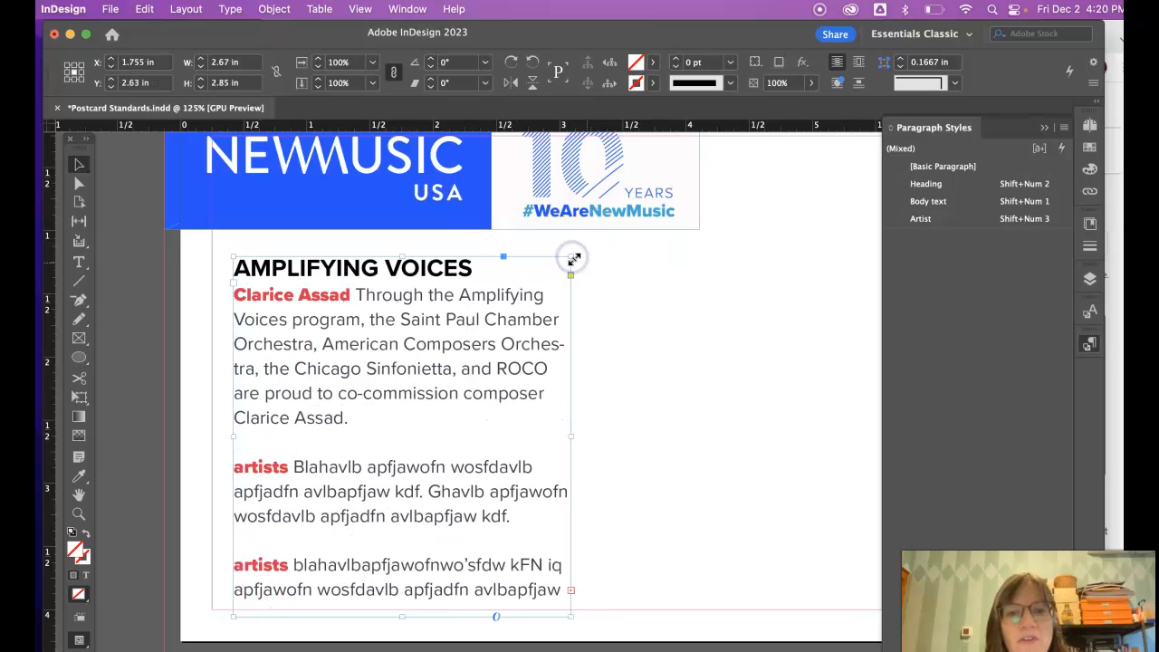
- Drag the frame's handles until the second artists paragraph becomes overset
{"action": "left_click_drag", "start_coordinate": [570, 258], "coordinate": [559, 259]}
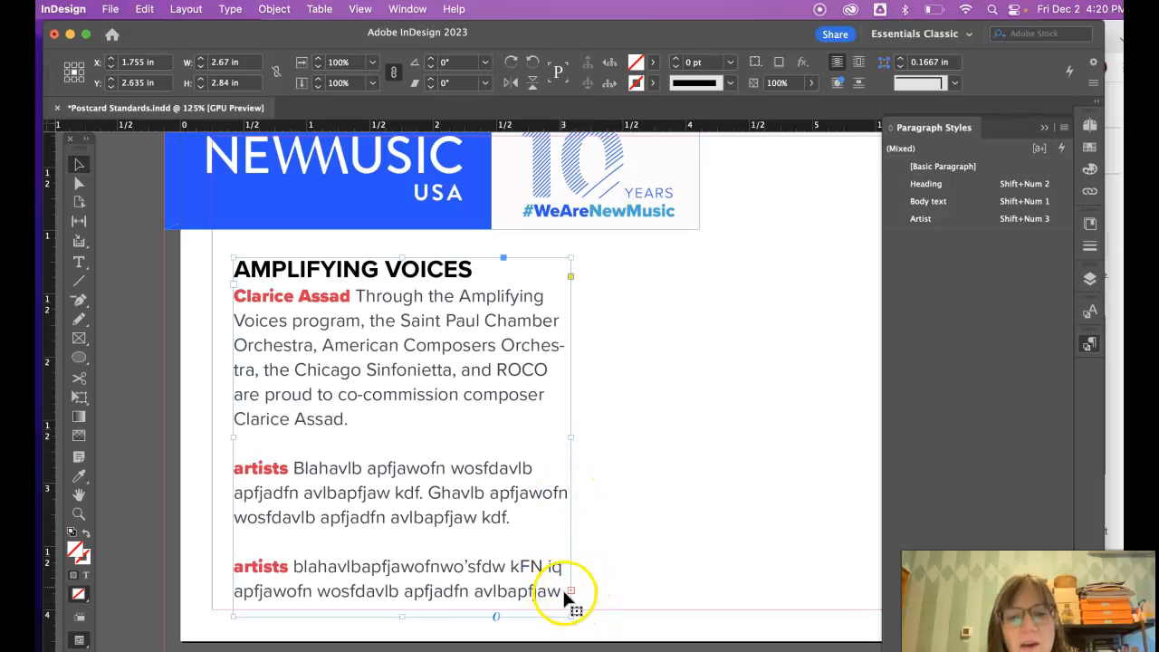
{"action": "left_click_drag", "start_coordinate": [570, 437], "coordinate": [609, 432]}
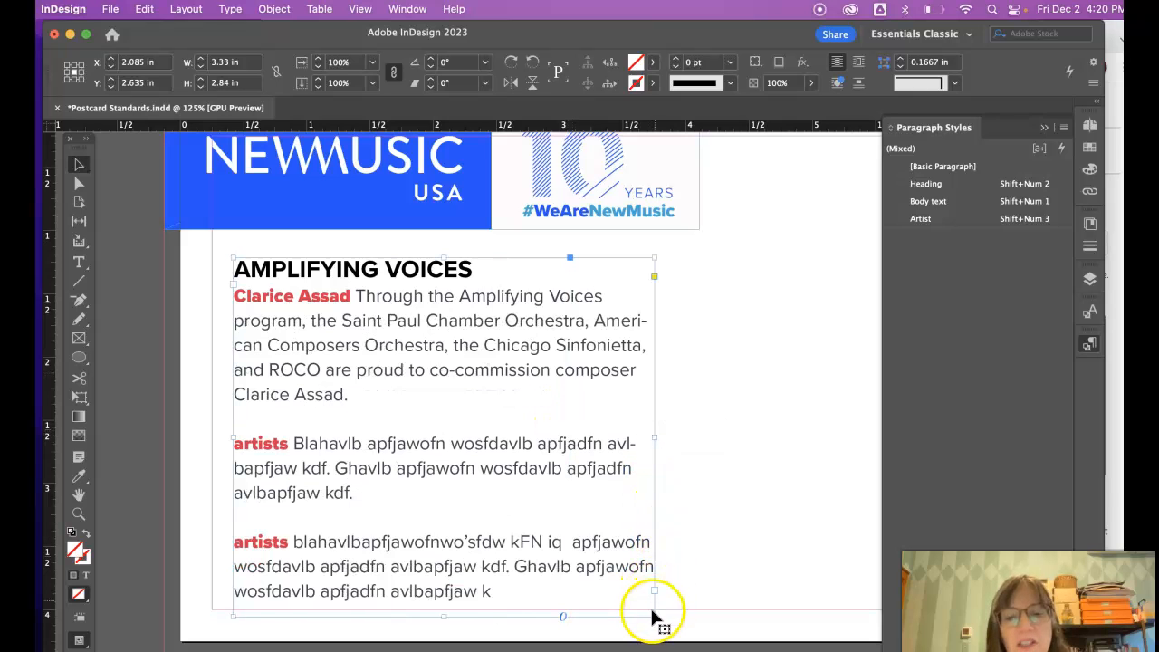
{"action": "mouse_move", "coordinate": [488, 598]}
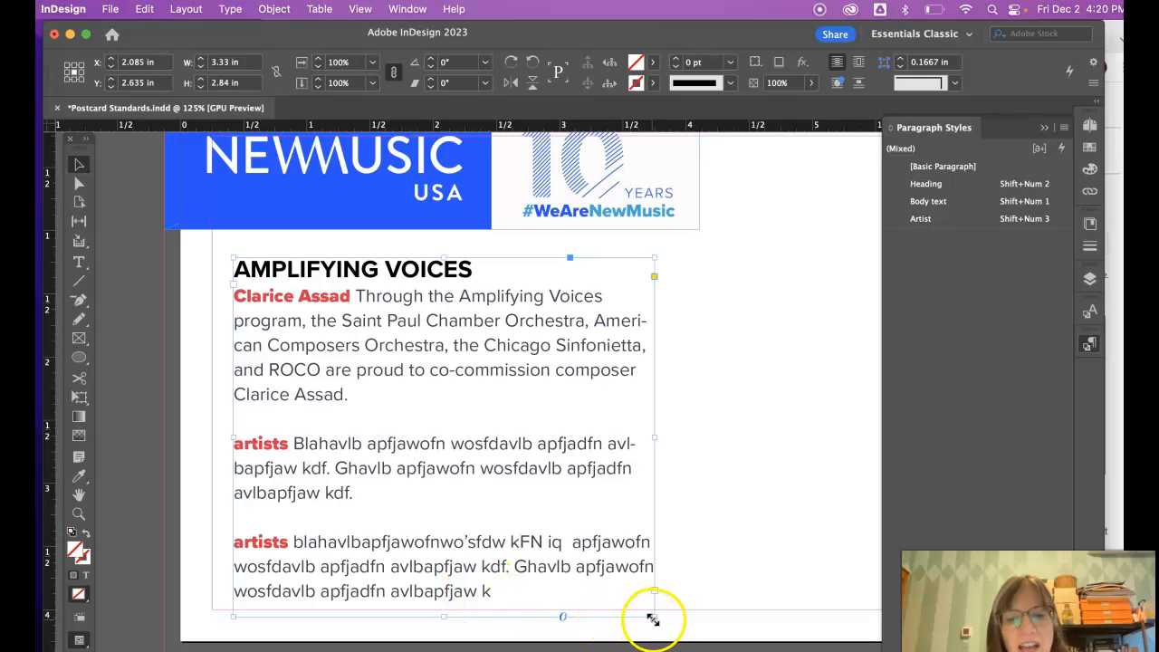
{"action": "left_click_drag", "start_coordinate": [654, 619], "coordinate": [586, 534]}
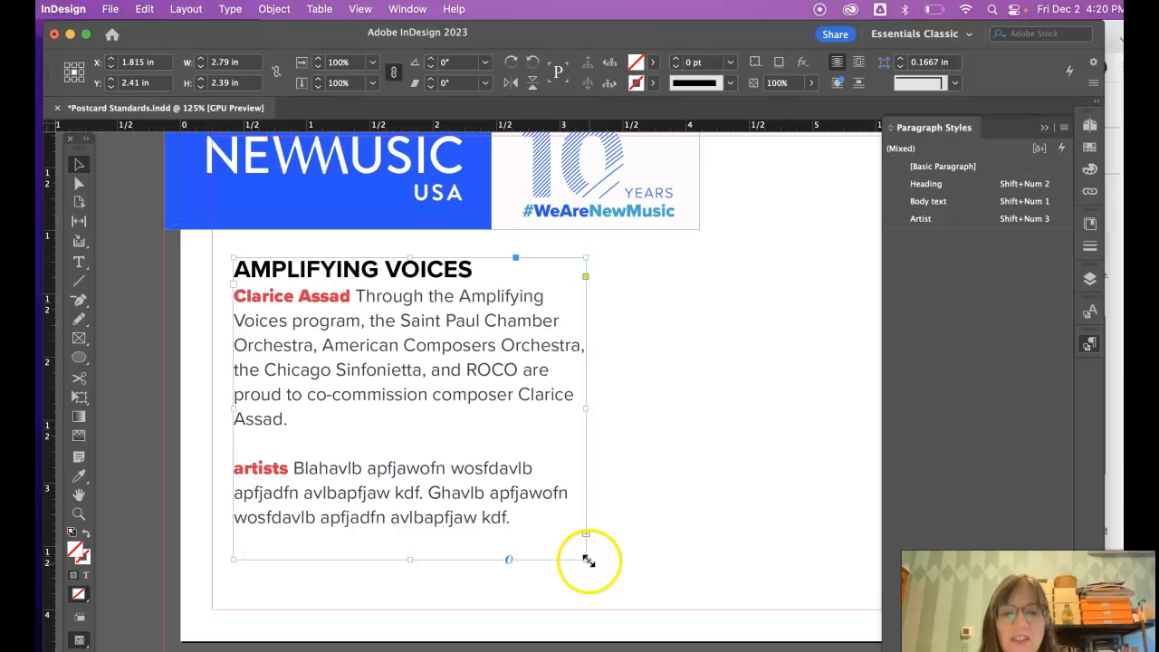
{"action": "left_click_drag", "start_coordinate": [586, 559], "coordinate": [594, 611]}
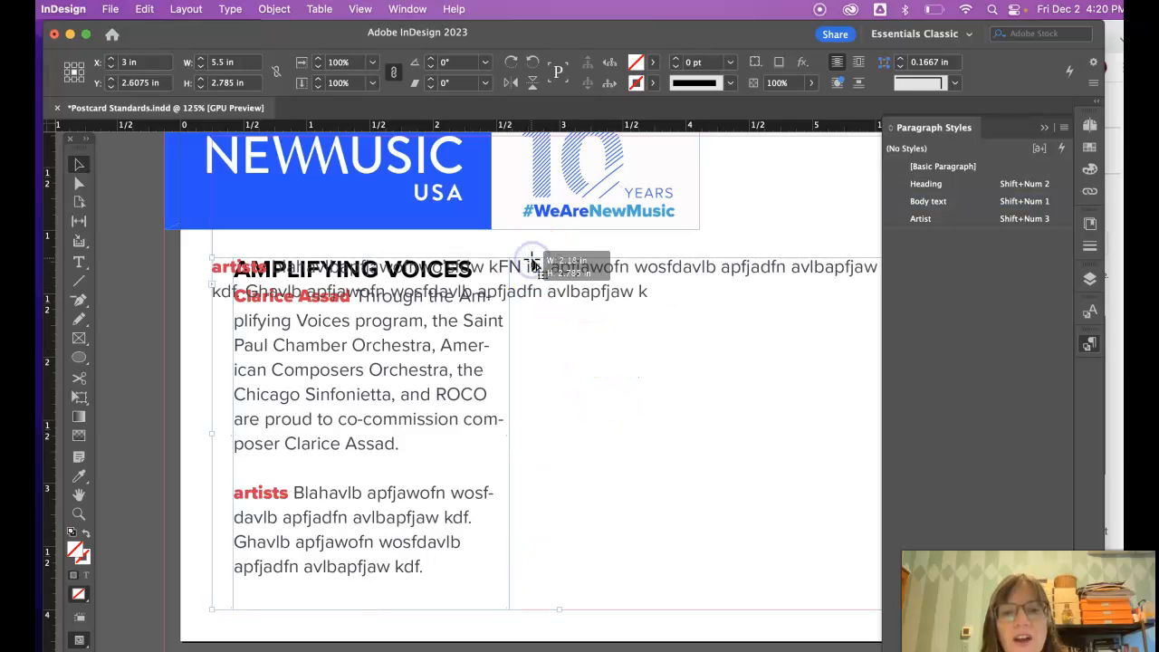
{"action": "mouse_move", "coordinate": [733, 371]}
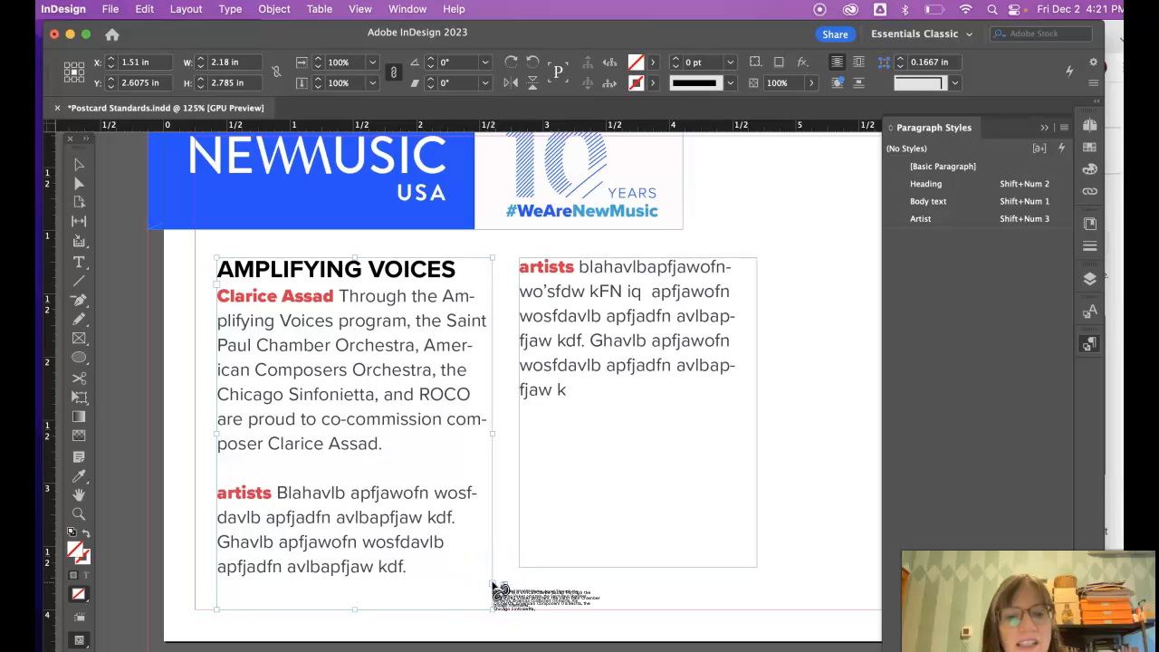
{"action": "mouse_move", "coordinate": [493, 588]}
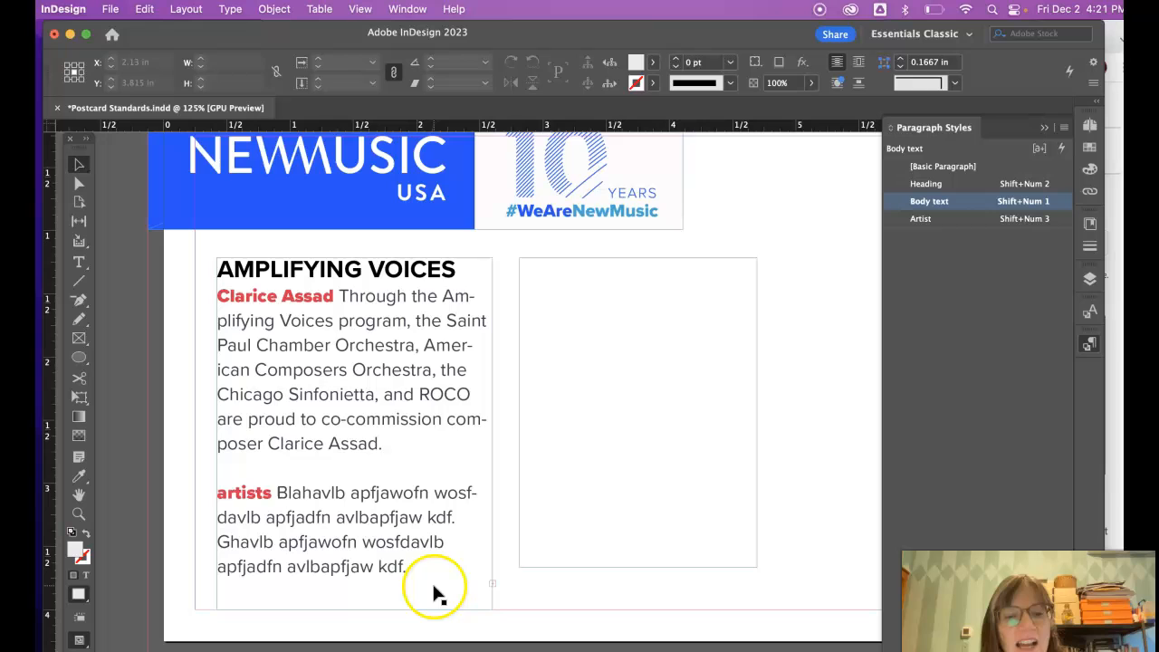
{"action": "mouse_move", "coordinate": [493, 588]}
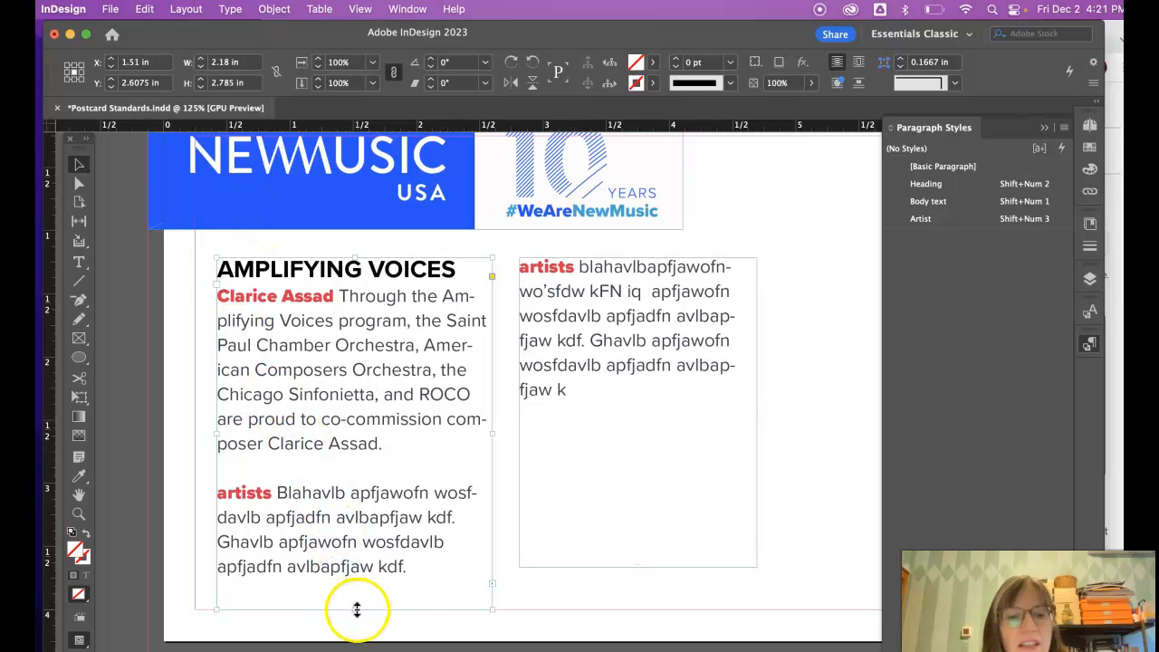
- Shorten and re-lengthen the main postcard frame, then select it
{"action": "left_click_drag", "start_coordinate": [355, 608], "coordinate": [355, 463]}
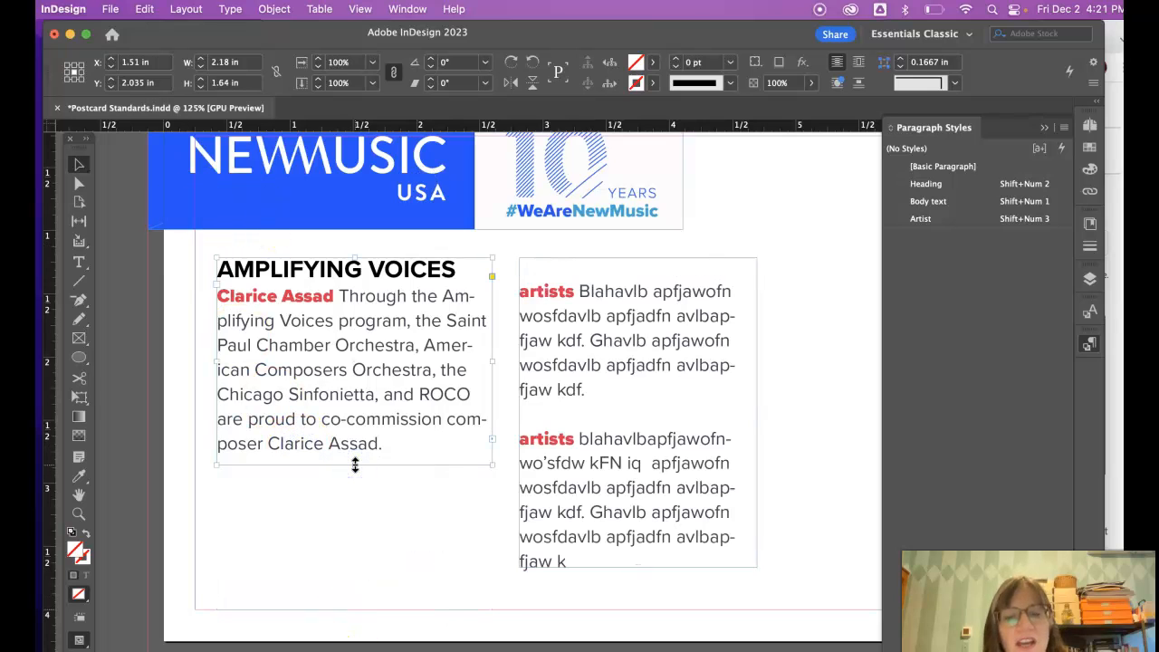
{"action": "left_click_drag", "start_coordinate": [355, 464], "coordinate": [362, 606]}
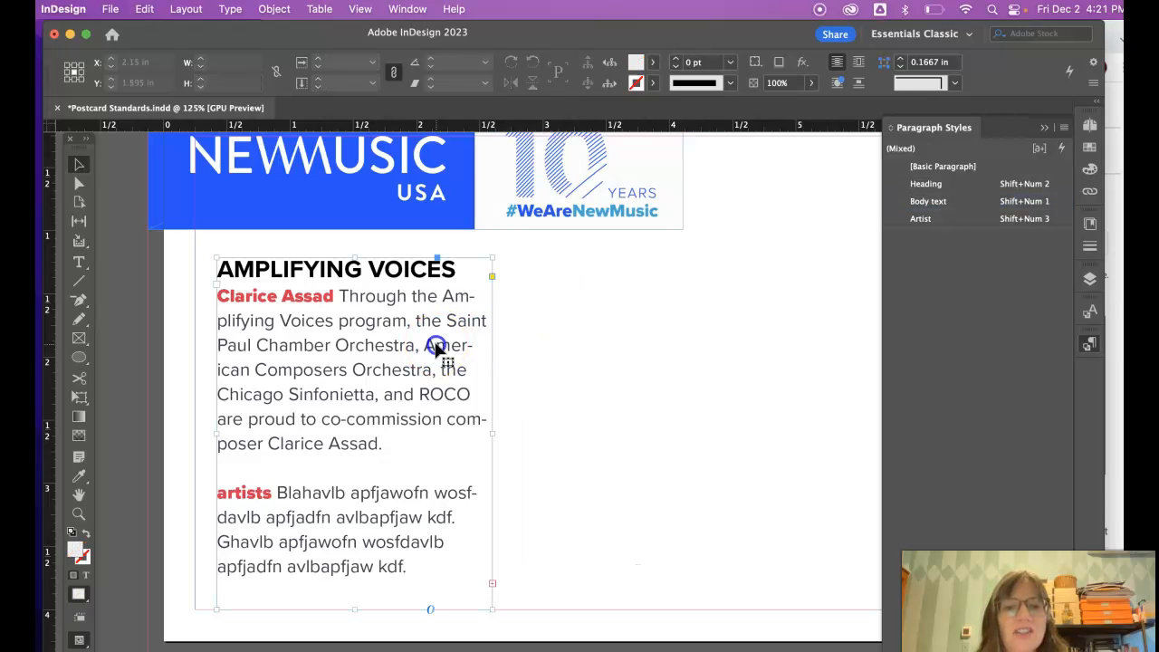
{"action": "left_click", "coordinate": [434, 343]}
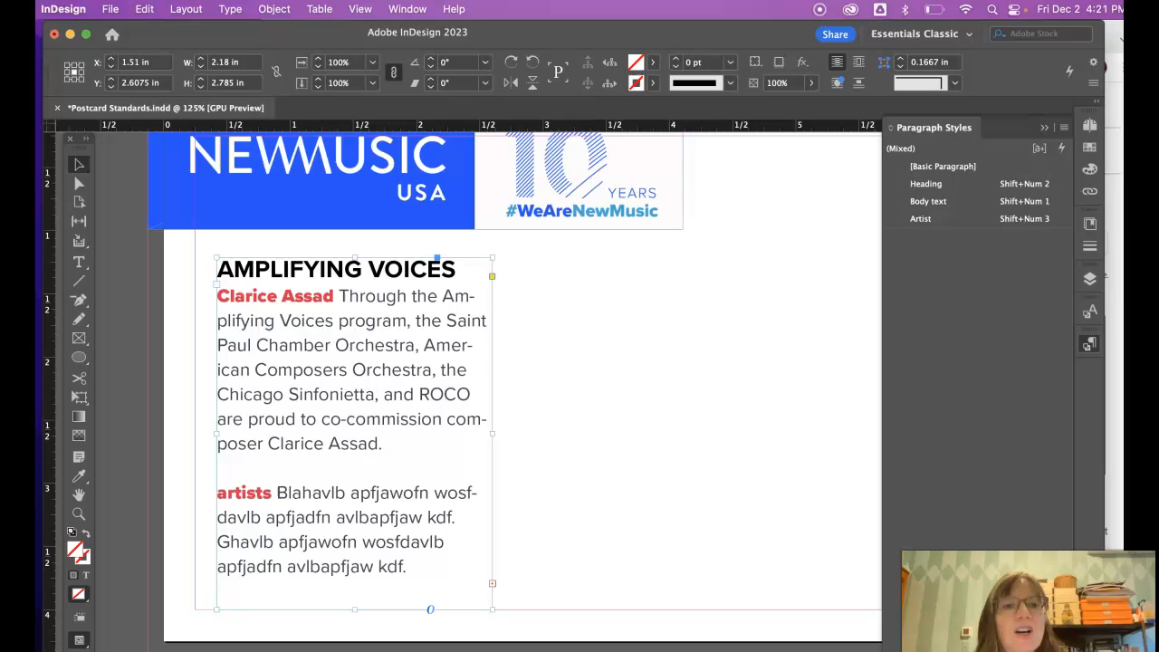
- Open Object > Text Frame Options for the main postcard frame
{"action": "left_click", "coordinate": [273, 8]}
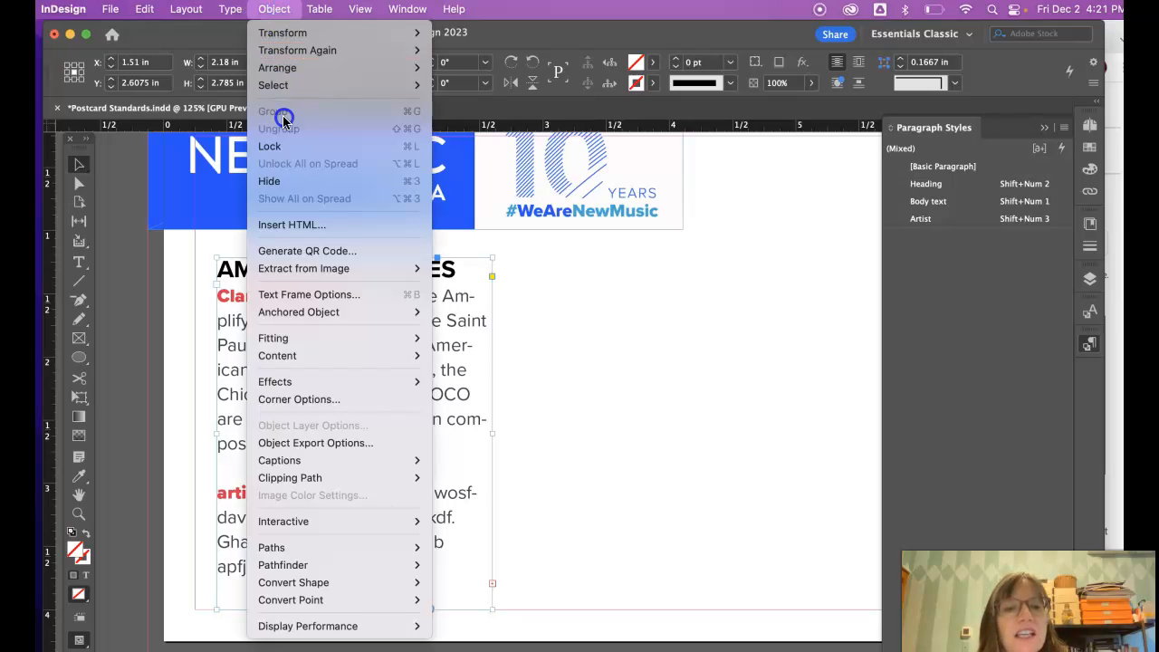
{"action": "mouse_move", "coordinate": [308, 294]}
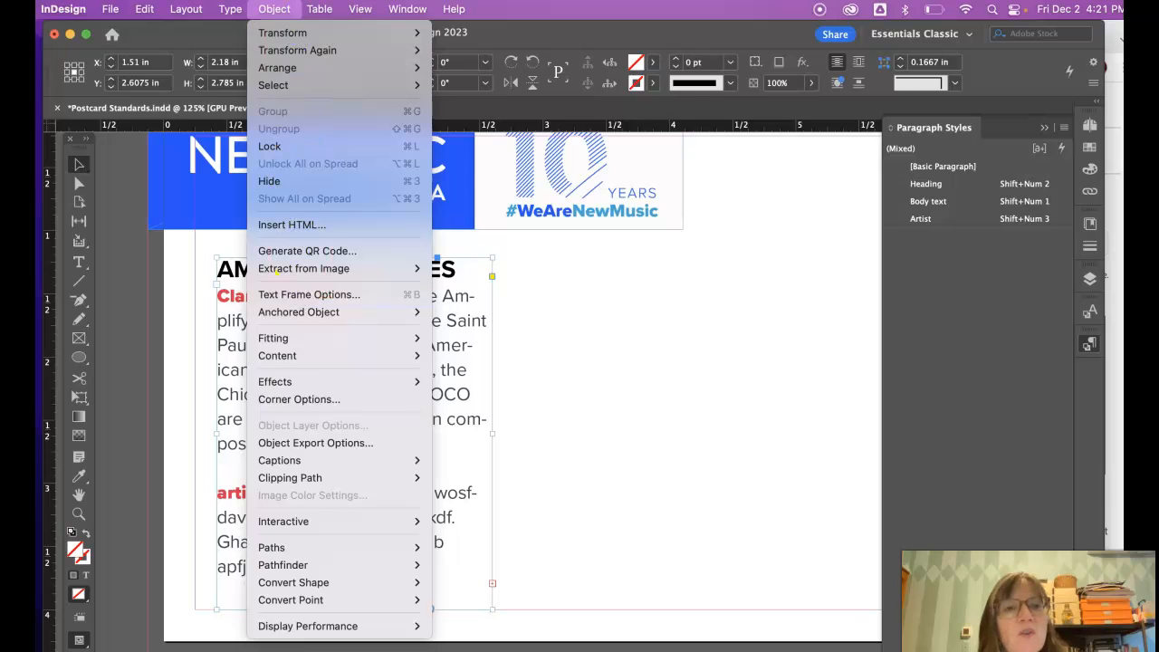
{"action": "left_click", "coordinate": [230, 9]}
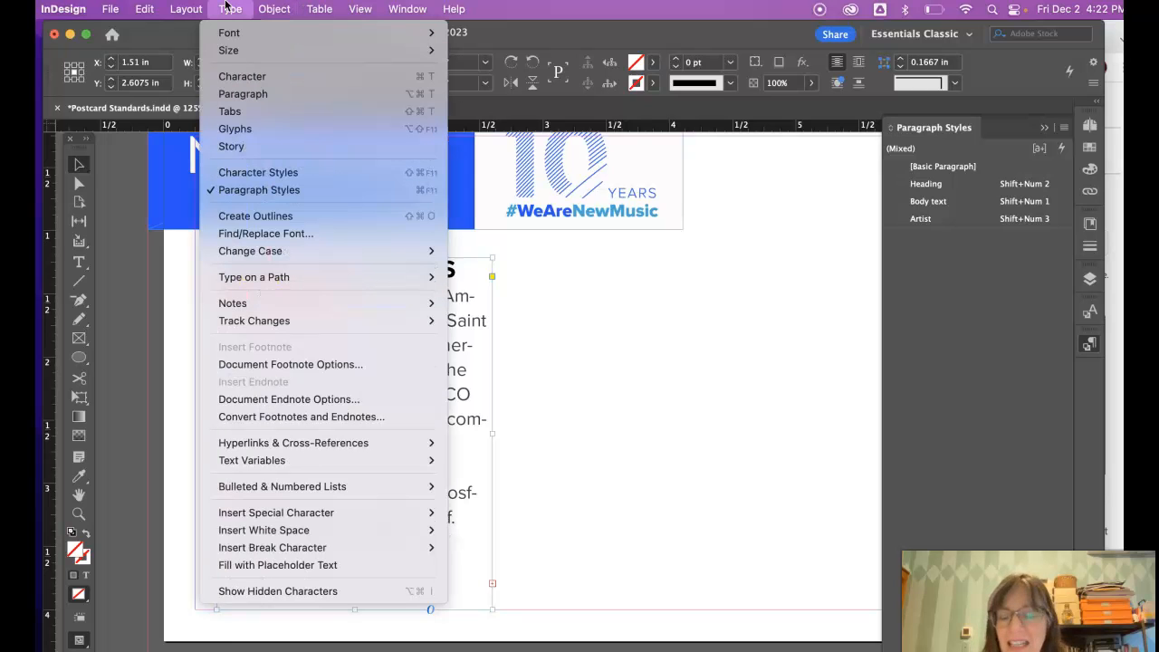
{"action": "left_click", "coordinate": [273, 9]}
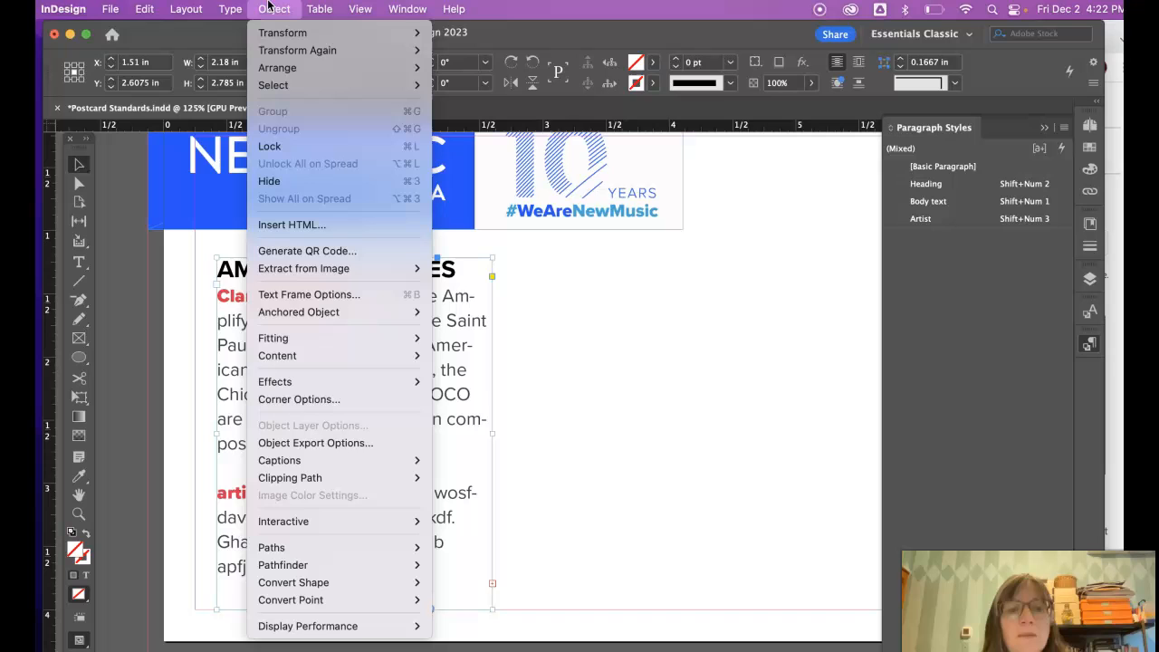
{"action": "mouse_move", "coordinate": [281, 145]}
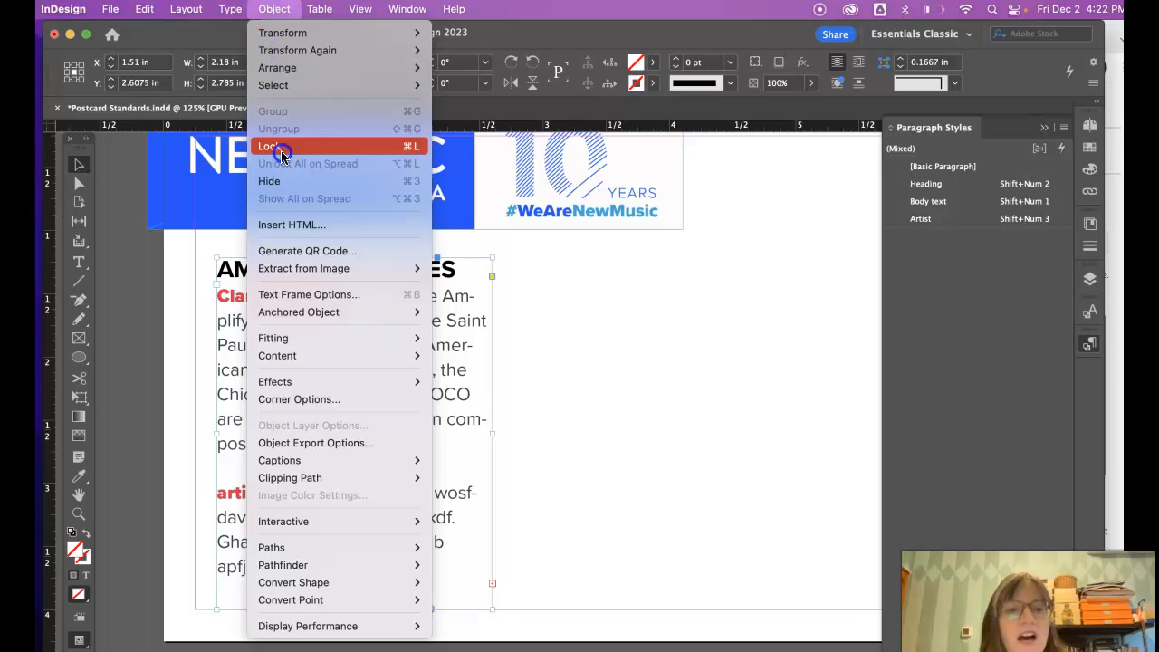
{"action": "mouse_move", "coordinate": [307, 294]}
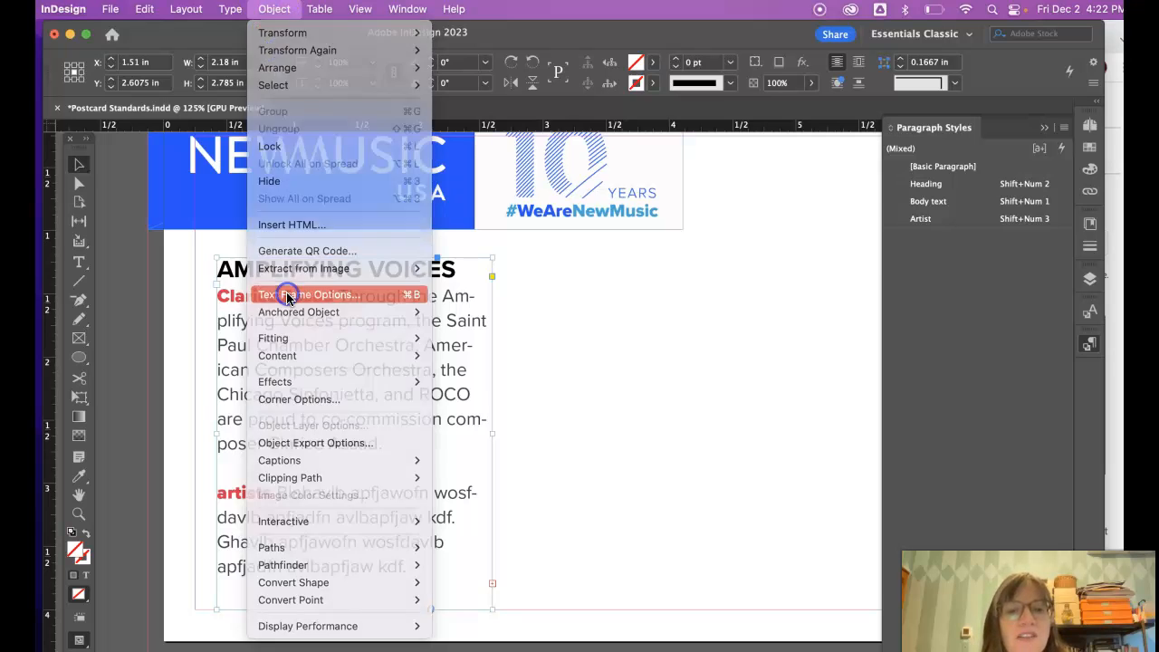
{"action": "left_click", "coordinate": [310, 294]}
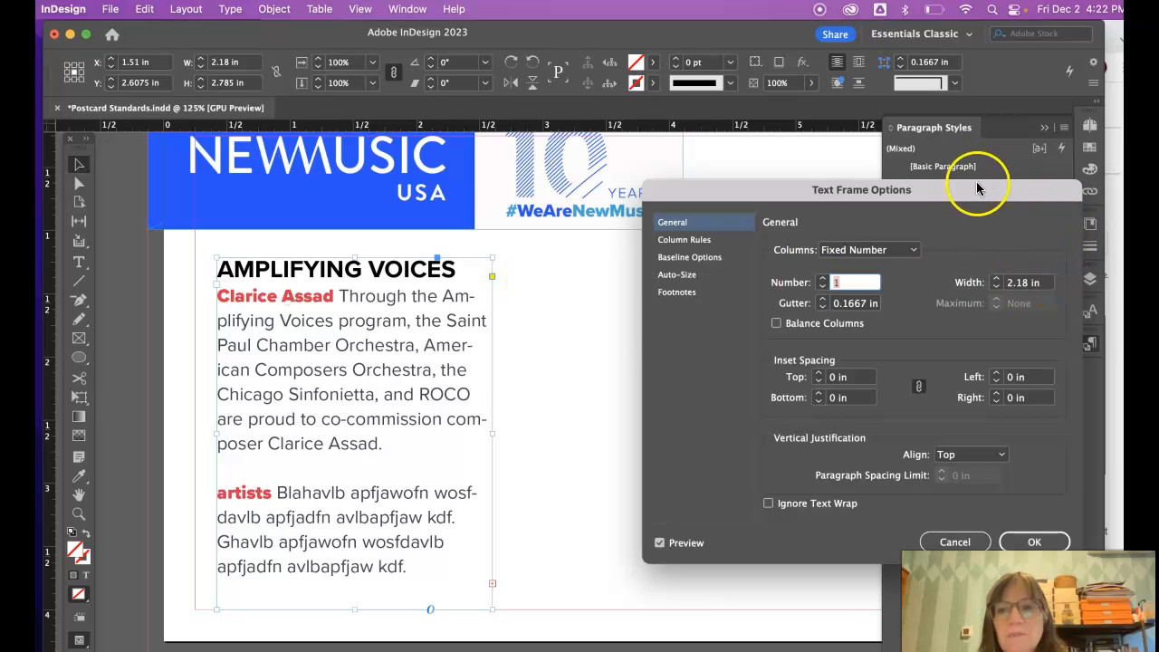
- Move the Text Frame Options window aside and set the frame to 3 columns
{"action": "left_click_drag", "start_coordinate": [861, 189], "coordinate": [696, 80]}
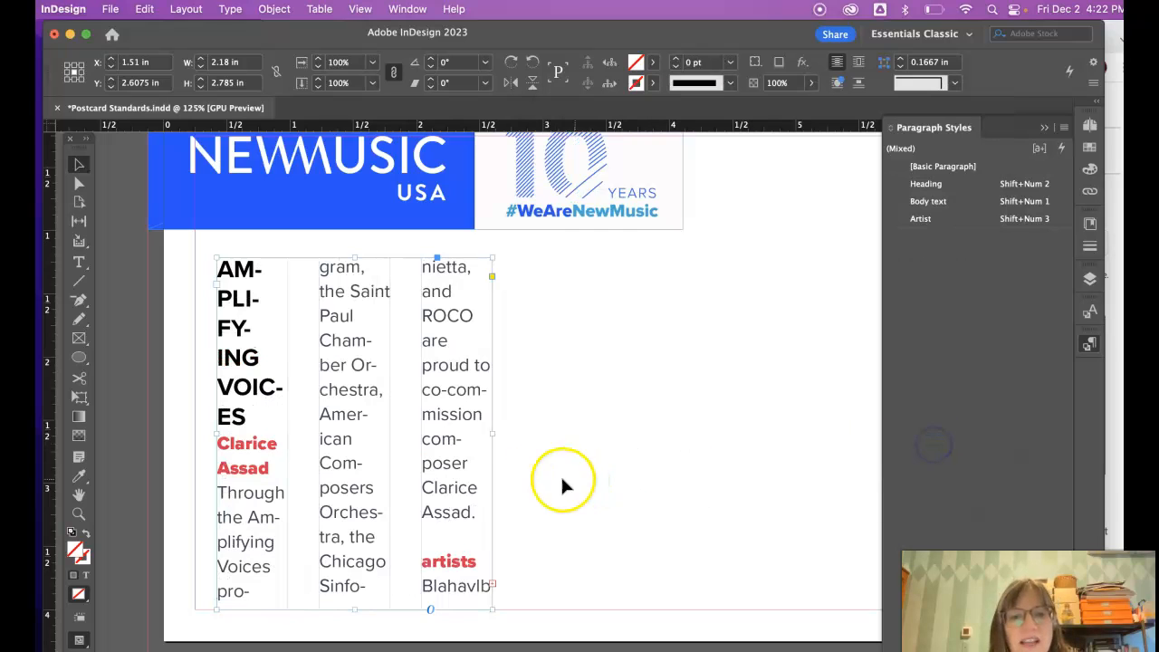
- Drag the three-column frame's right edge outward across the postcard
{"action": "left_click_drag", "start_coordinate": [492, 439], "coordinate": [837, 438]}
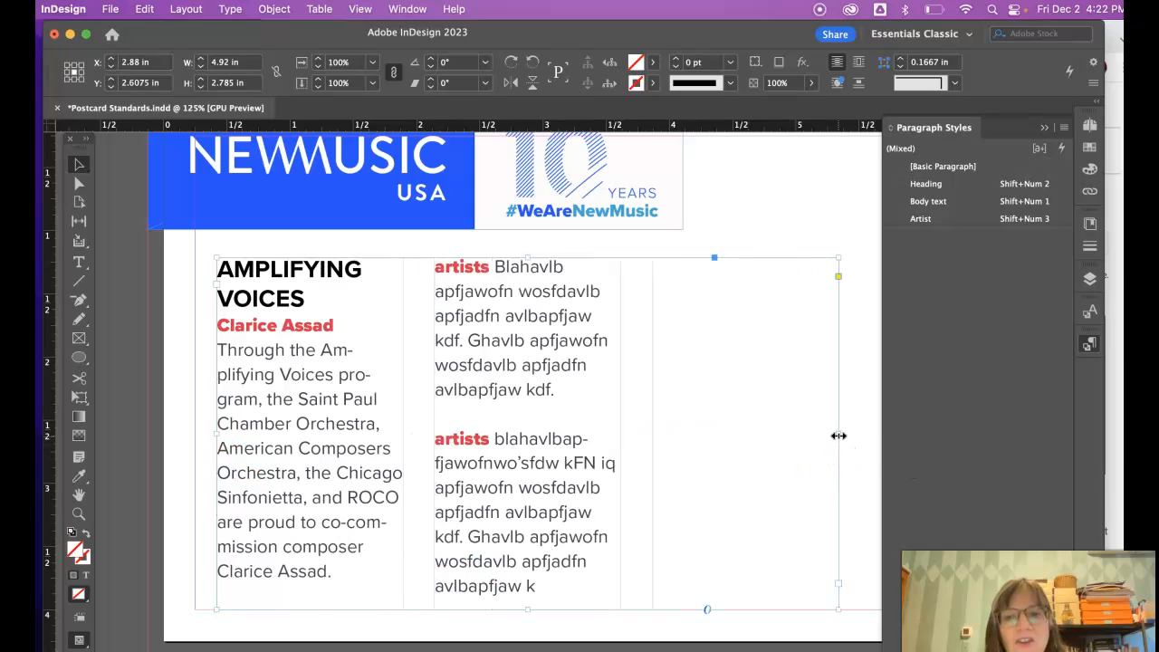
{"action": "left_click_drag", "start_coordinate": [837, 435], "coordinate": [682, 435]}
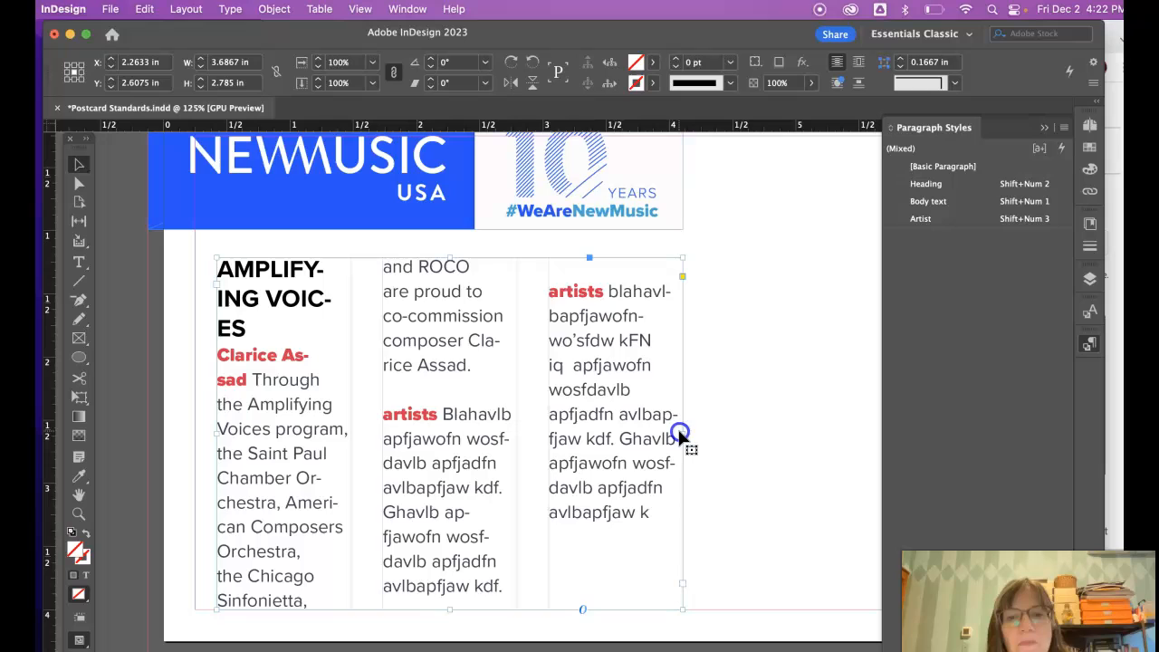
{"action": "left_click_drag", "start_coordinate": [681, 435], "coordinate": [844, 434]}
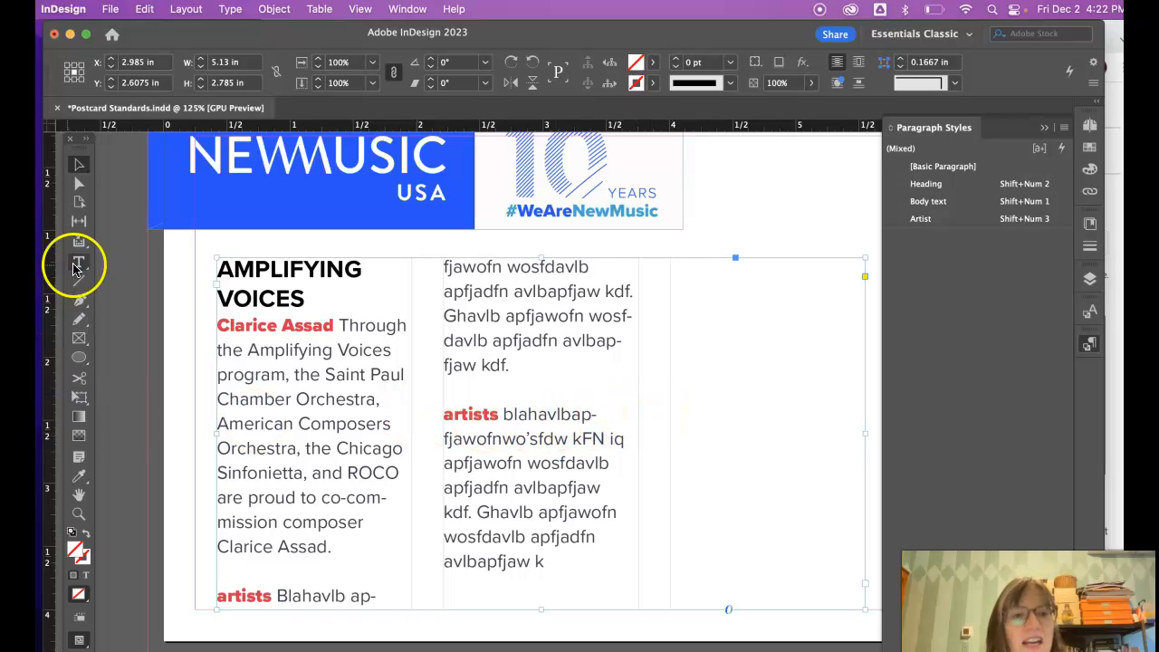
- Insert a column break before the first 'artists' paragraph and add extra placeholder text
{"action": "left_click", "coordinate": [79, 263]}
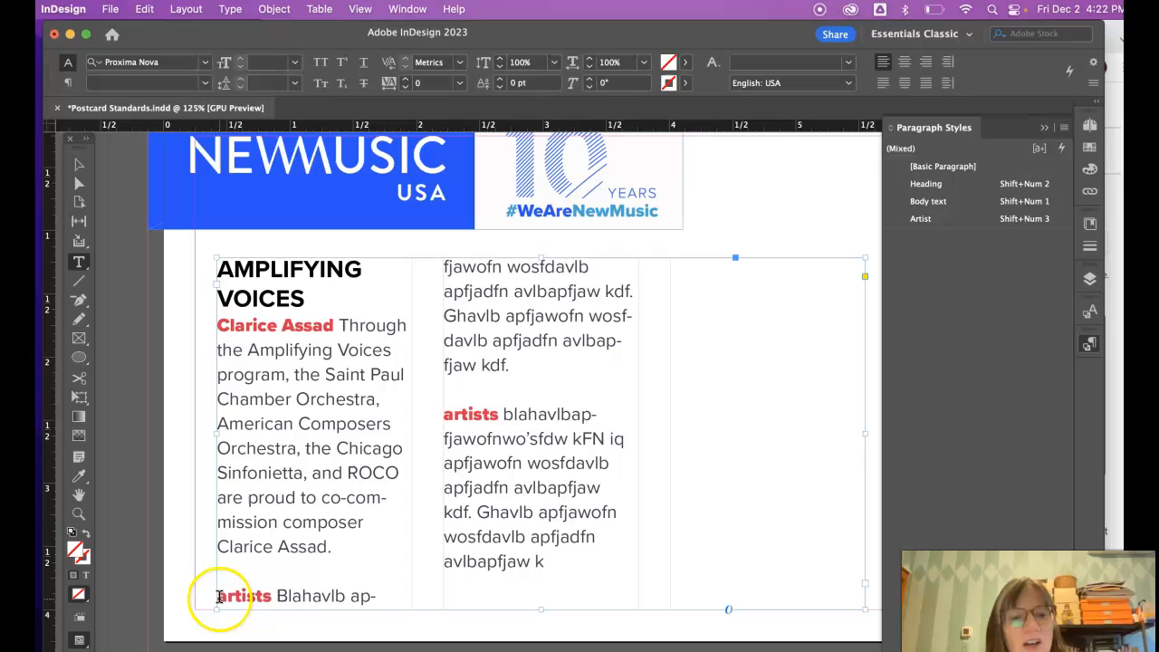
{"action": "left_click", "coordinate": [219, 595]}
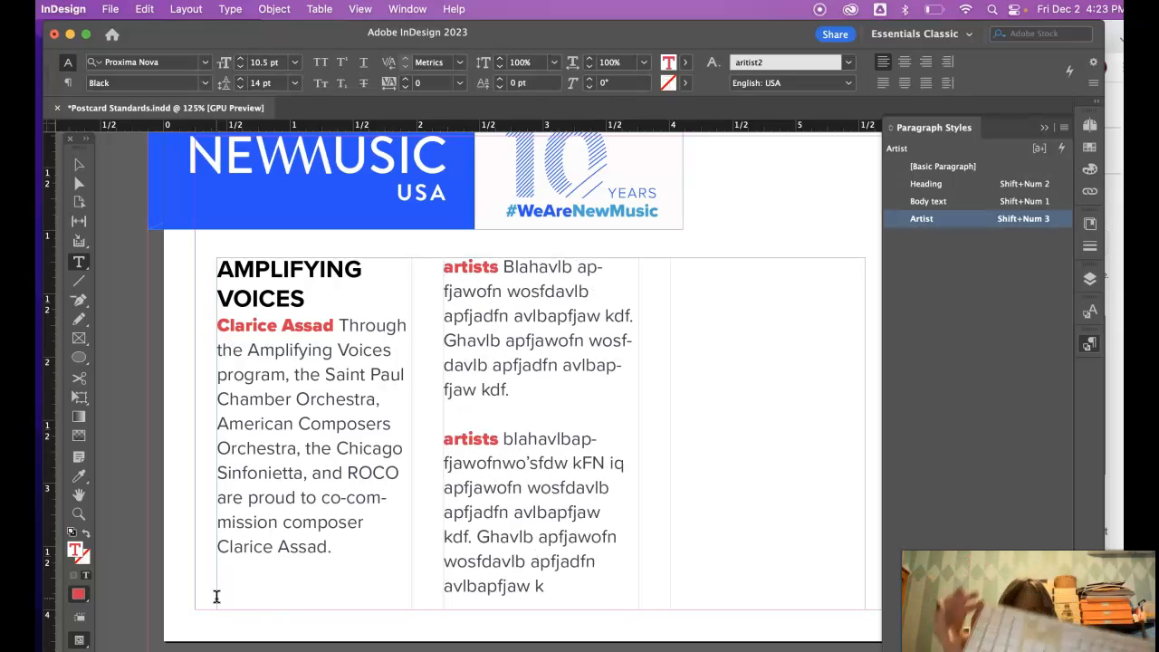
{"action": "left_click", "coordinate": [443, 266]}
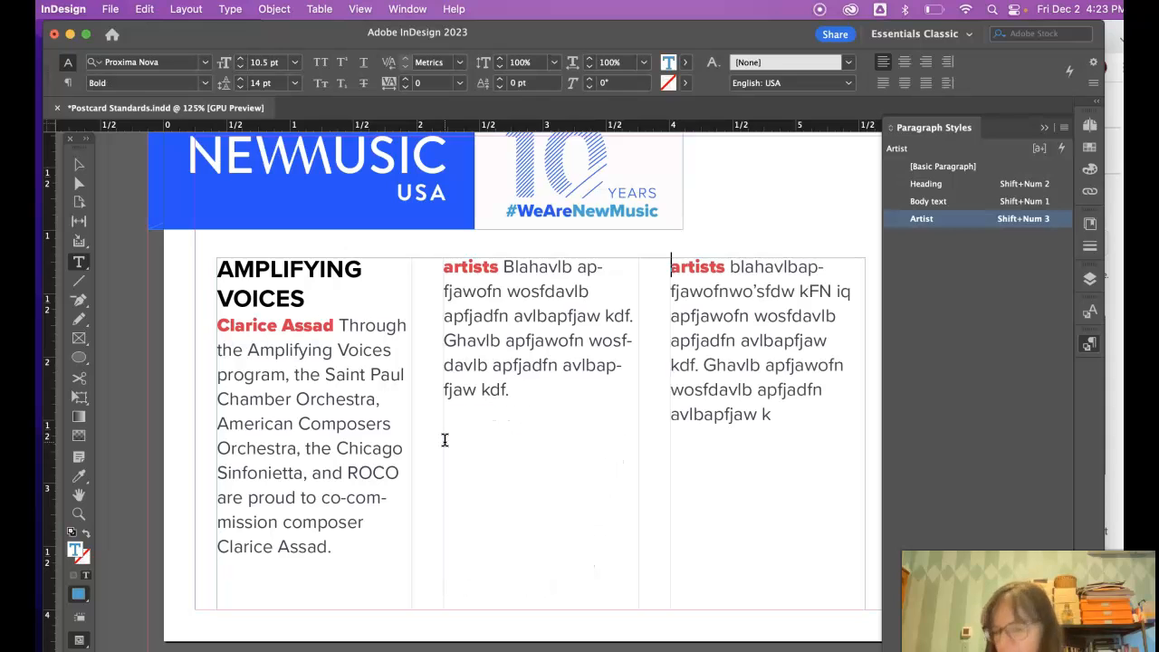
{"action": "left_click", "coordinate": [505, 410]}
{"action": "type", "text": "sfqwefnqwne fqn fqkw fkqw fkqw fqw wq wqk "}
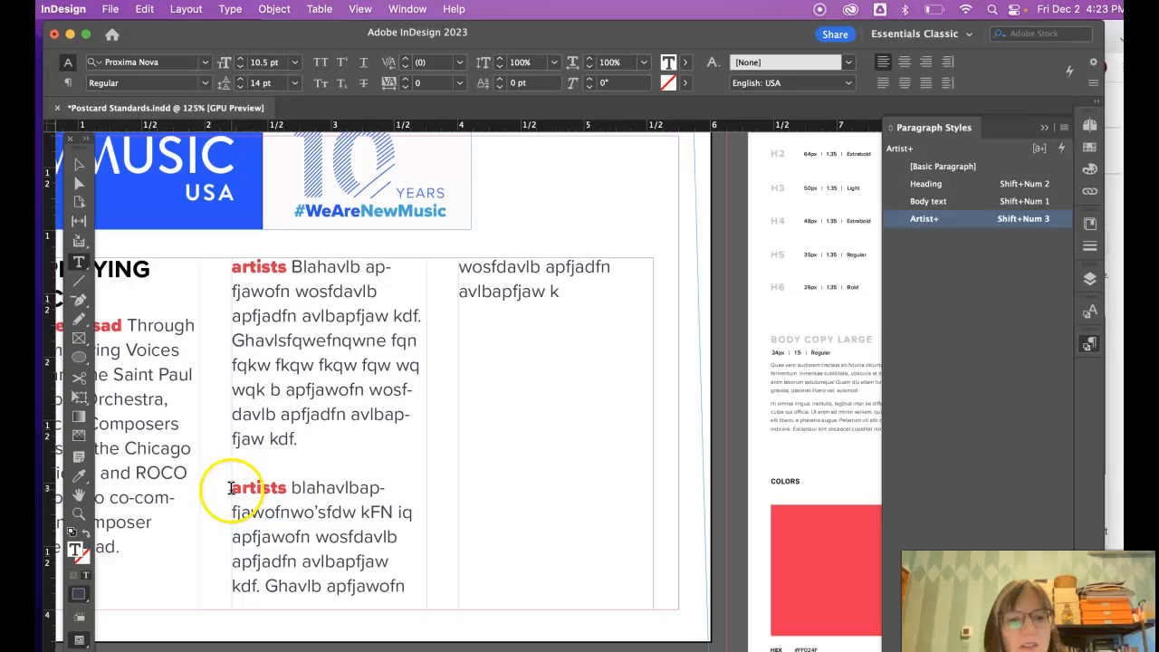
- Insert a column break before the second 'artists' paragraph
{"action": "left_click", "coordinate": [922, 218]}
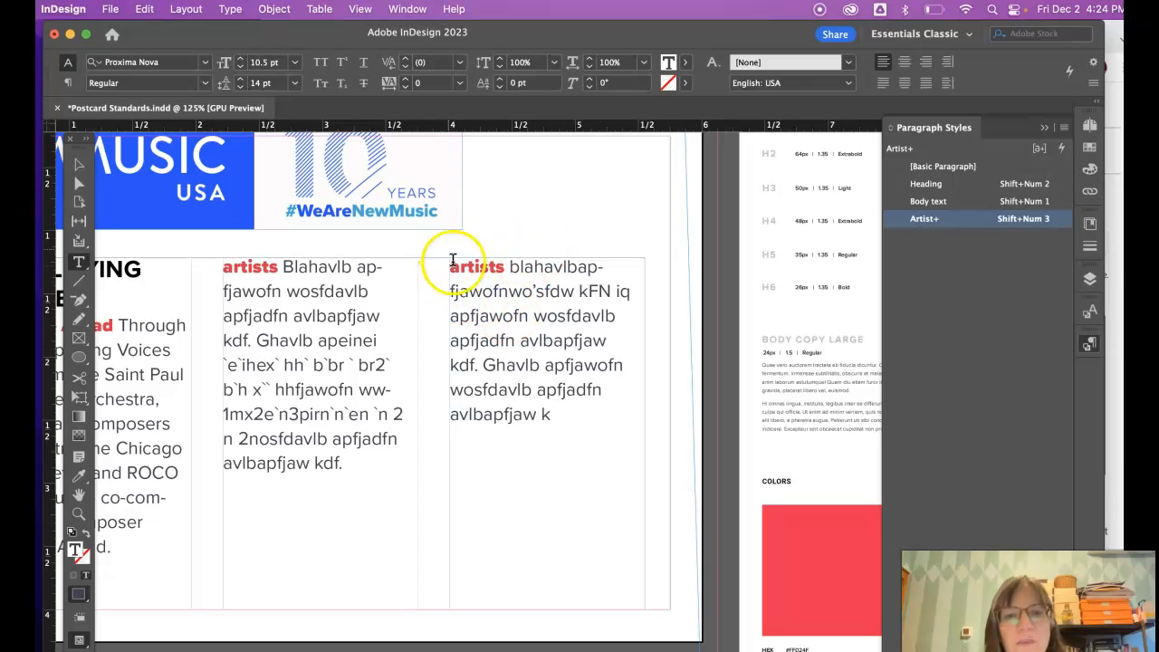
{"action": "scroll", "scroll_direction": "left", "scroll_amount": 3}
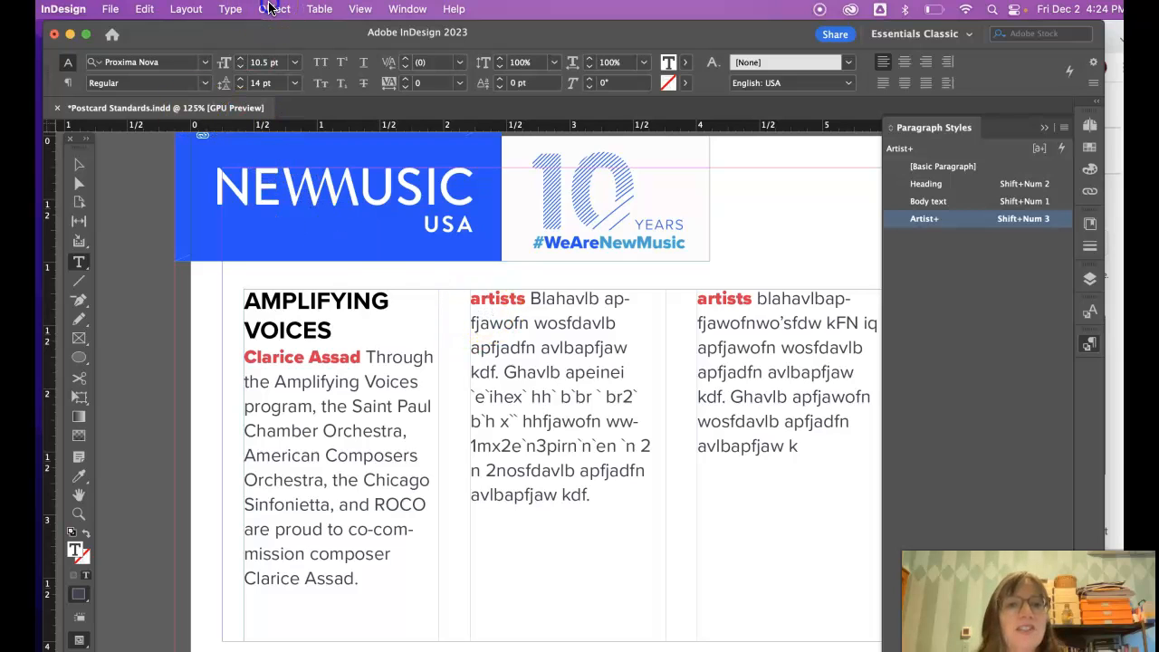
- Set the postcard frame to 2 columns with a 0.25 in gutter
{"action": "left_click", "coordinate": [273, 8]}
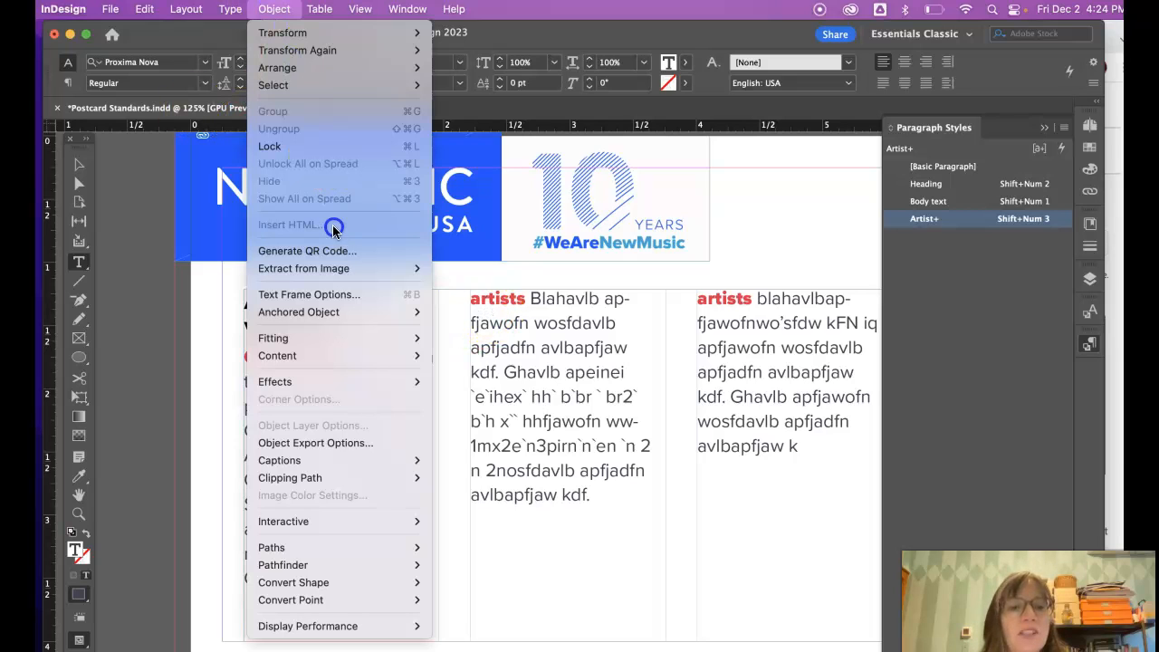
{"action": "left_click", "coordinate": [308, 294]}
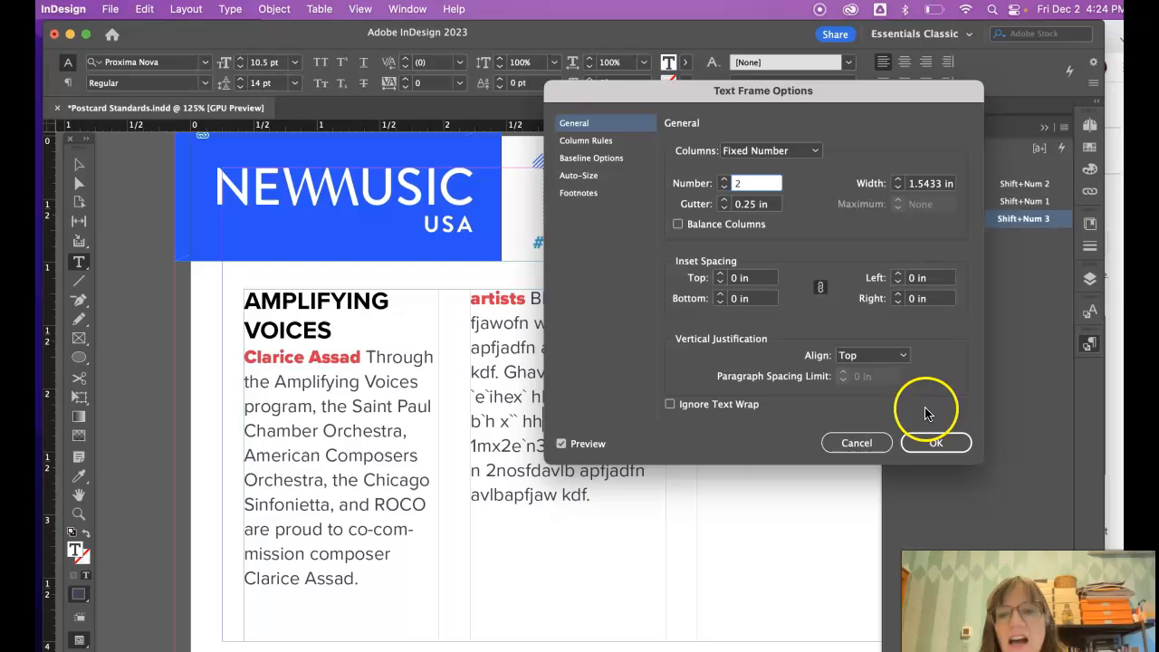
{"action": "left_click", "coordinate": [935, 443]}
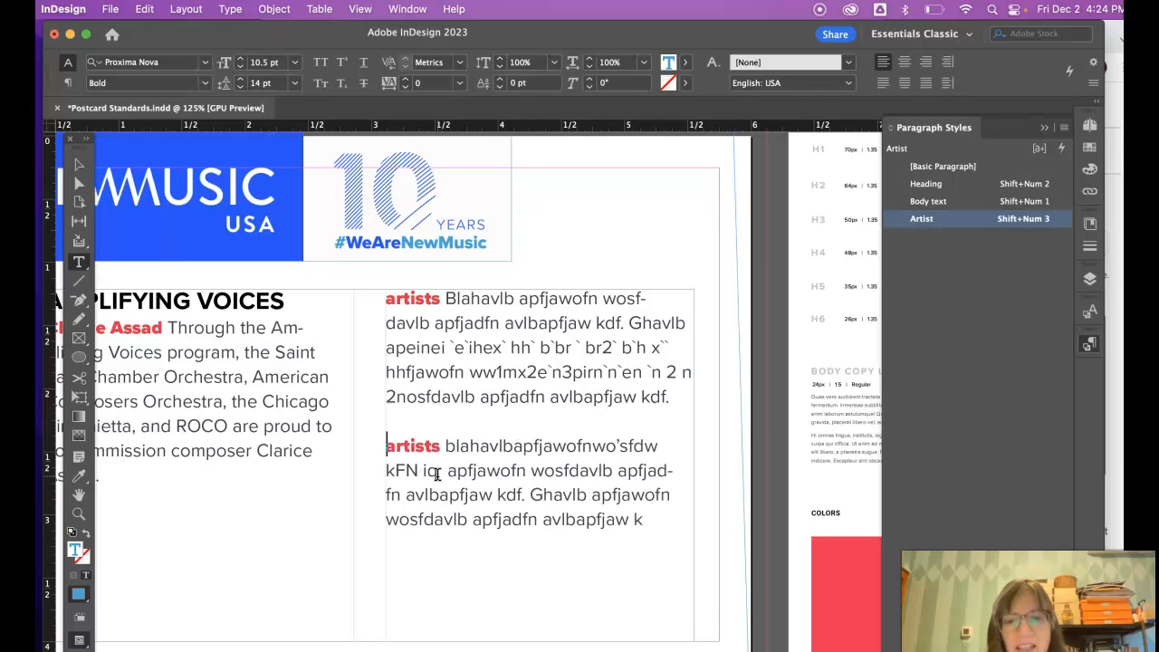
{"action": "left_click", "coordinate": [389, 418]}
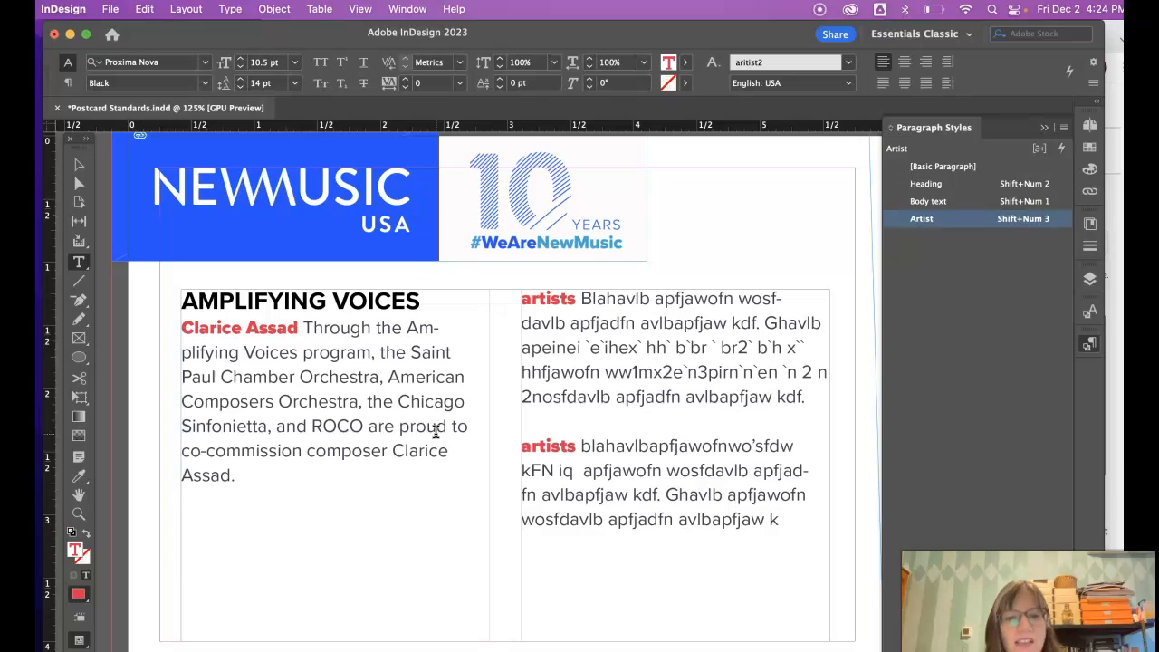
{"action": "left_click", "coordinate": [522, 445]}
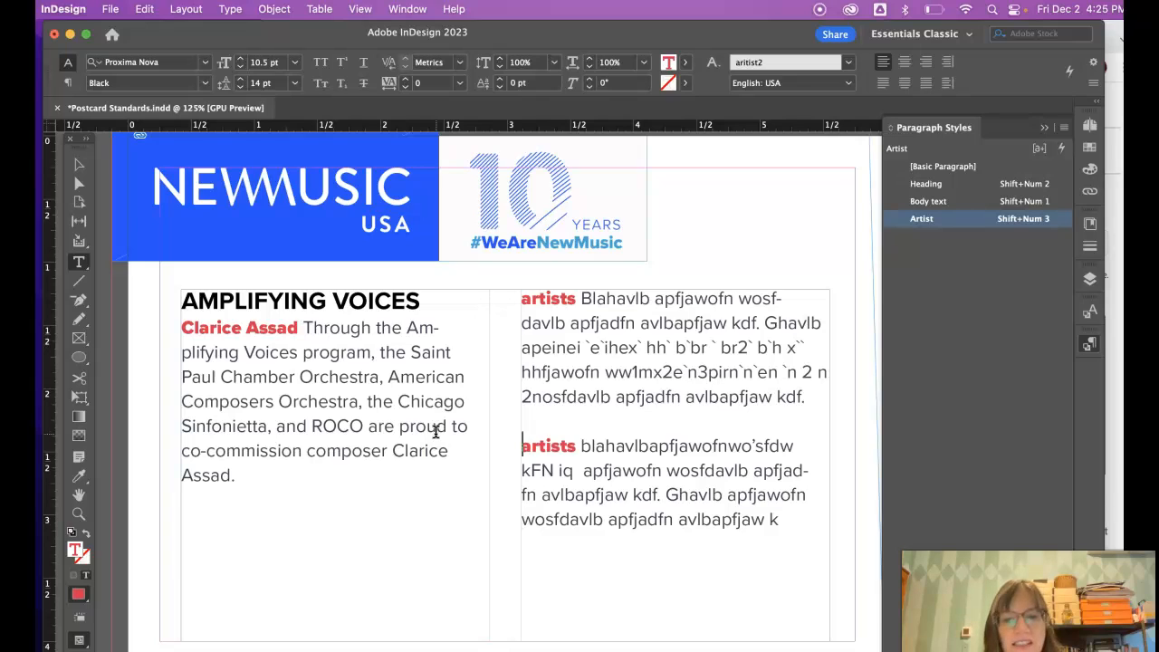